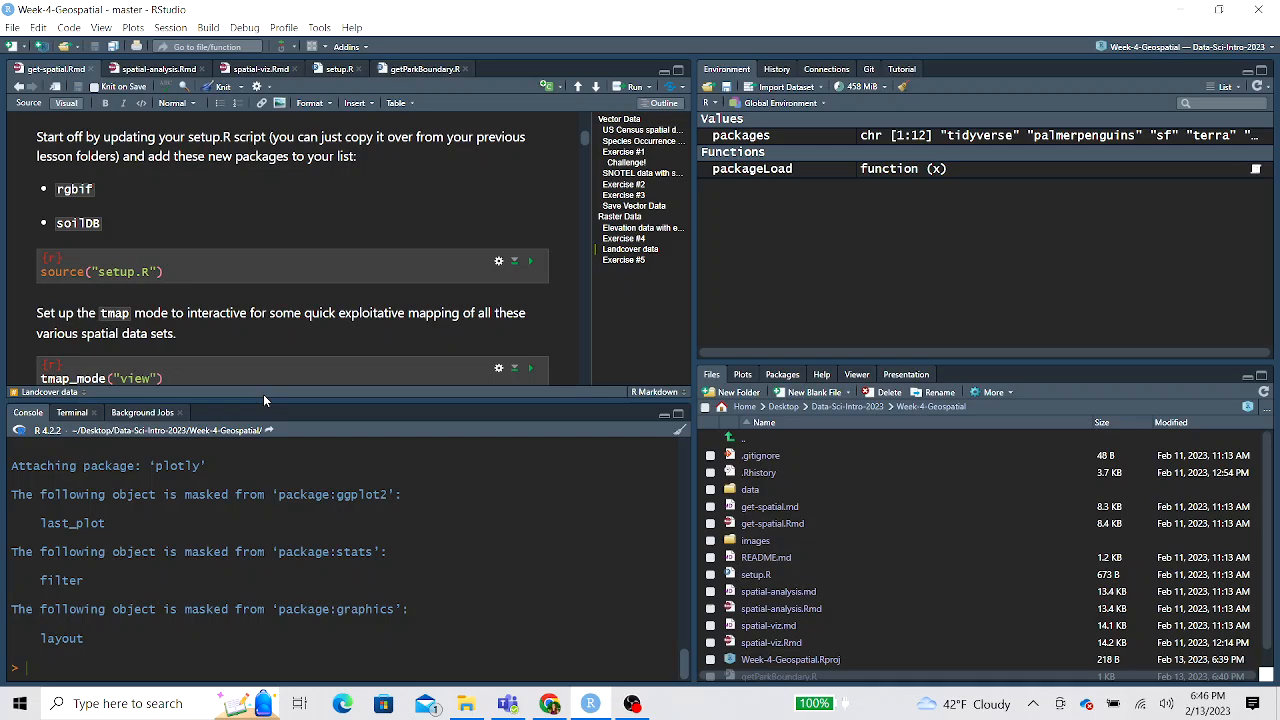
{"action": "mouse_move", "coordinate": [272, 352]}
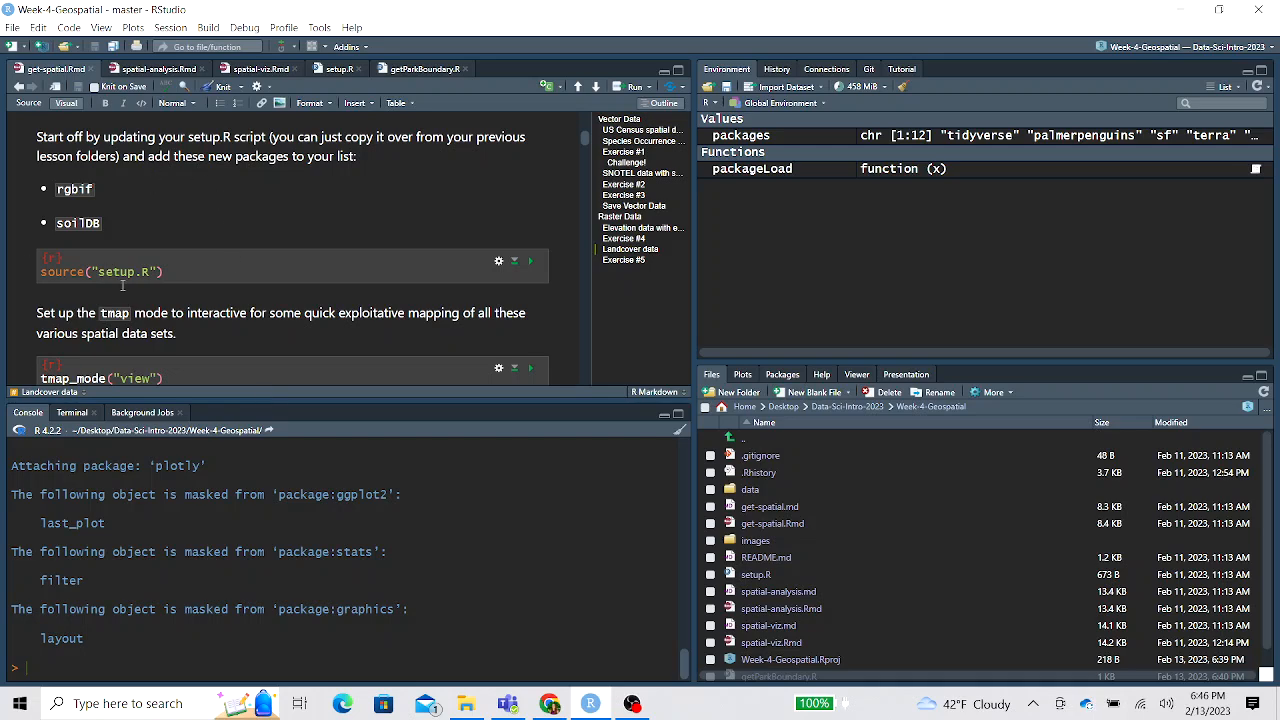
Run tmap_mode("view") so the console confirms interactive viewing, reaching the tigris counties chunk
{"action": "scroll", "scroll_direction": "down", "scroll_amount": 3}
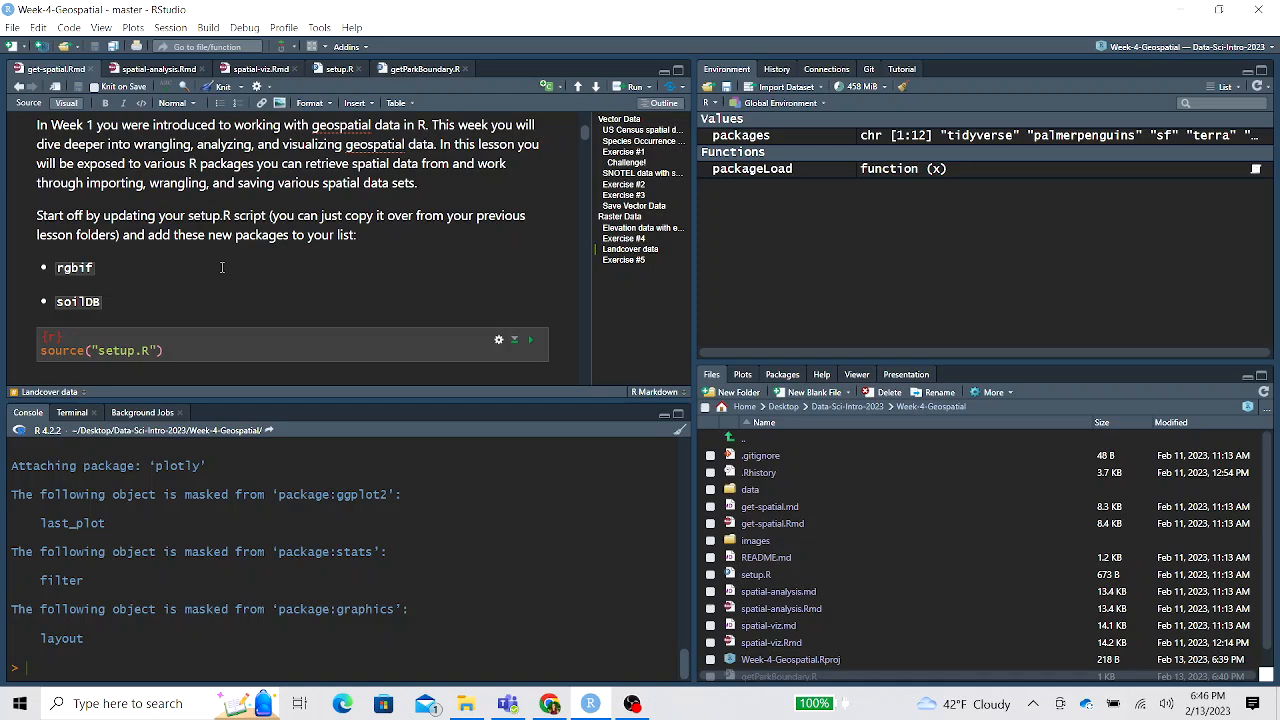
{"action": "scroll", "scroll_direction": "down", "scroll_amount": 3}
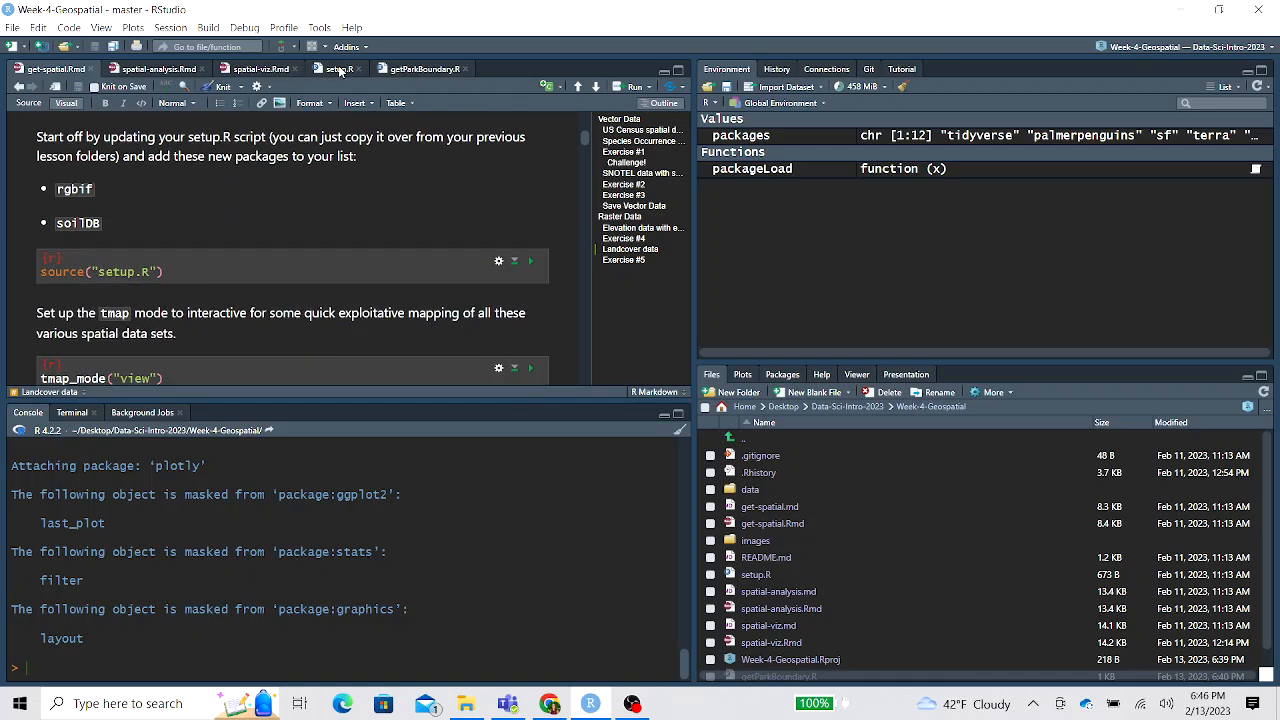
{"action": "left_click", "coordinate": [340, 68]}
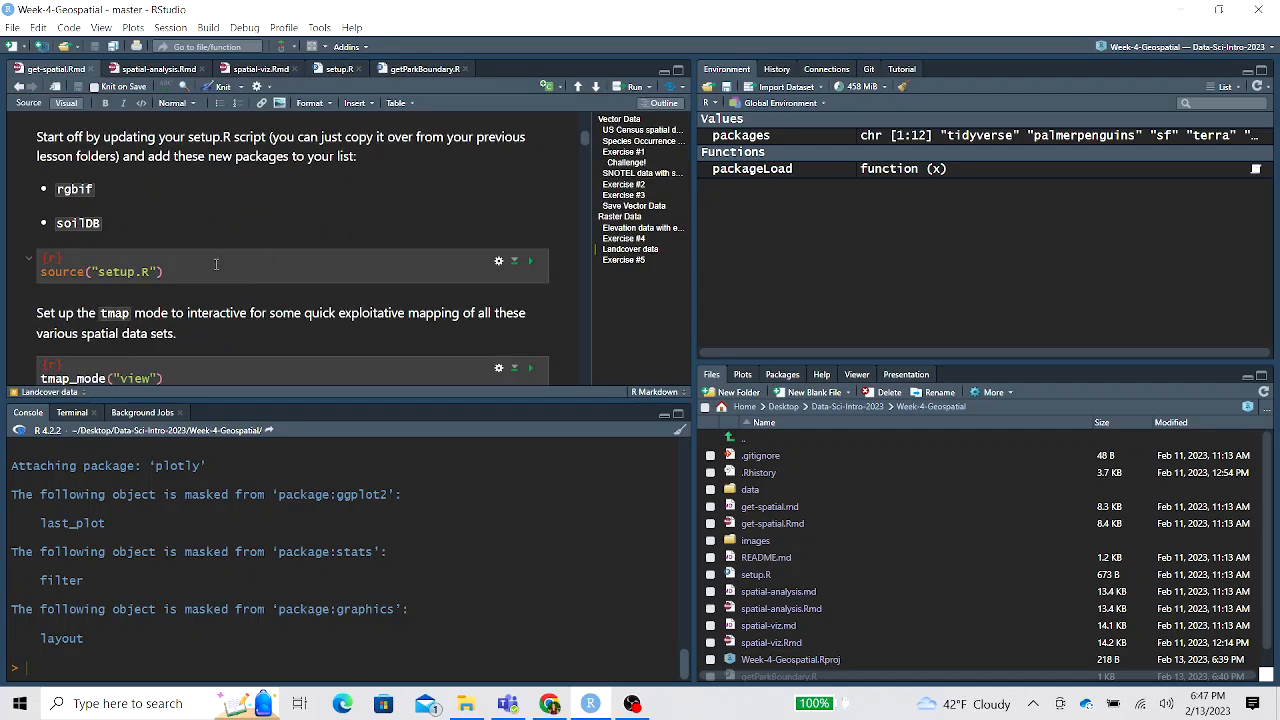
{"action": "scroll", "scroll_direction": "down", "scroll_amount": 3}
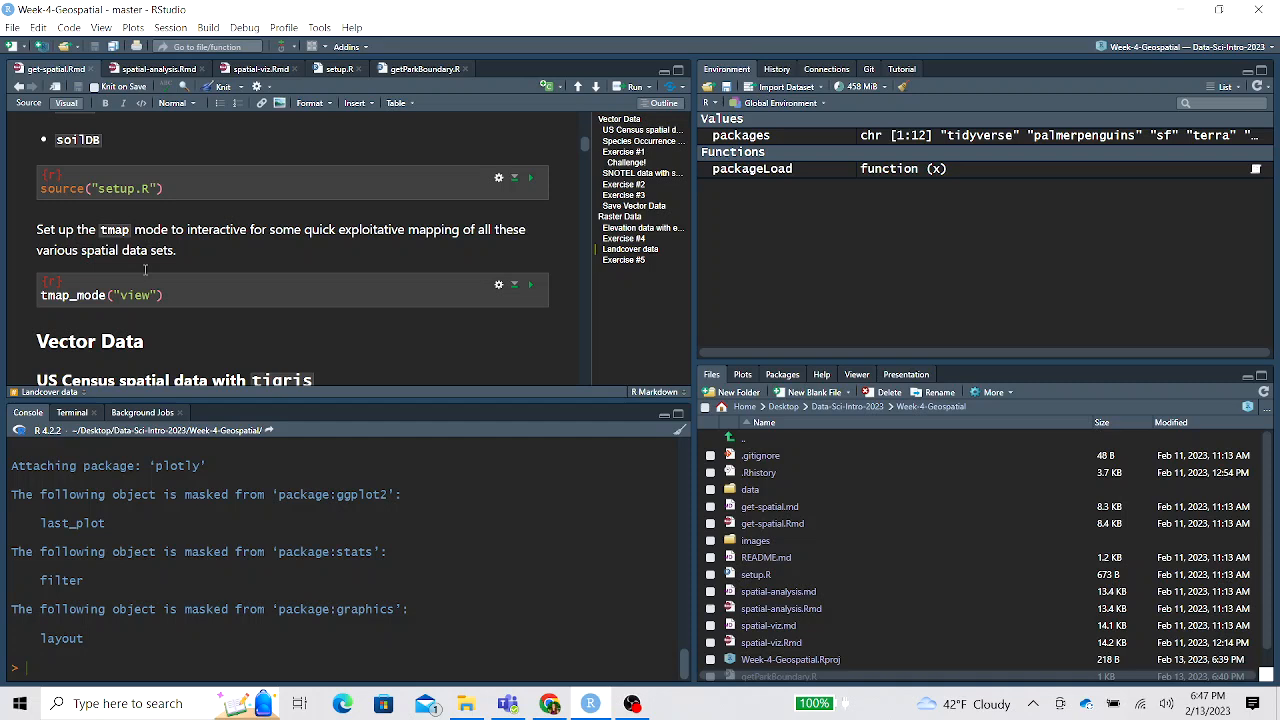
{"action": "scroll", "scroll_direction": "down", "scroll_amount": 3}
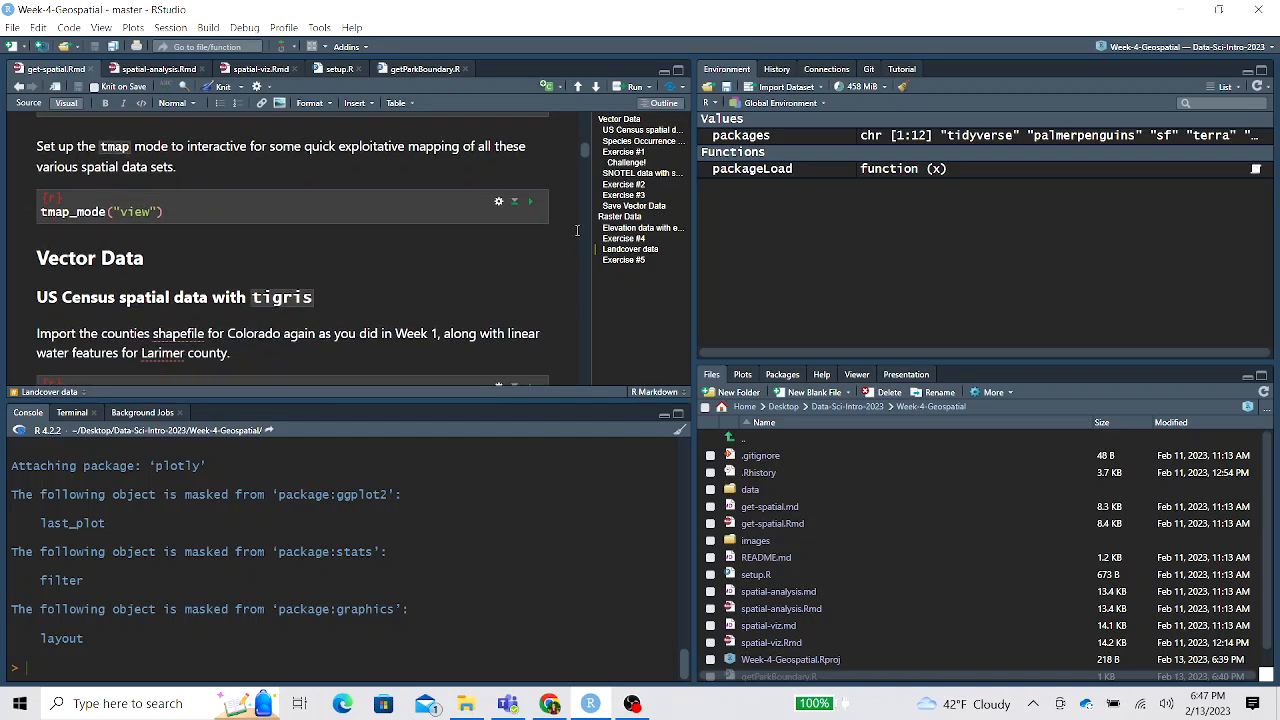
{"action": "left_click", "coordinate": [532, 200]}
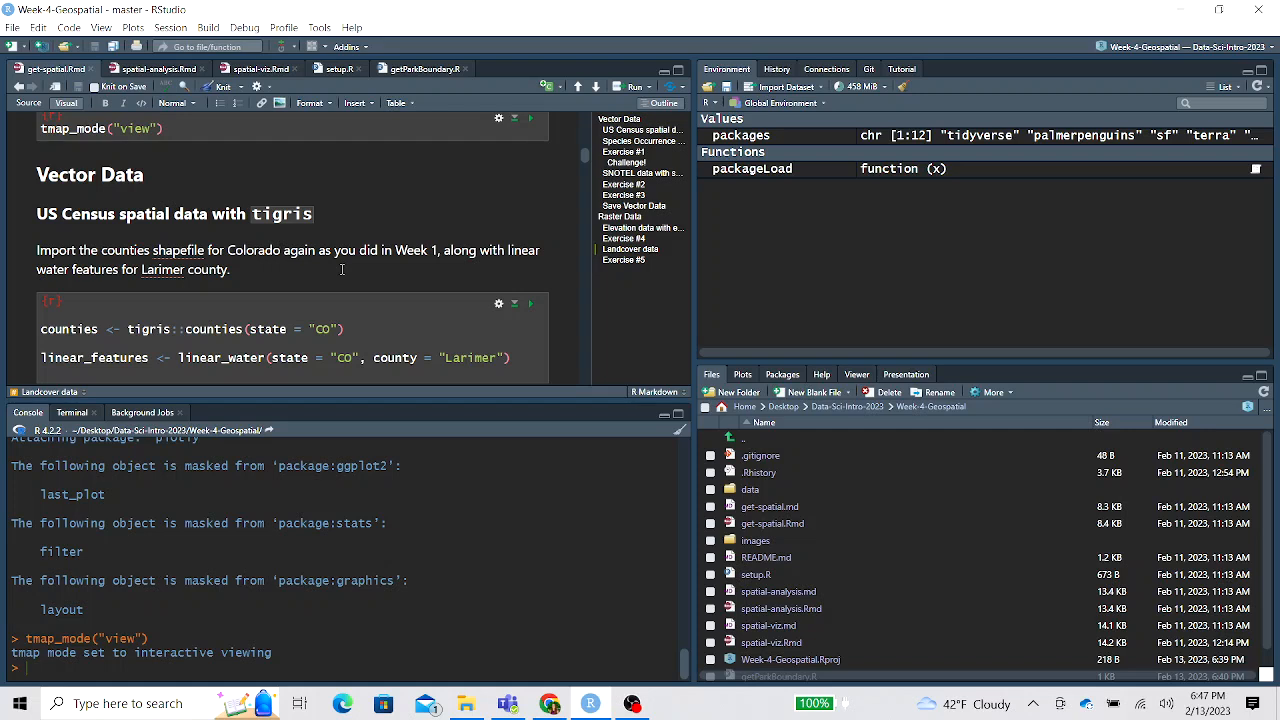
{"action": "mouse_move", "coordinate": [294, 232]}
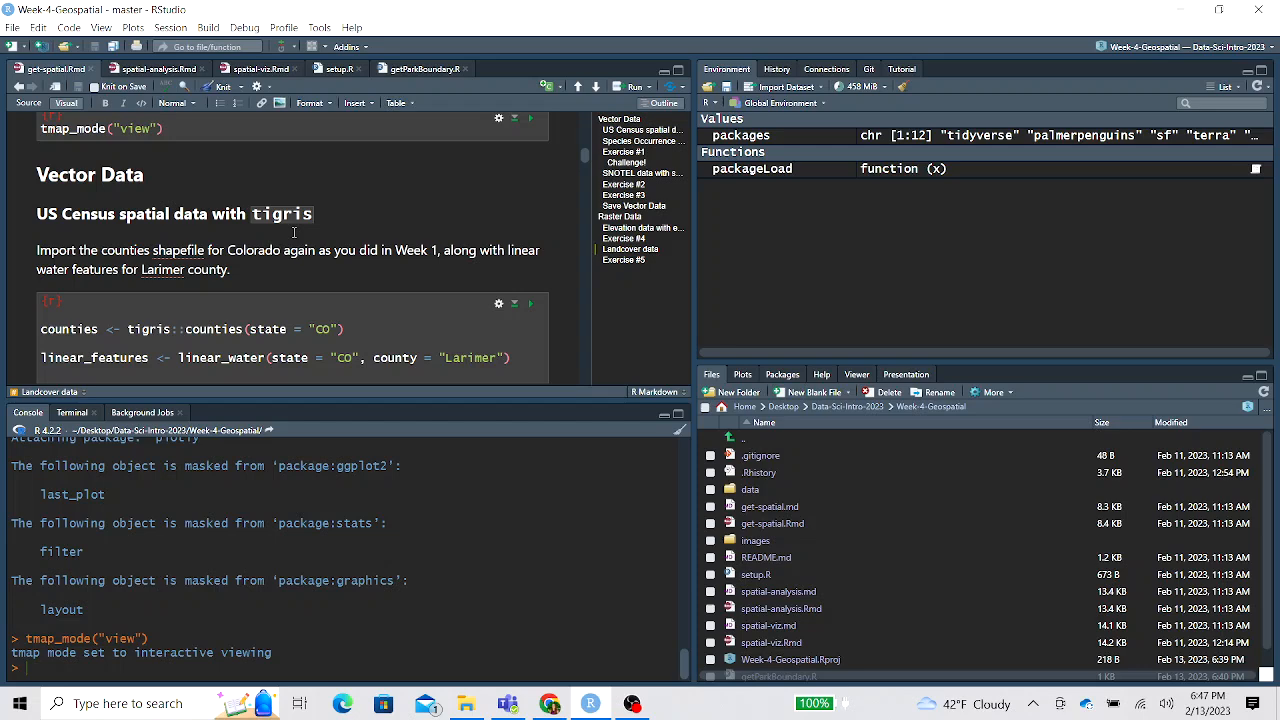
{"action": "scroll", "scroll_direction": "down", "scroll_amount": 3}
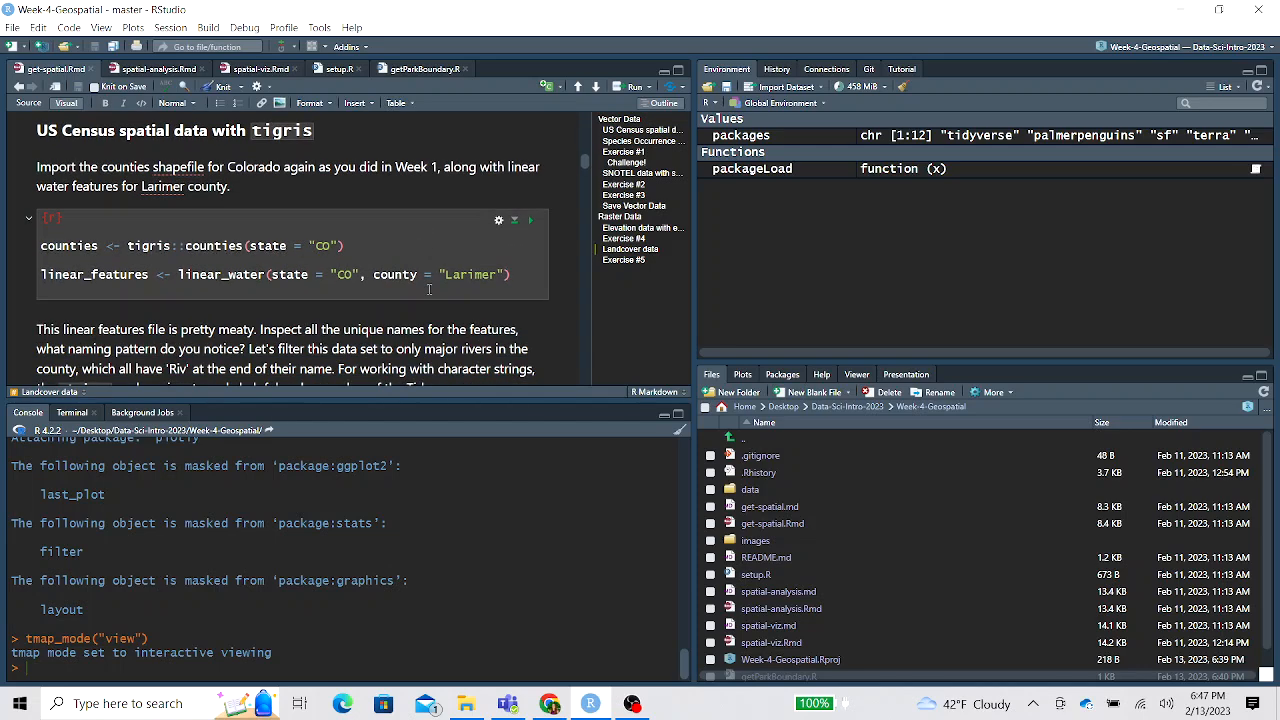
{"action": "mouse_move", "coordinate": [532, 220]}
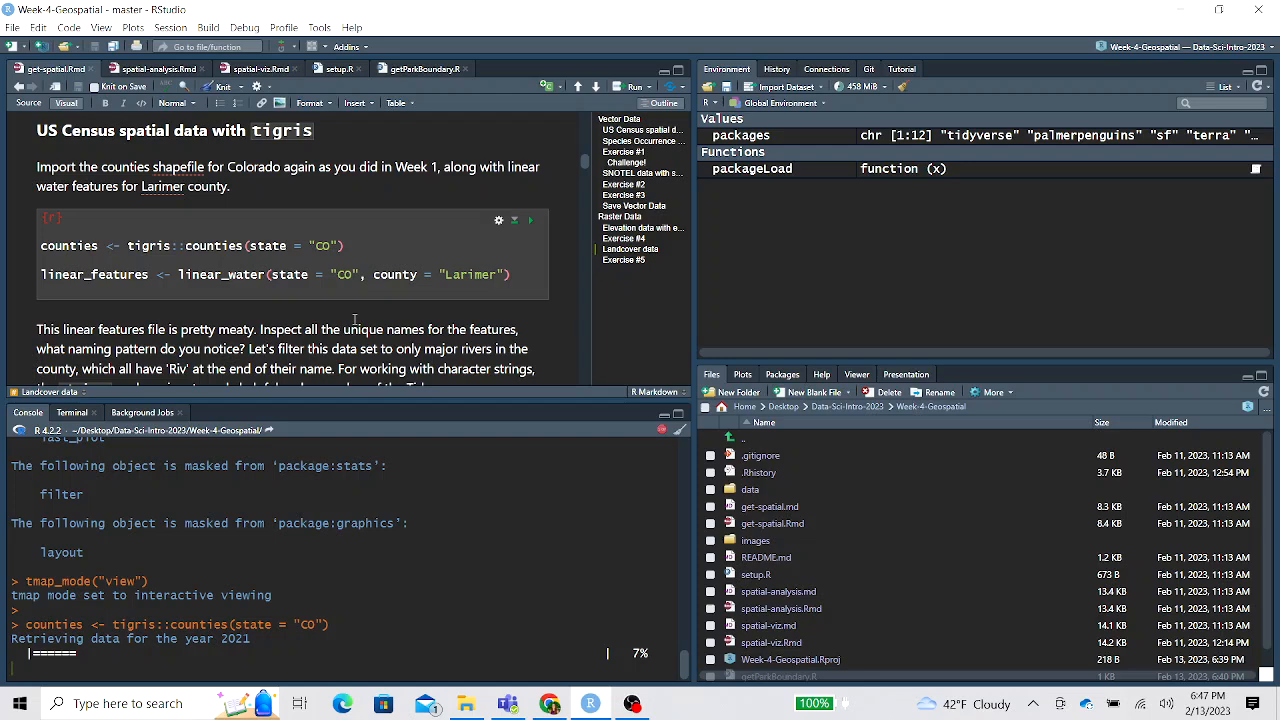
Let Colorado counties (64 obs) and Larimer linear water (11066 obs) finish downloading
{"action": "scroll", "scroll_direction": "down", "scroll_amount": 3}
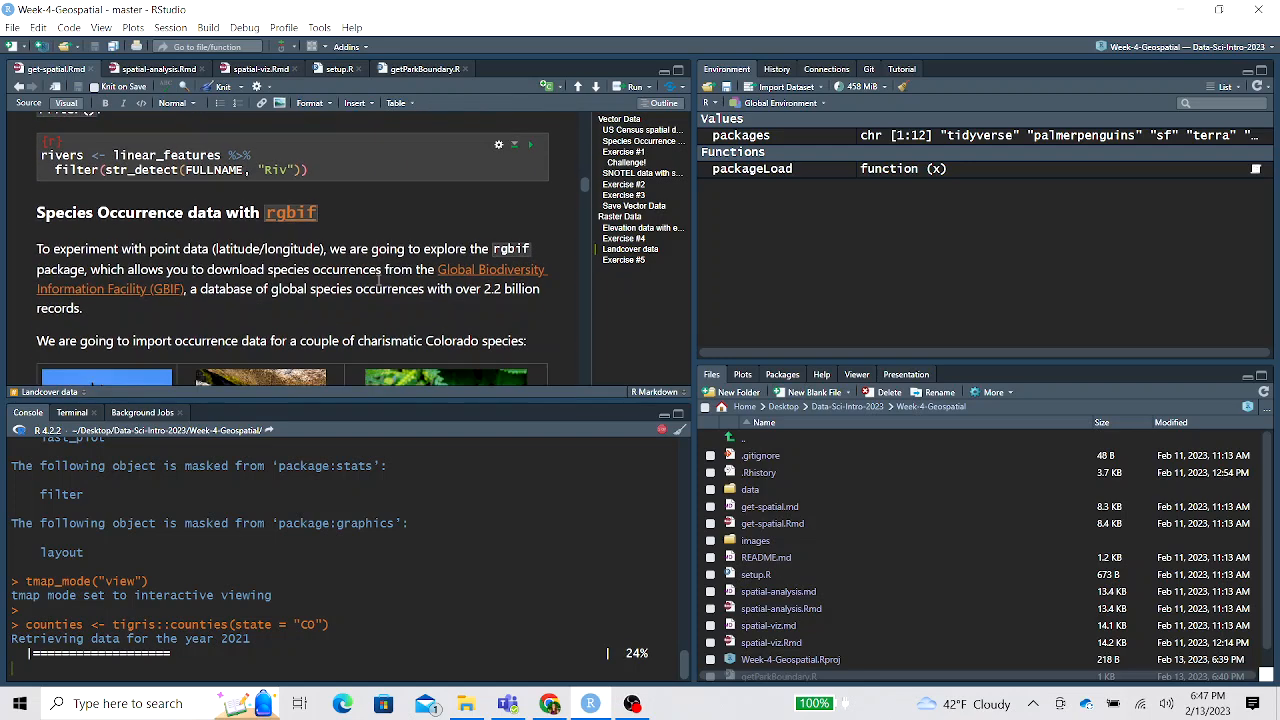
{"action": "scroll", "scroll_direction": "down", "scroll_amount": 3}
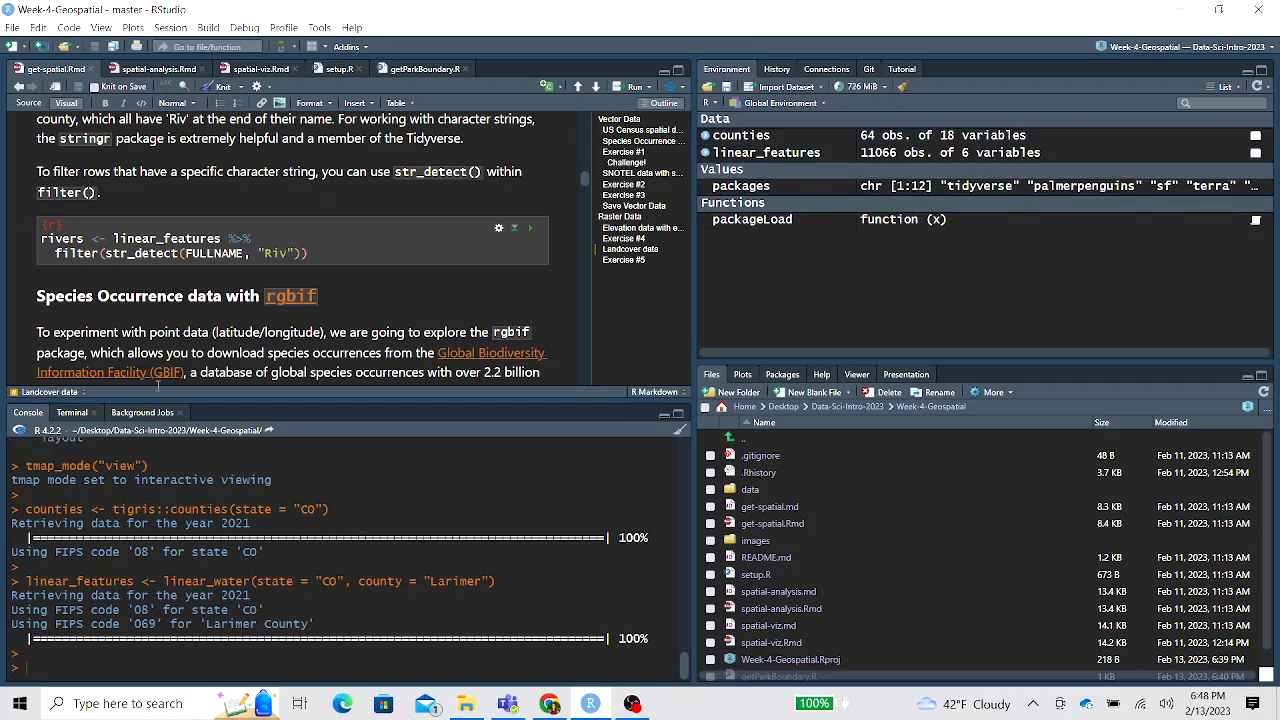
{"action": "mouse_move", "coordinate": [784, 160]}
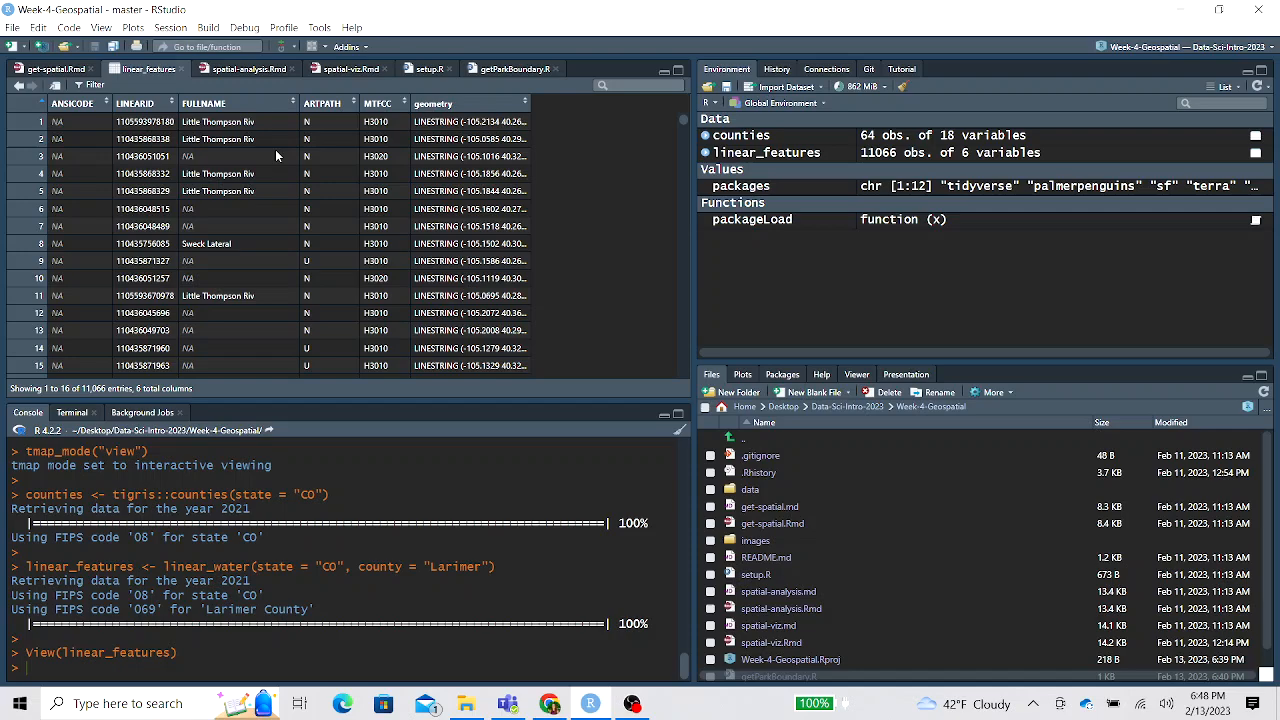
Browse the linear_features table rows with names like Aspen Brk and Barnes Ditch
{"action": "scroll", "scroll_direction": "down", "scroll_amount": 3}
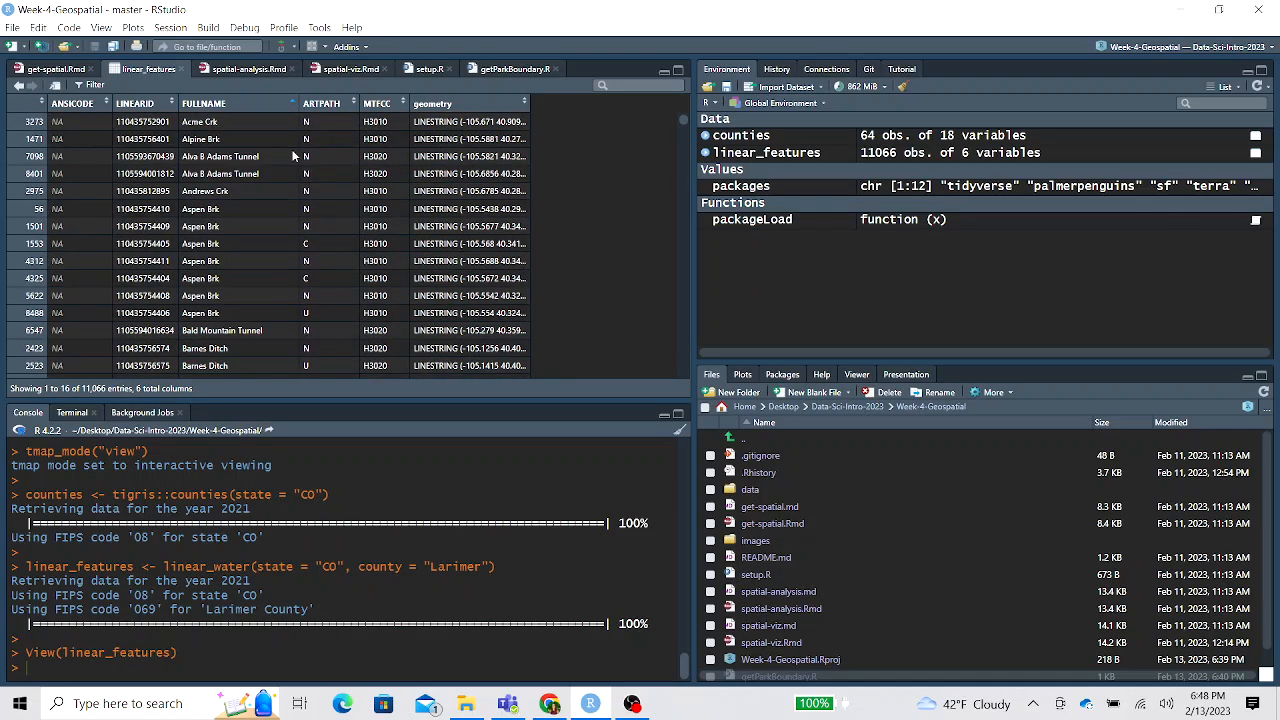
{"action": "scroll", "scroll_direction": "down", "scroll_amount": 3}
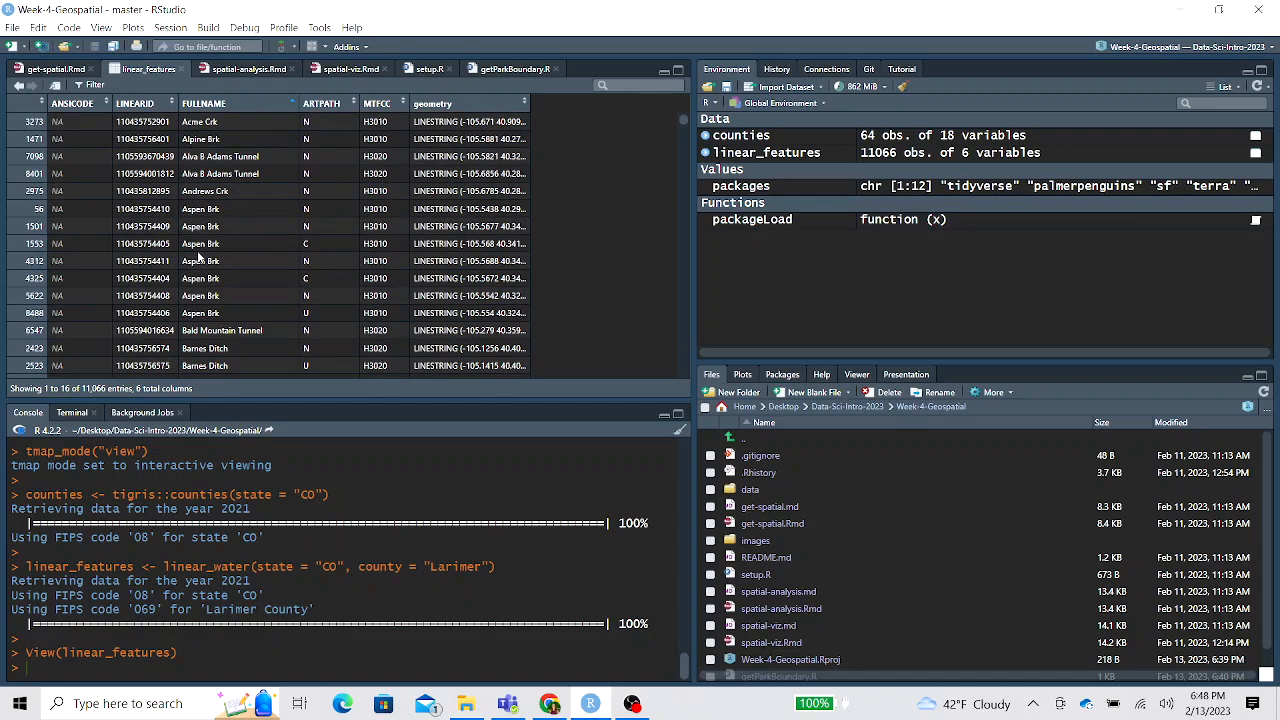
{"action": "scroll", "scroll_direction": "down", "scroll_amount": 3}
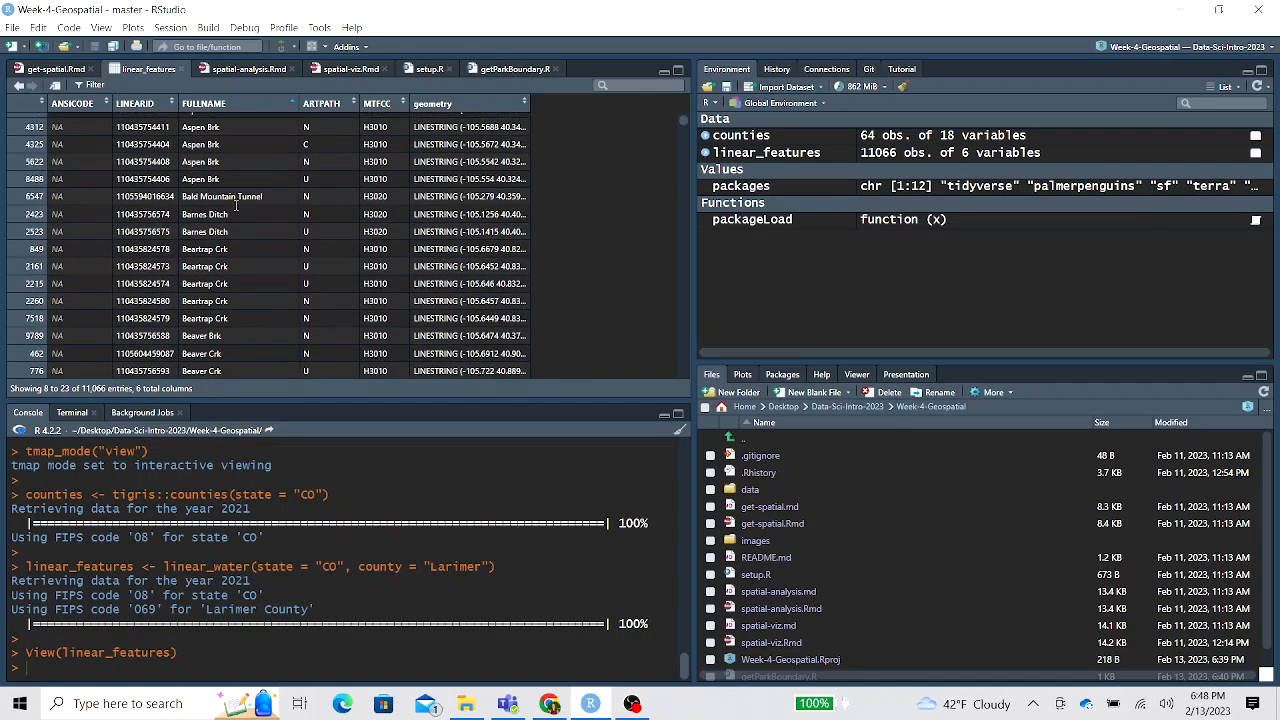
{"action": "scroll", "scroll_direction": "down", "scroll_amount": 3}
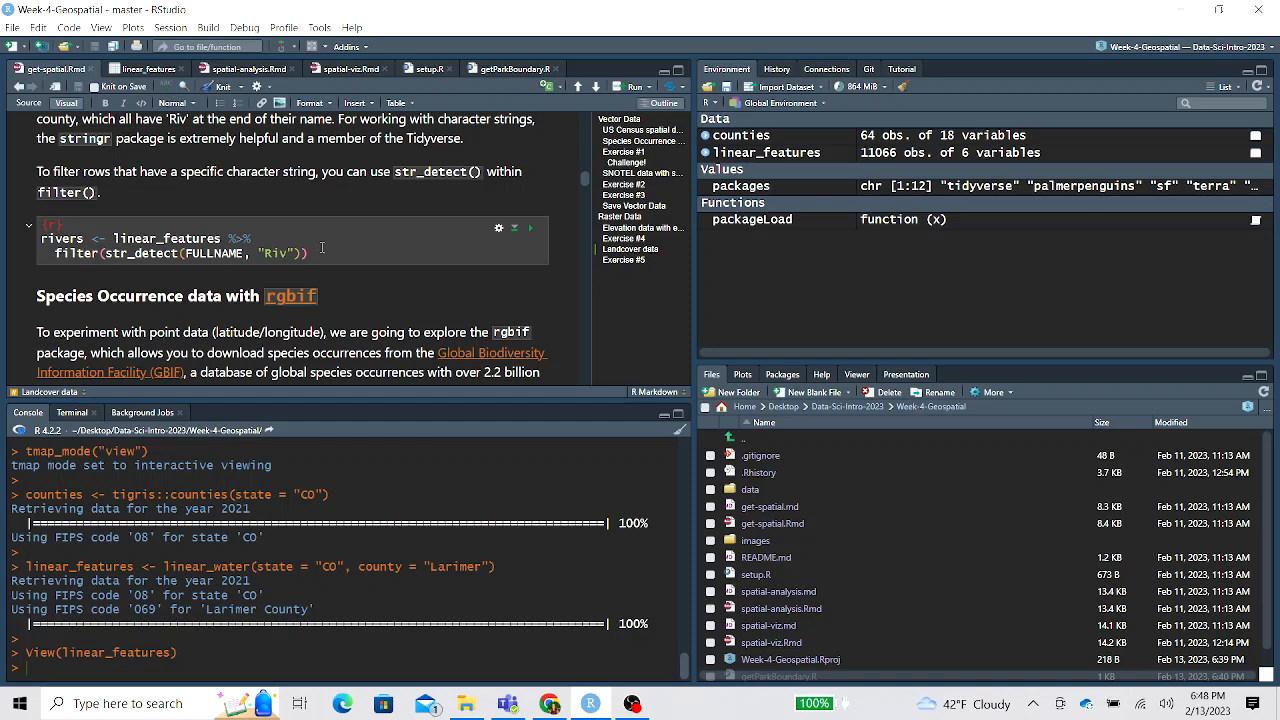
{"action": "mouse_move", "coordinate": [322, 252]}
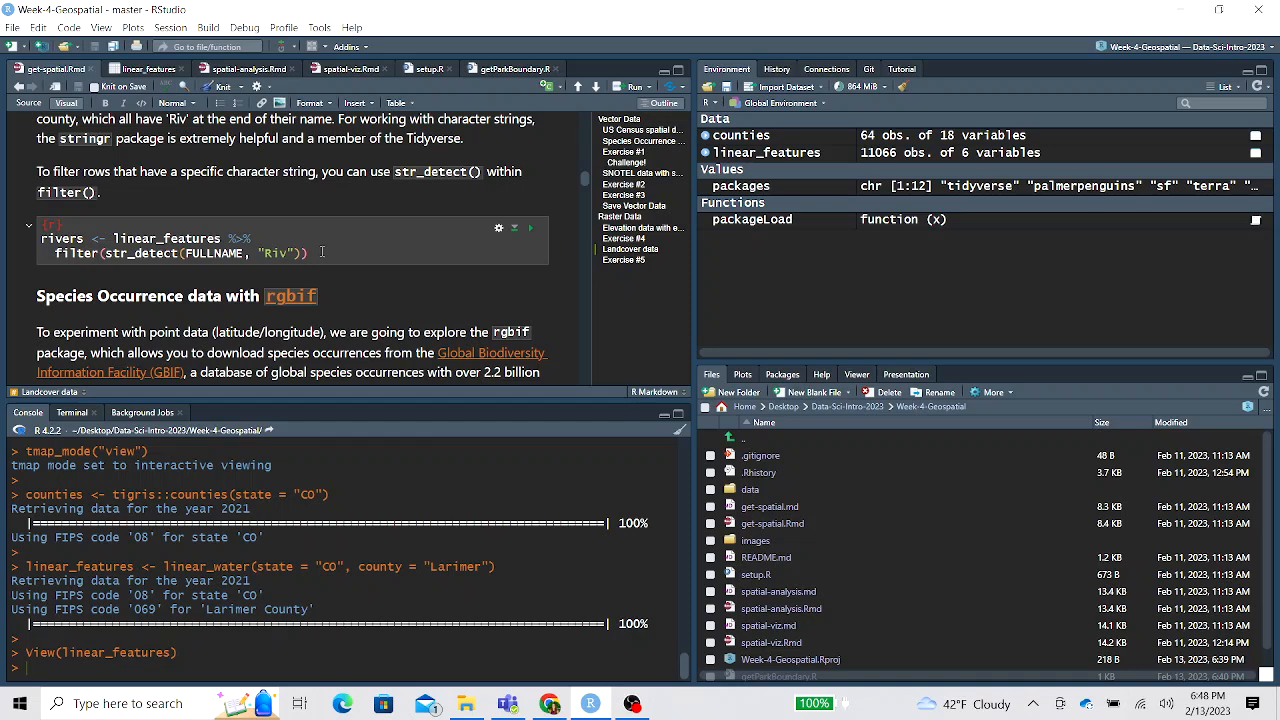
{"action": "mouse_move", "coordinate": [202, 230]}
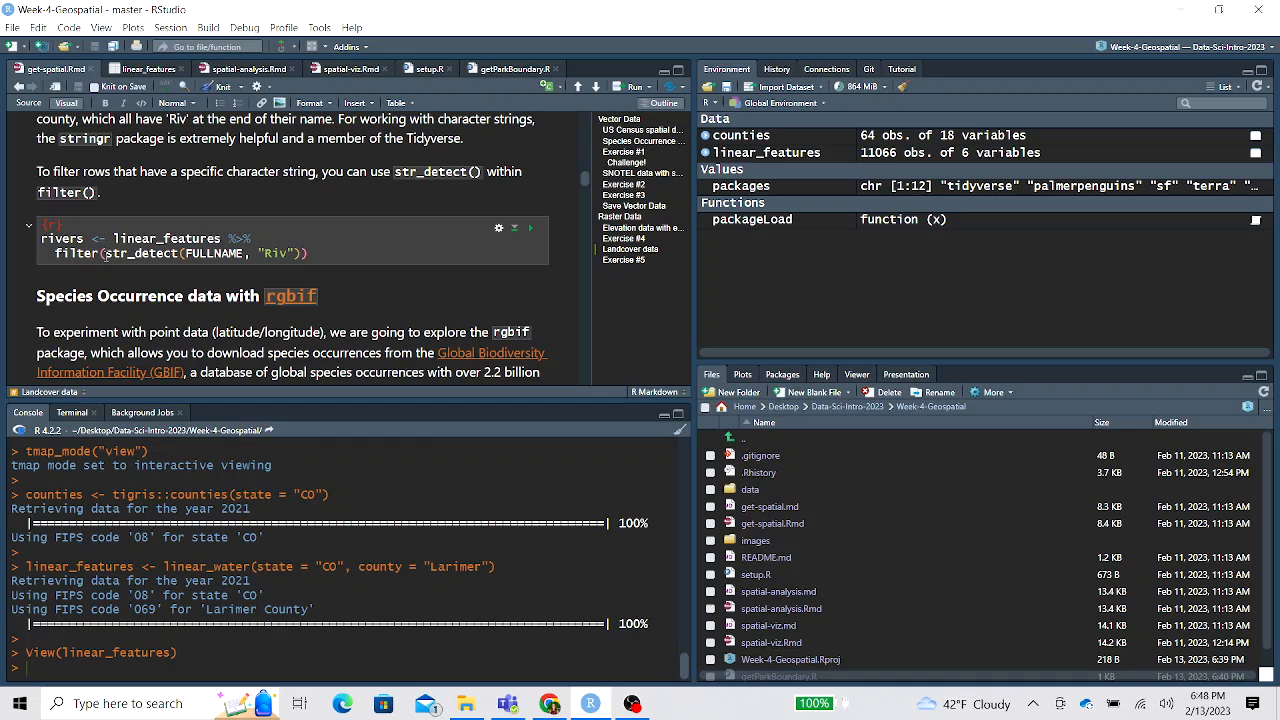
Run the rivers filter on str_detect(FULLNAME, "Riv"), giving 194 observations
{"action": "double_click", "coordinate": [142, 252]}
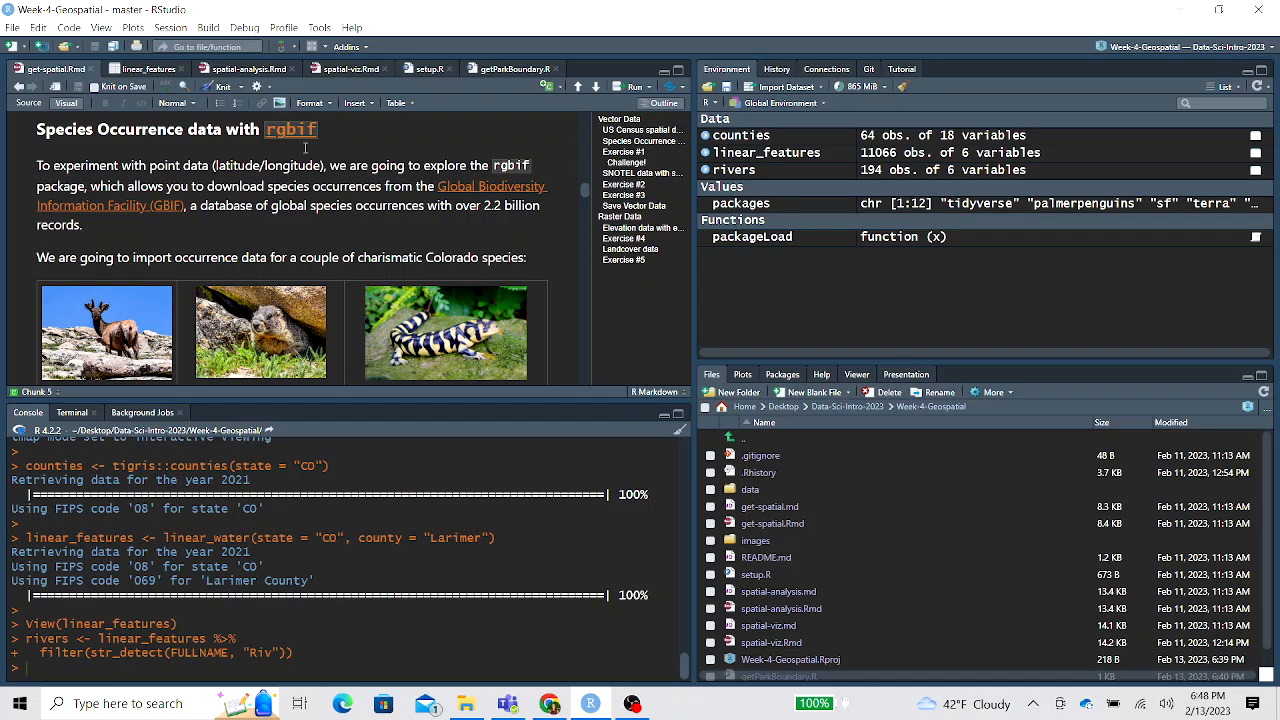
{"action": "scroll", "scroll_direction": "down", "scroll_amount": 3}
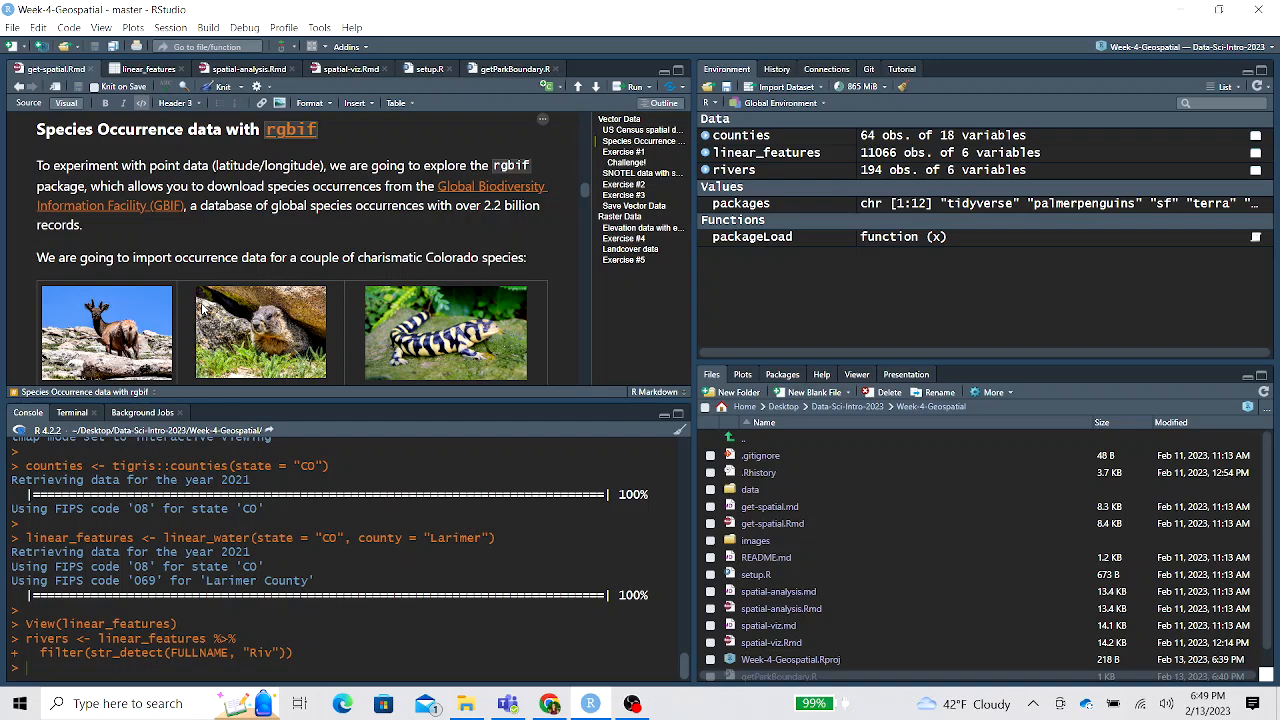
{"action": "scroll", "scroll_direction": "down", "scroll_amount": 3}
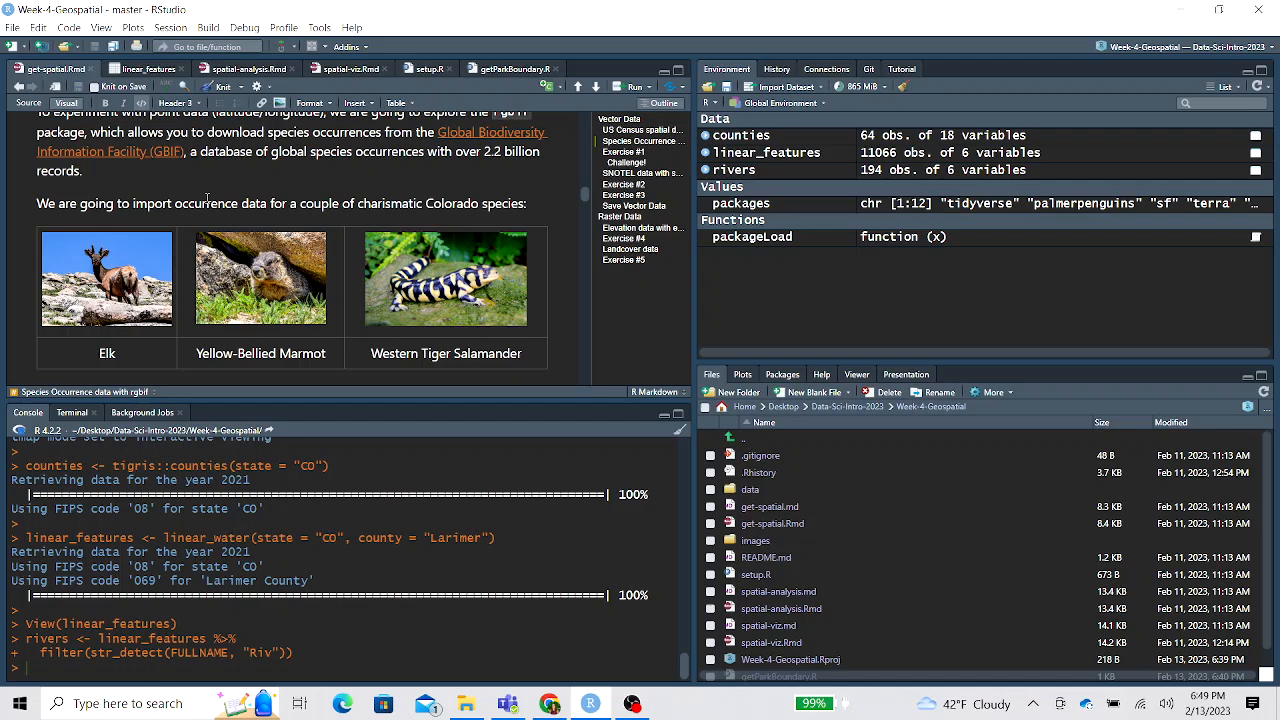
{"action": "scroll", "scroll_direction": "down", "scroll_amount": 3}
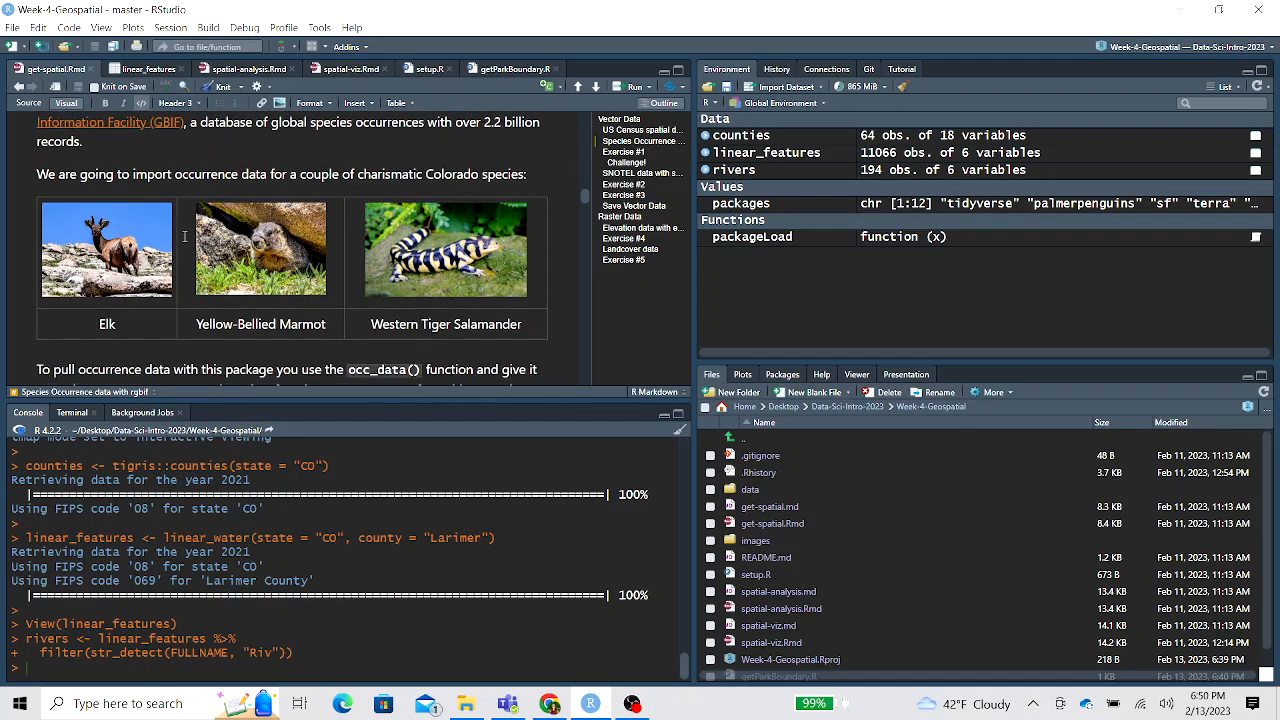
{"action": "mouse_move", "coordinate": [116, 316]}
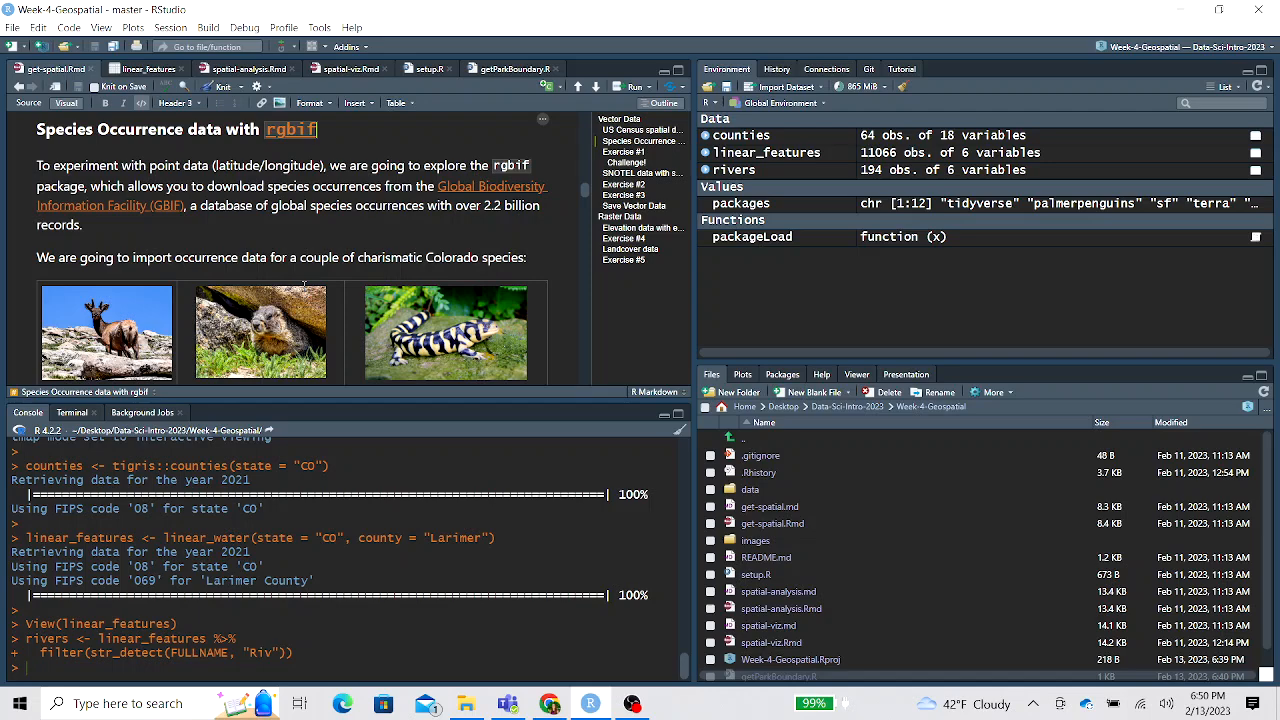
{"action": "scroll", "scroll_direction": "down", "scroll_amount": 3}
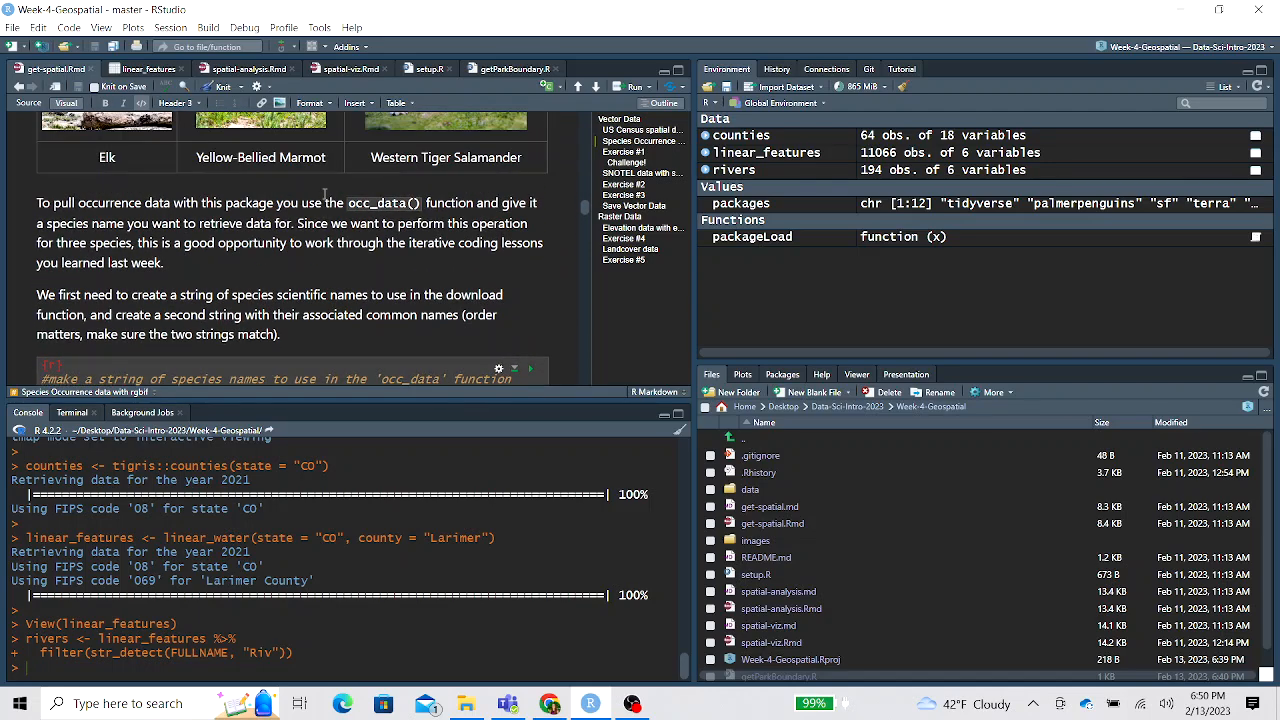
{"action": "double_click", "coordinate": [384, 204]}
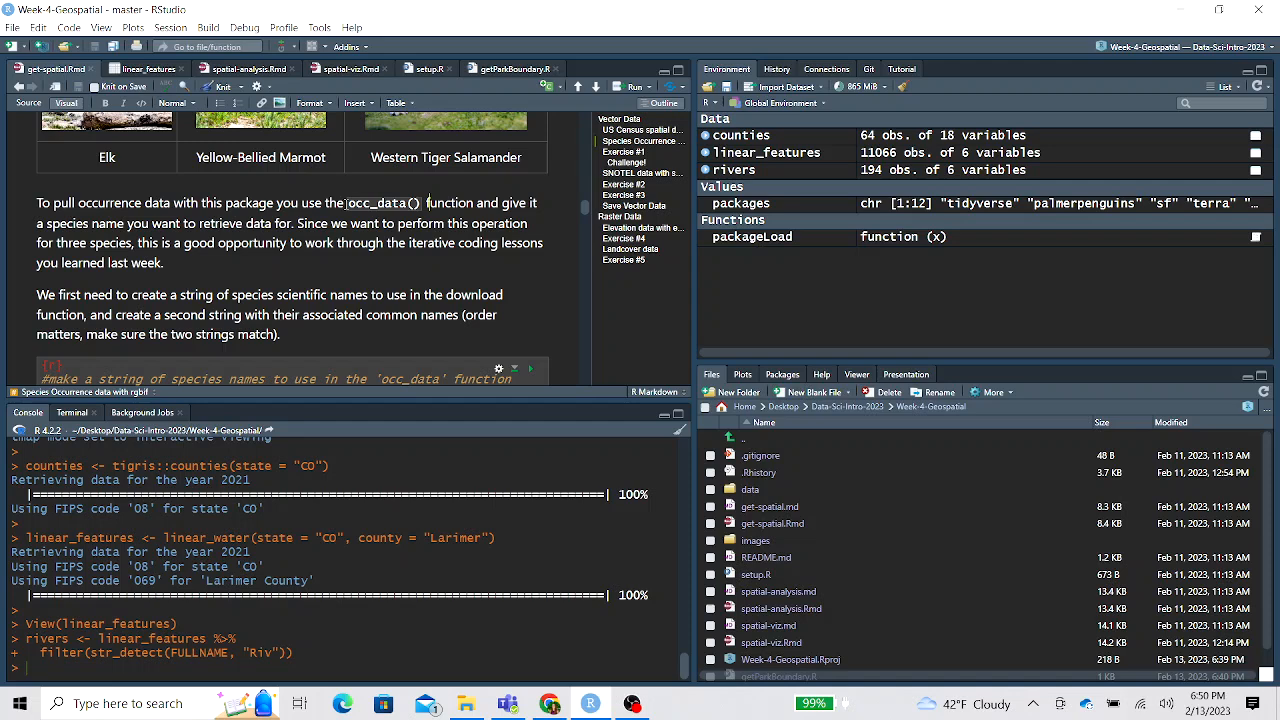
{"action": "double_click", "coordinate": [384, 204]}
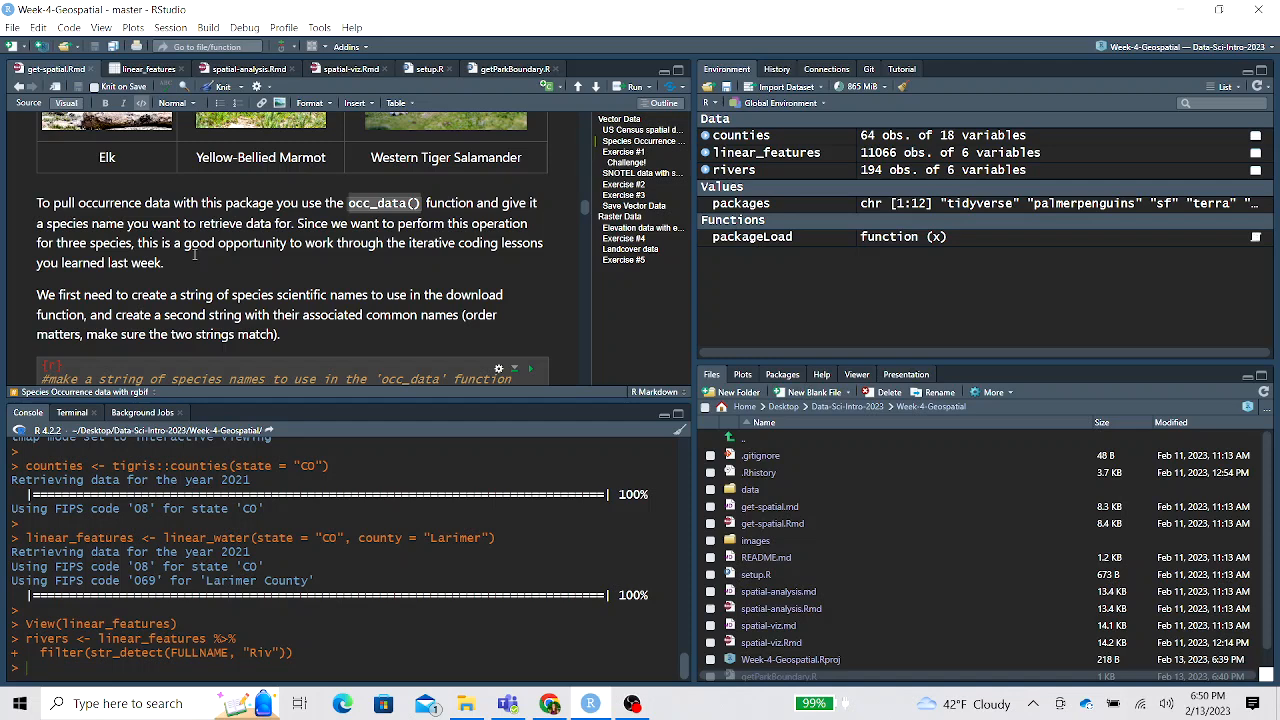
{"action": "scroll", "scroll_direction": "down", "scroll_amount": 3}
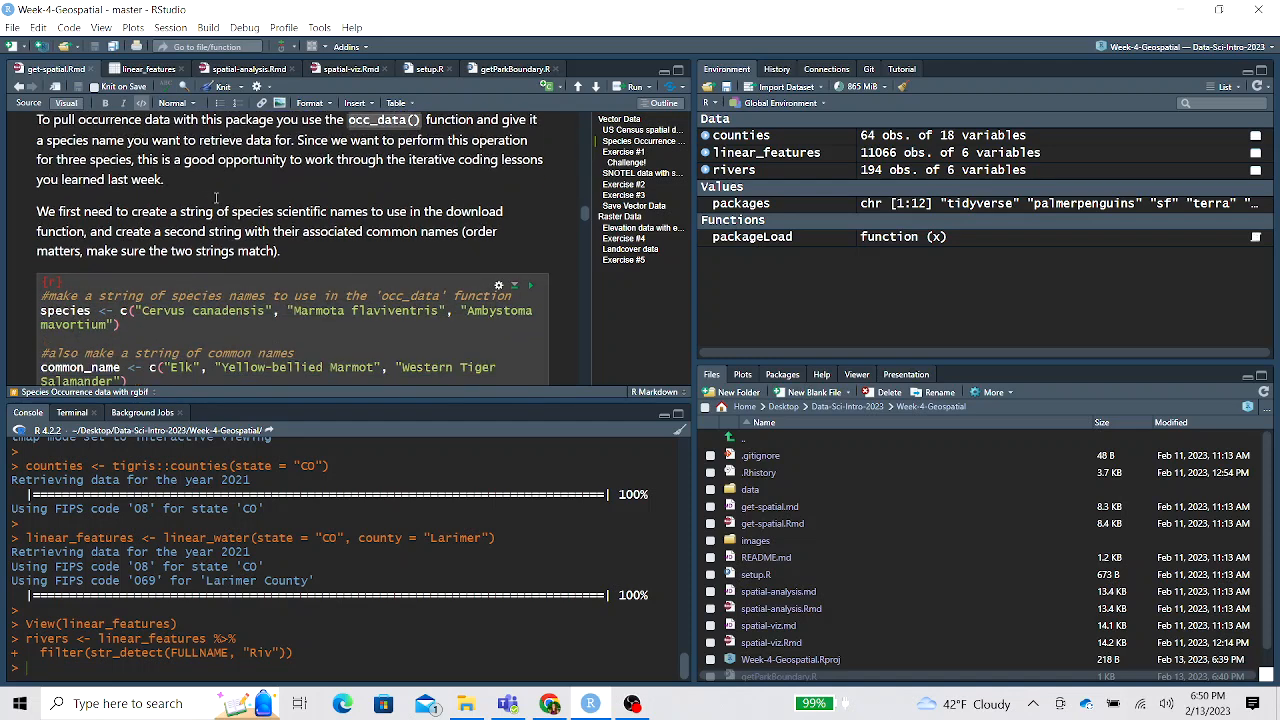
{"action": "mouse_move", "coordinate": [216, 198]}
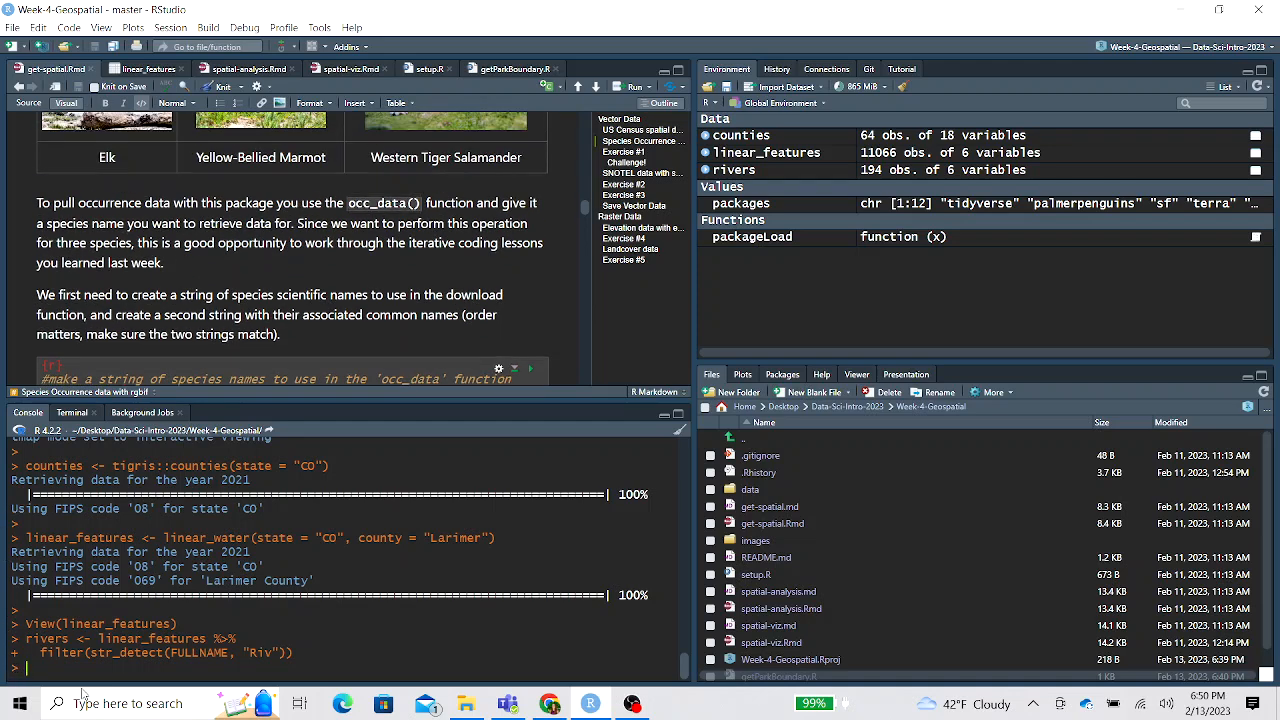
Bring up the ?occ_data help page and read through its arguments
{"action": "type", "text": "occ_data"}
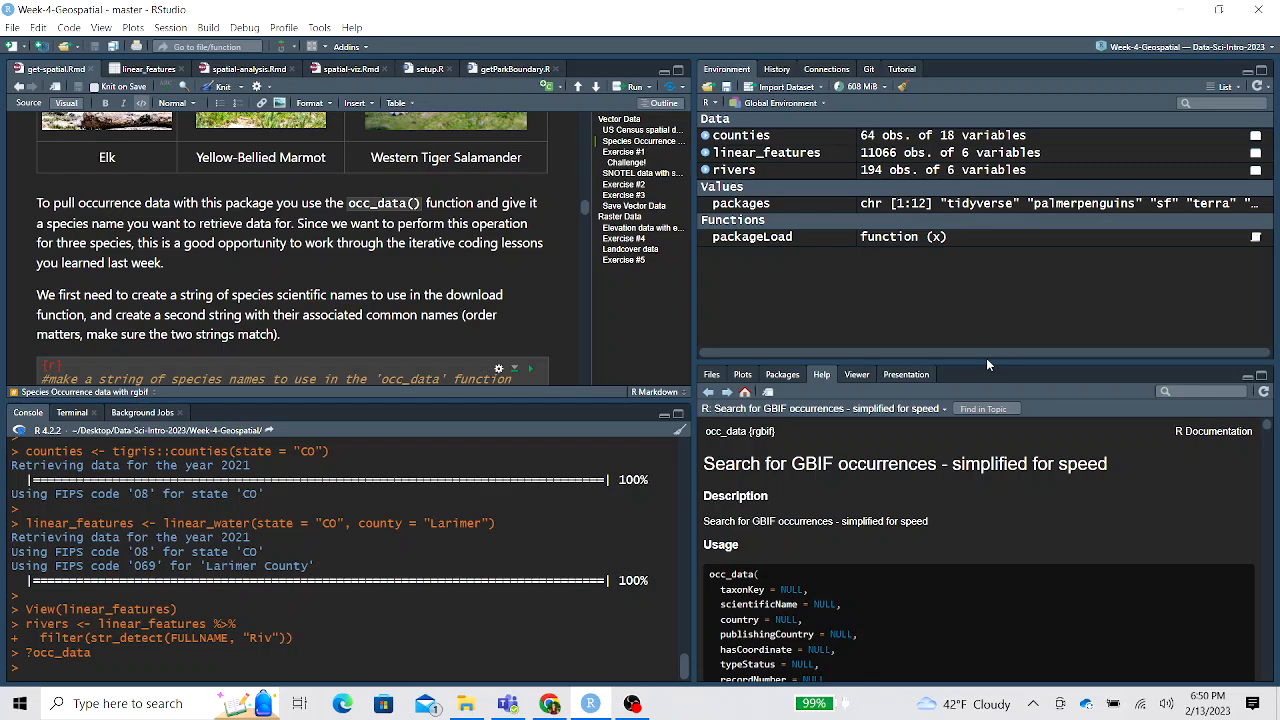
{"action": "scroll", "scroll_direction": "down", "scroll_amount": 3}
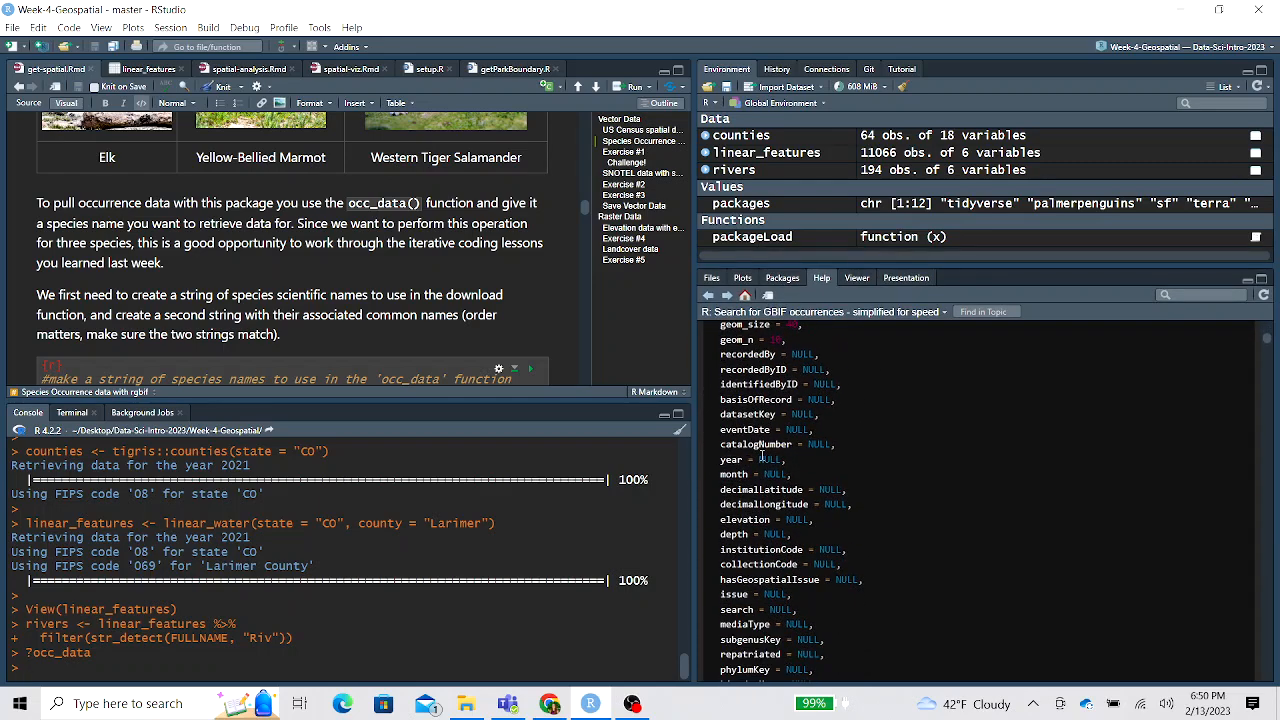
{"action": "scroll", "scroll_direction": "down", "scroll_amount": 3}
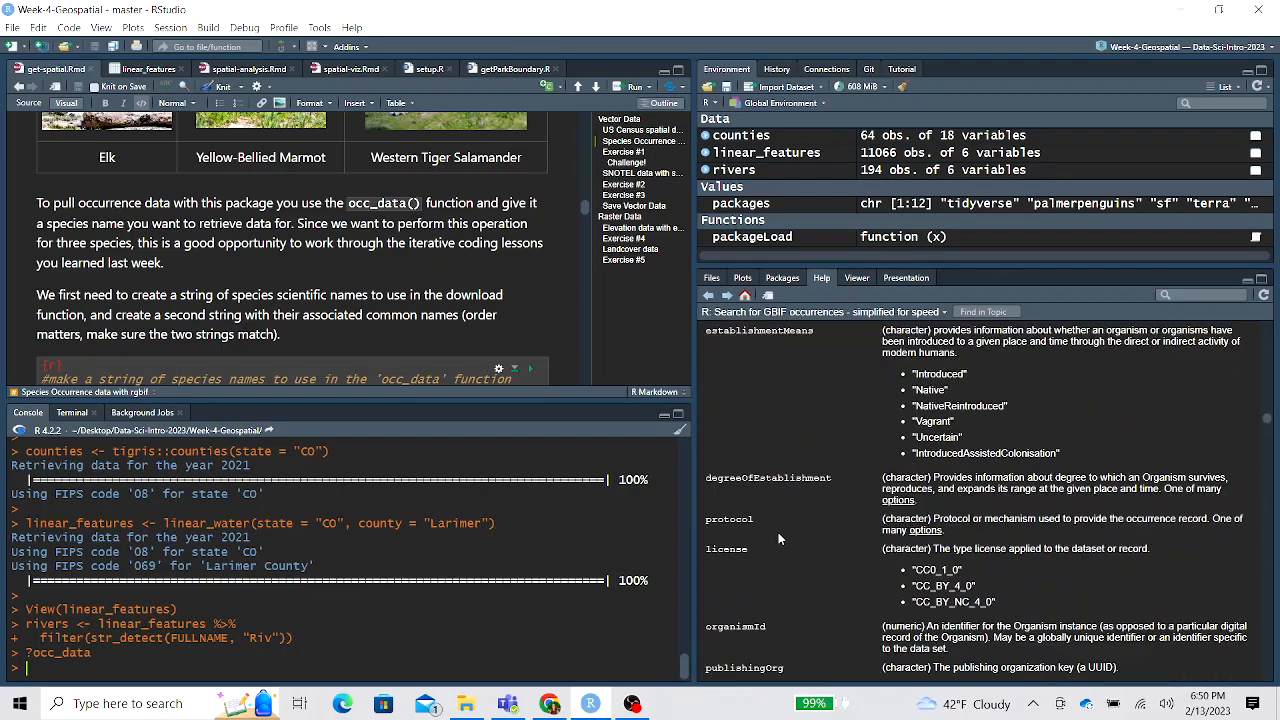
{"action": "scroll", "scroll_direction": "down", "scroll_amount": 3}
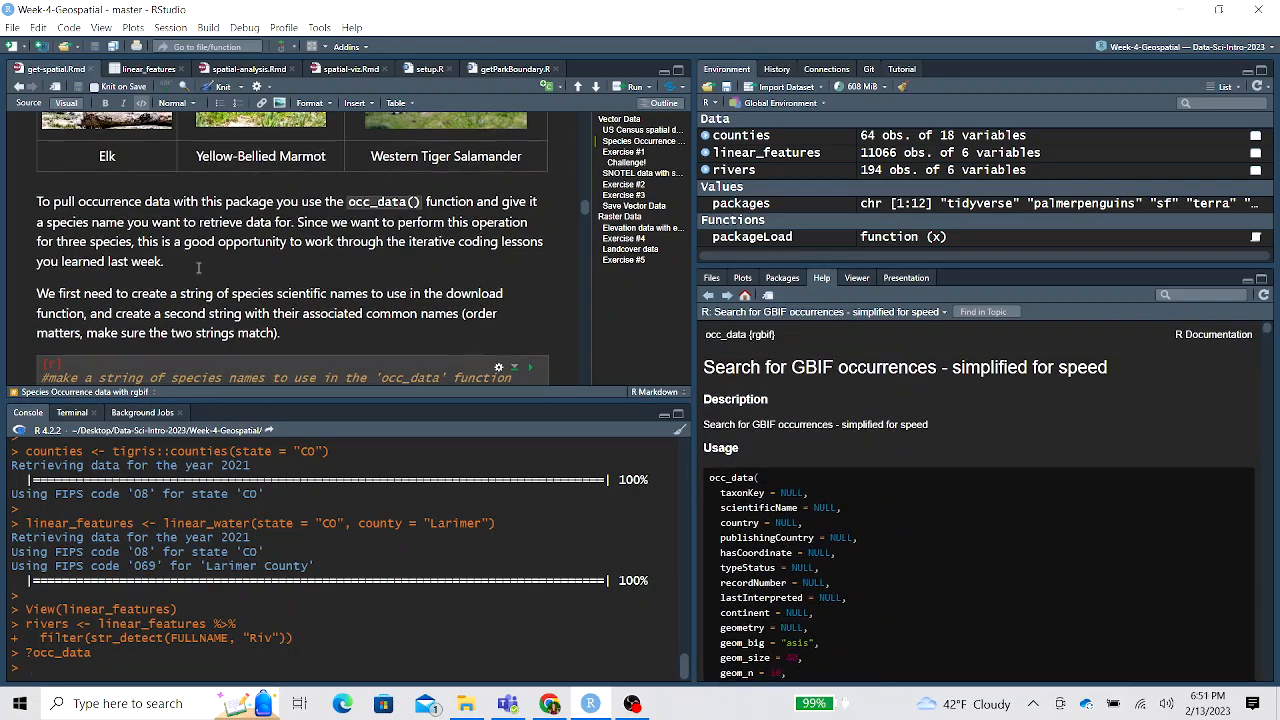
{"action": "scroll", "scroll_direction": "down", "scroll_amount": 3}
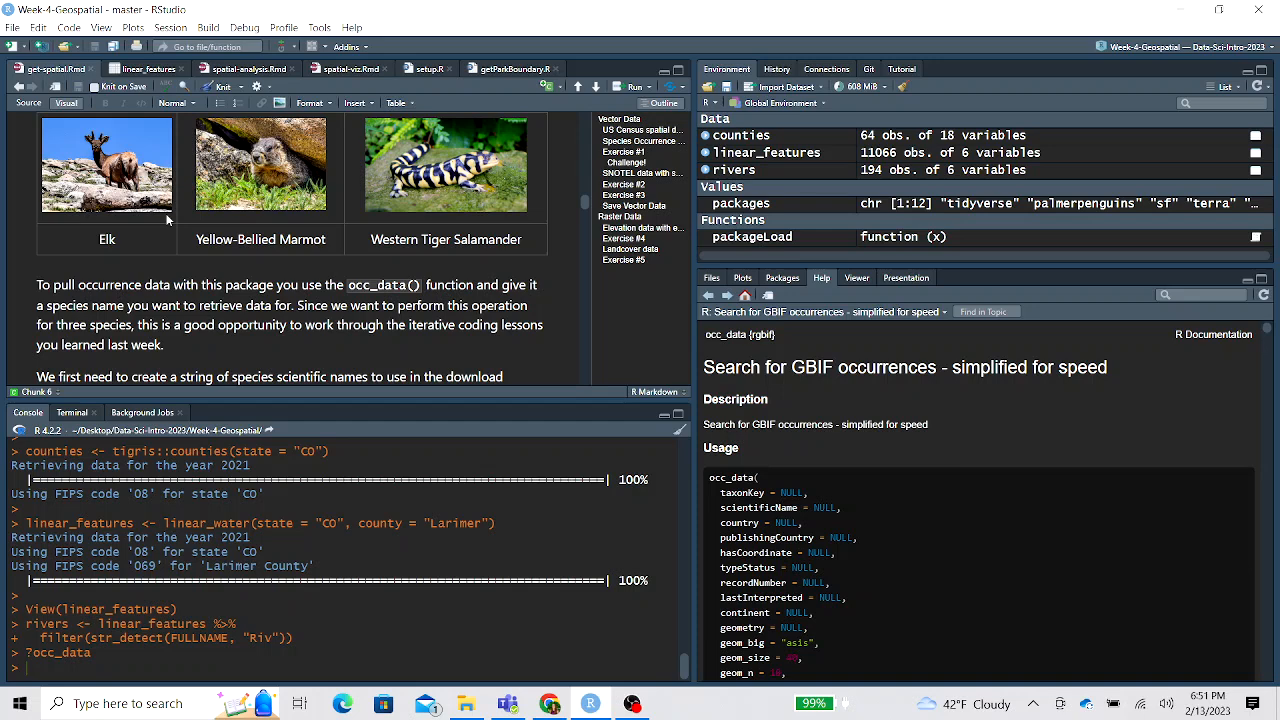
{"action": "scroll", "scroll_direction": "down", "scroll_amount": 3}
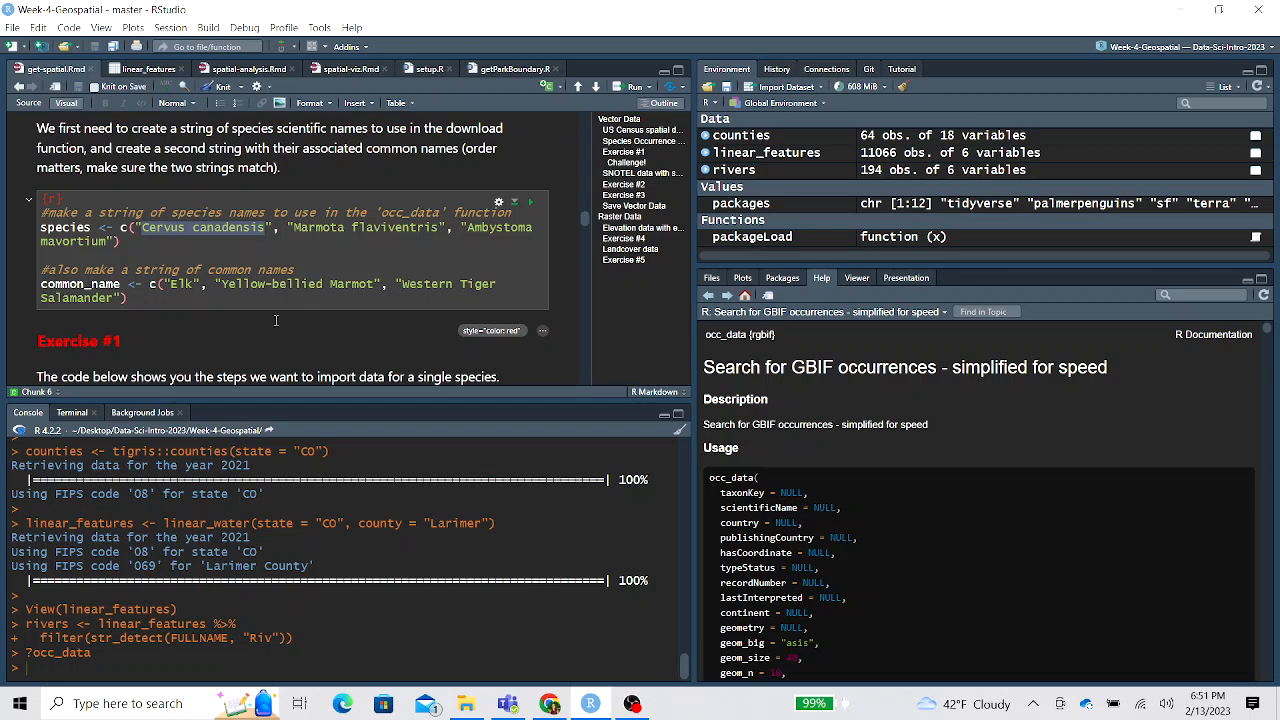
Point out Cervus canadensis, Marmota flaviventris and the common name Elk in Exercise #1
{"action": "double_click", "coordinate": [200, 228]}
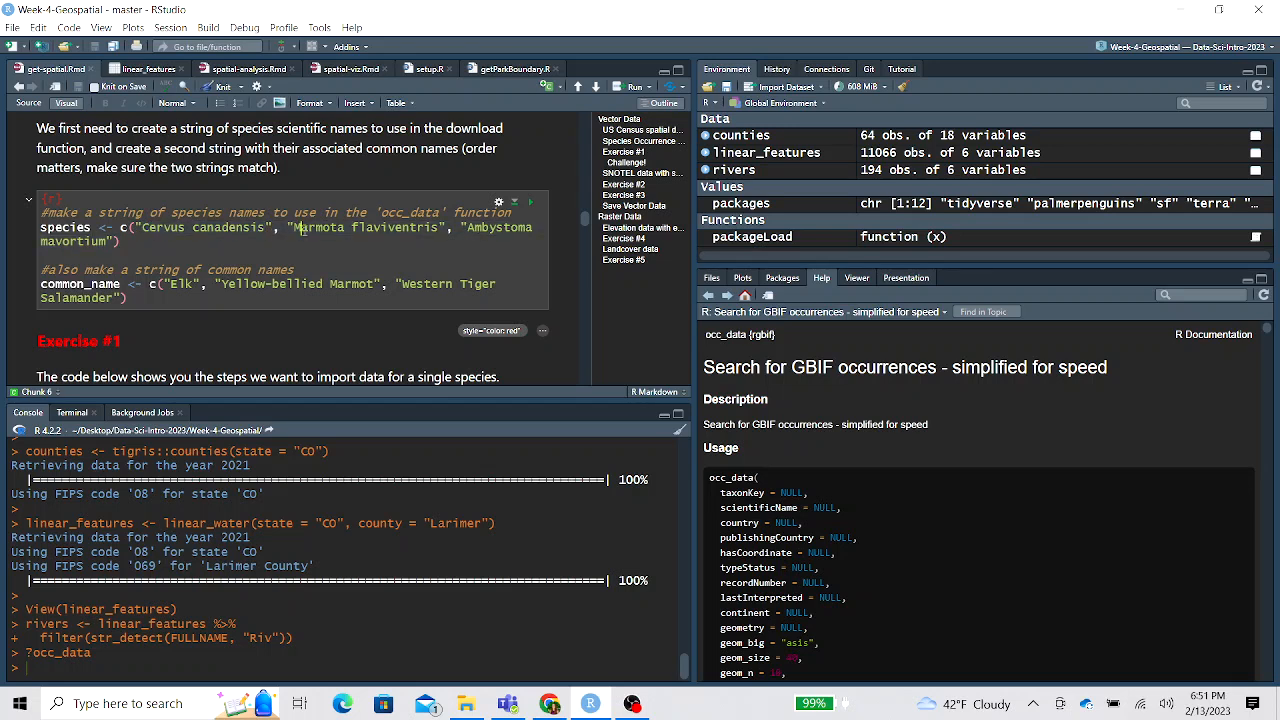
{"action": "left_click", "coordinate": [100, 240]}
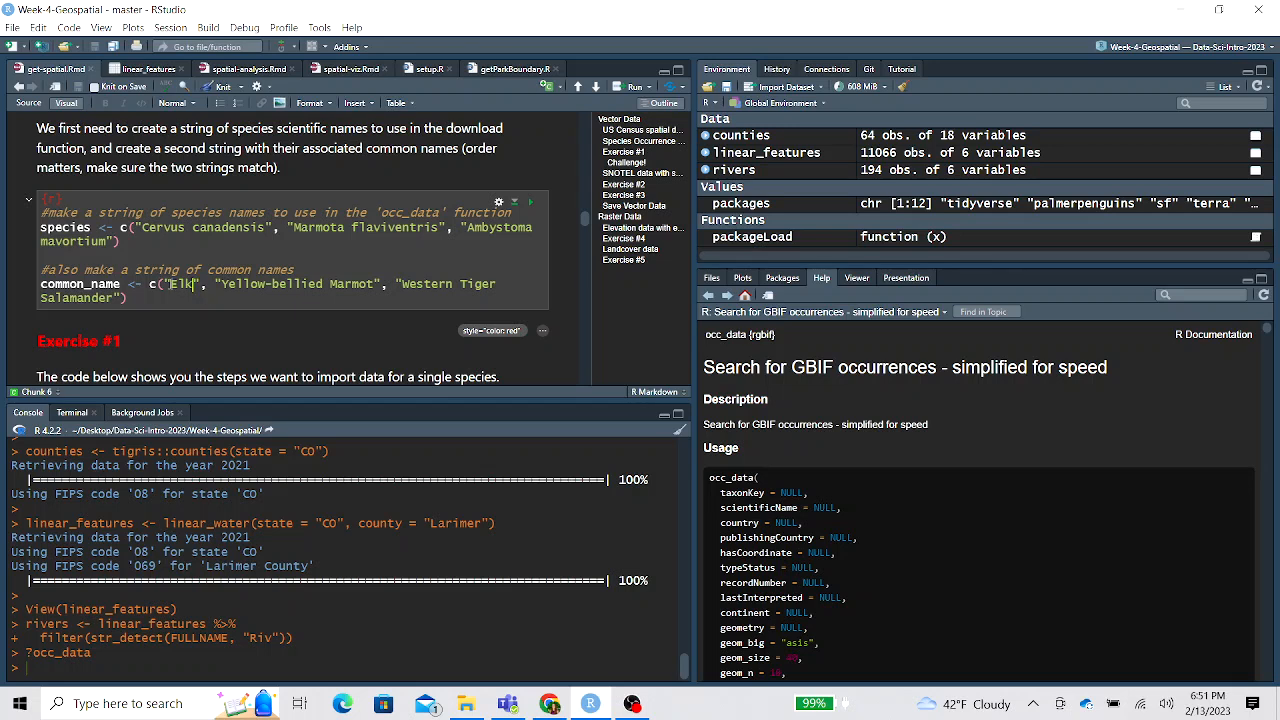
{"action": "double_click", "coordinate": [176, 284]}
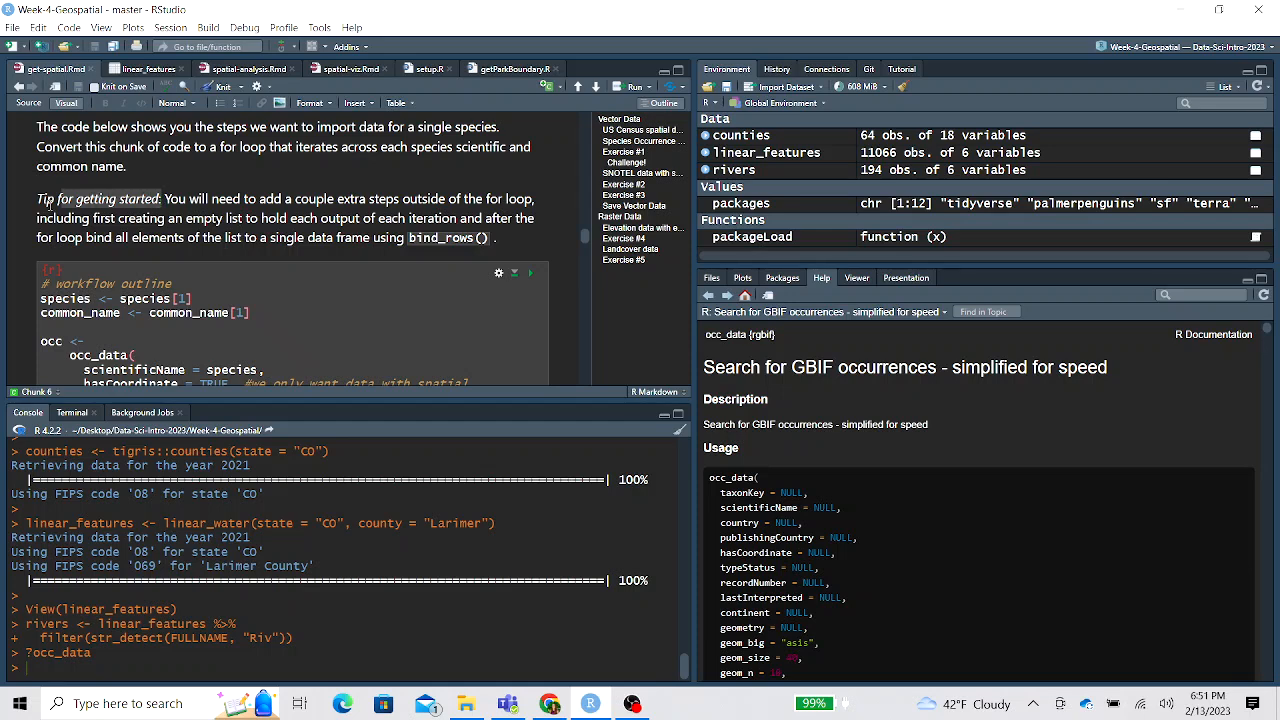
Run the chunk defining the three-entry species and common_name vectors
{"action": "scroll", "scroll_direction": "down", "scroll_amount": 3}
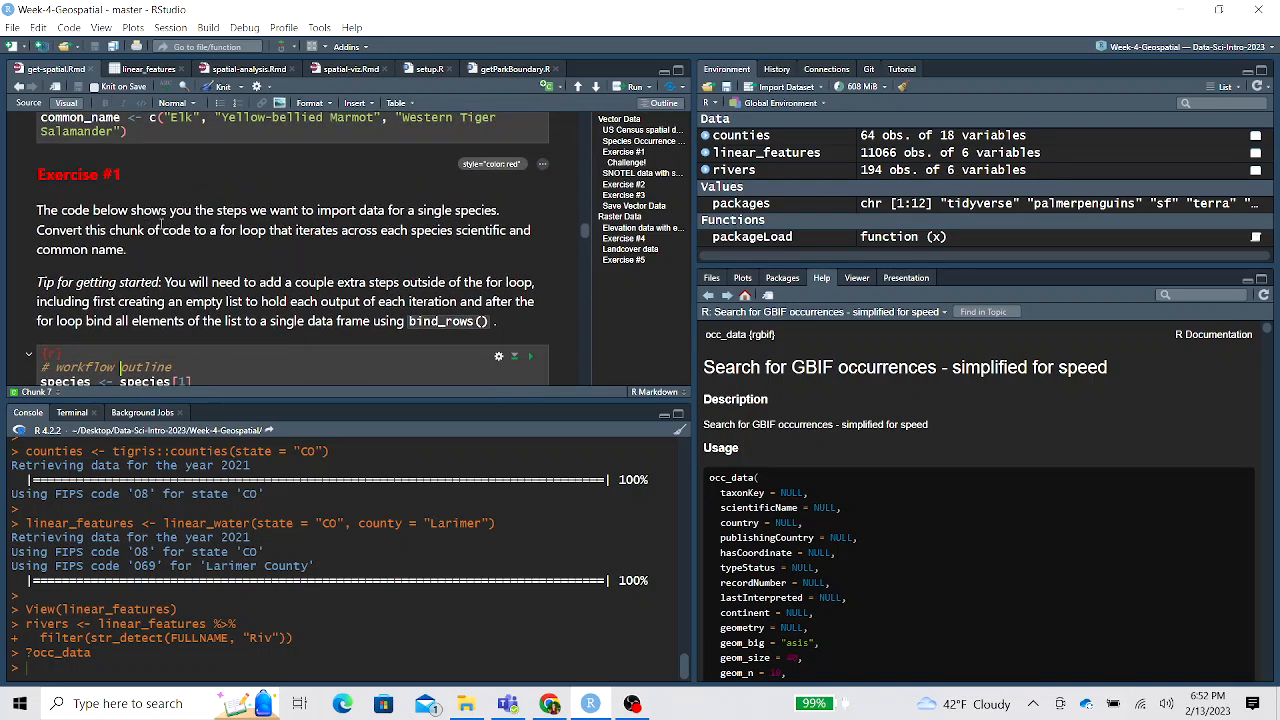
{"action": "scroll", "scroll_direction": "down", "scroll_amount": 3}
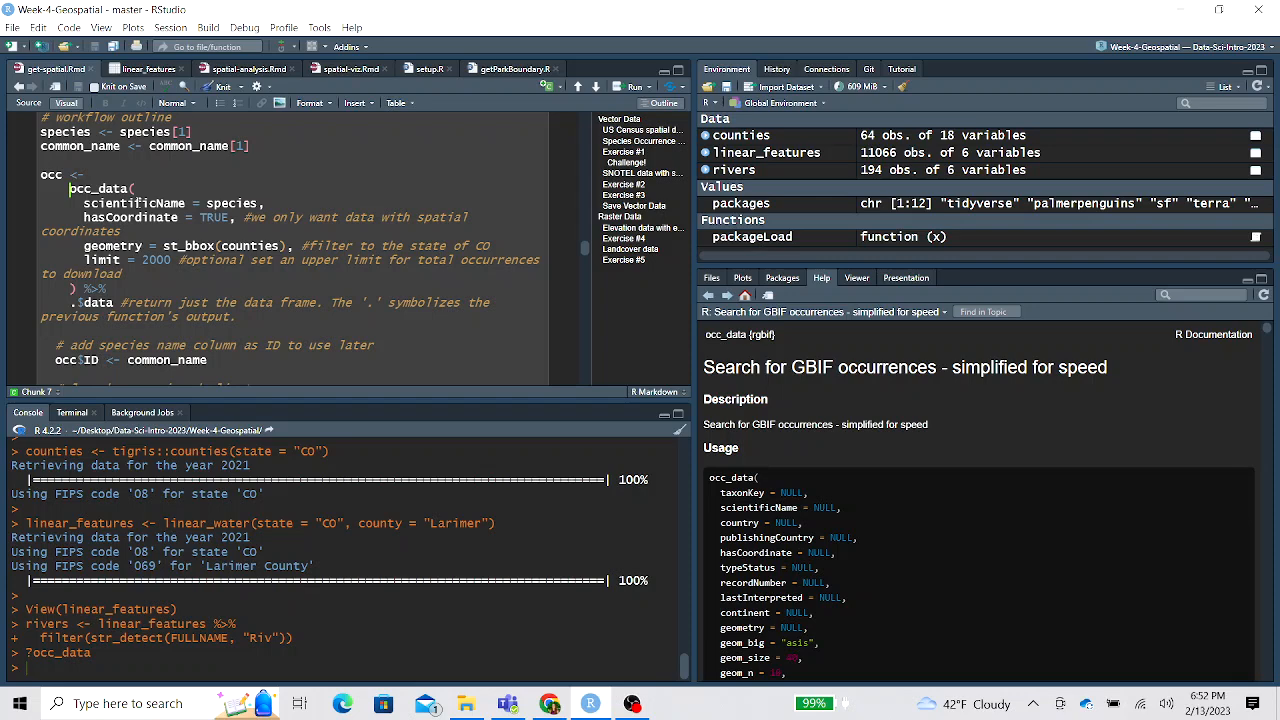
{"action": "scroll", "scroll_direction": "down", "scroll_amount": 3}
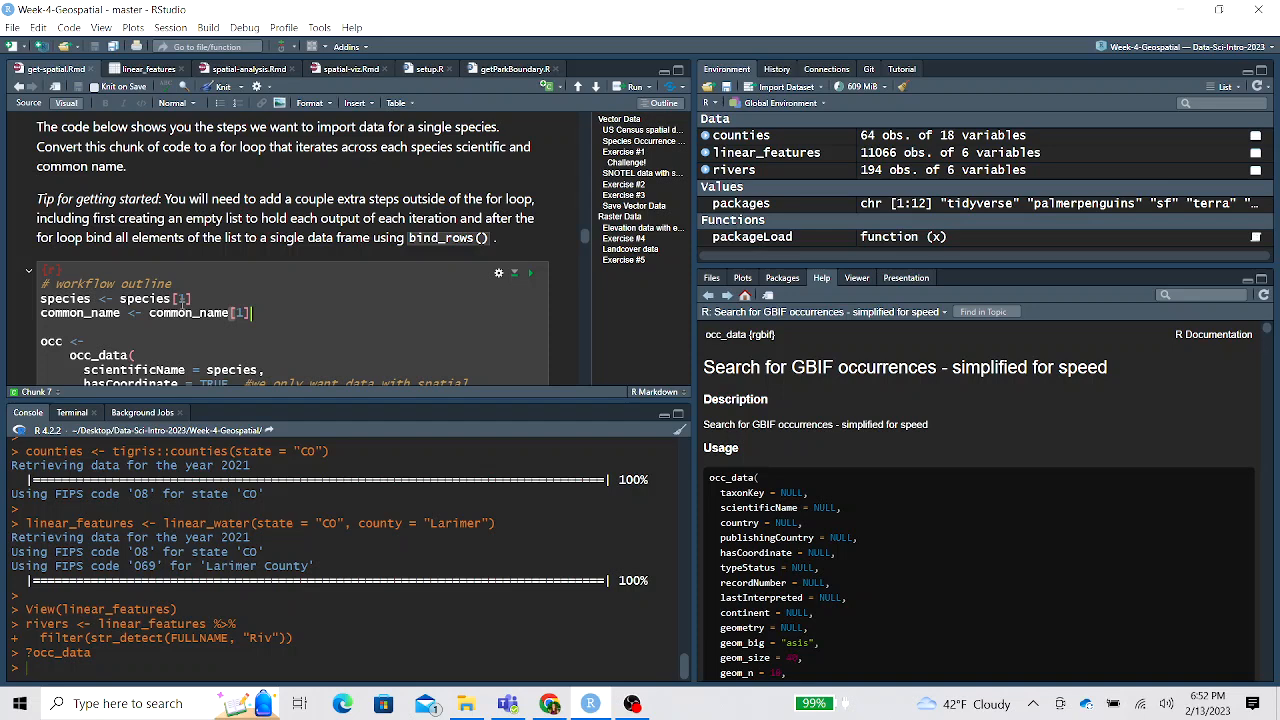
{"action": "double_click", "coordinate": [64, 298]}
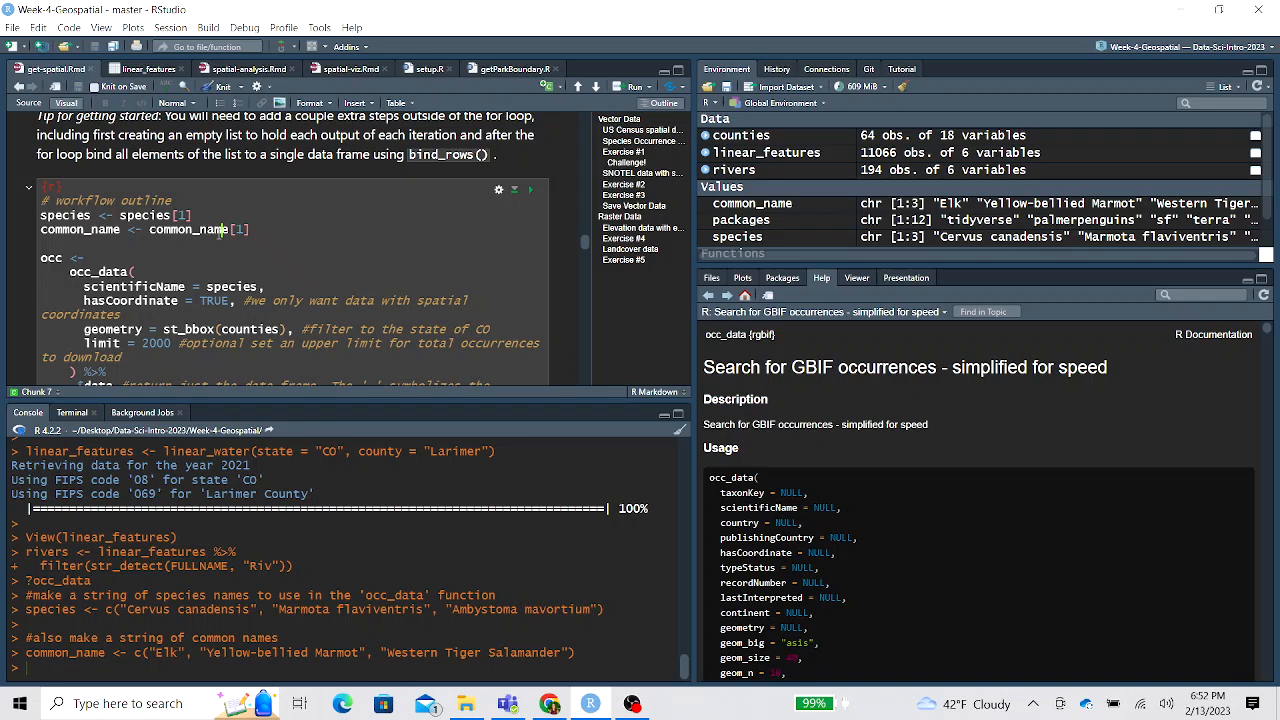
Run species <- species[1] and common_name <- common_name[1], leaving Cervus canadensis and Elk
{"action": "scroll", "scroll_direction": "down", "scroll_amount": 3}
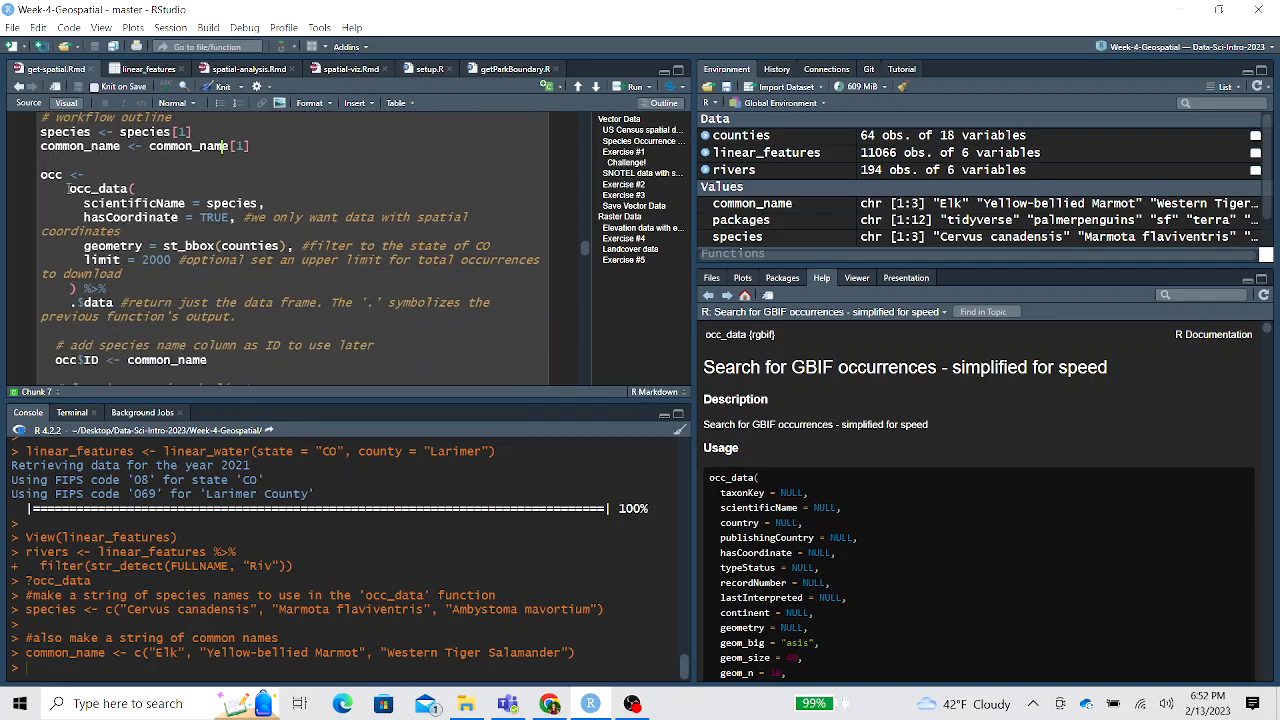
{"action": "double_click", "coordinate": [98, 188]}
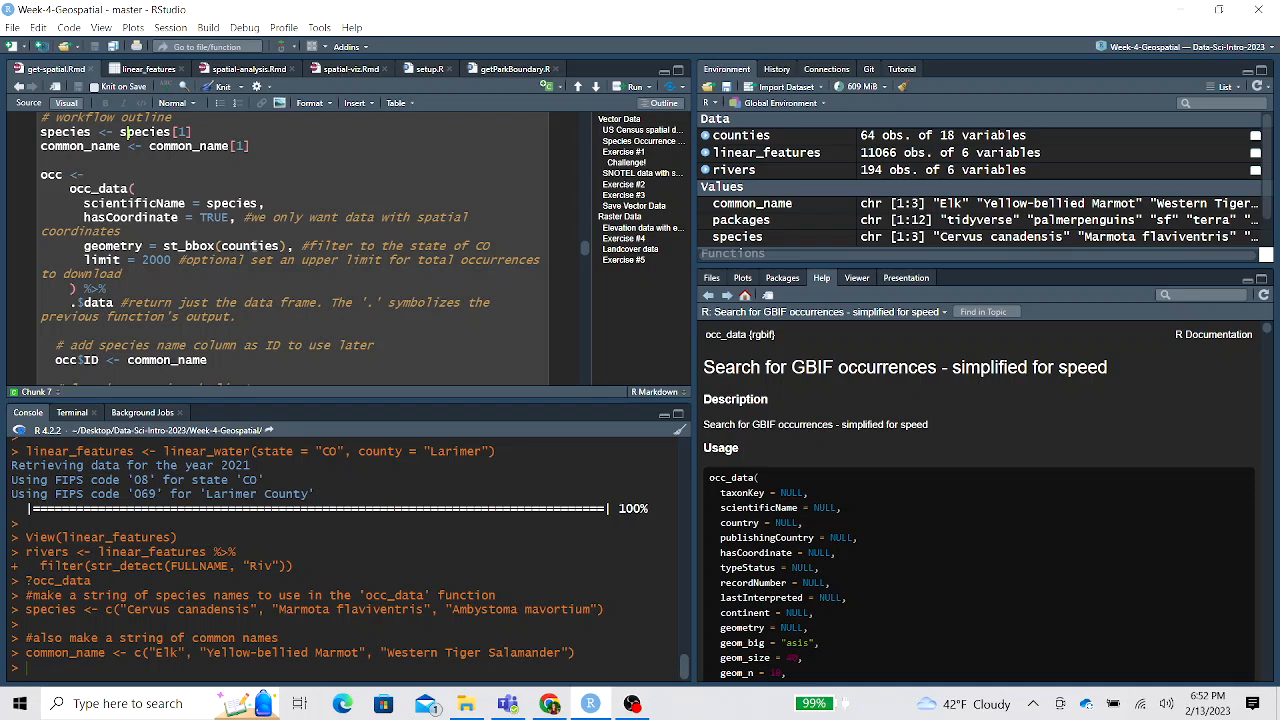
{"action": "double_click", "coordinate": [112, 246]}
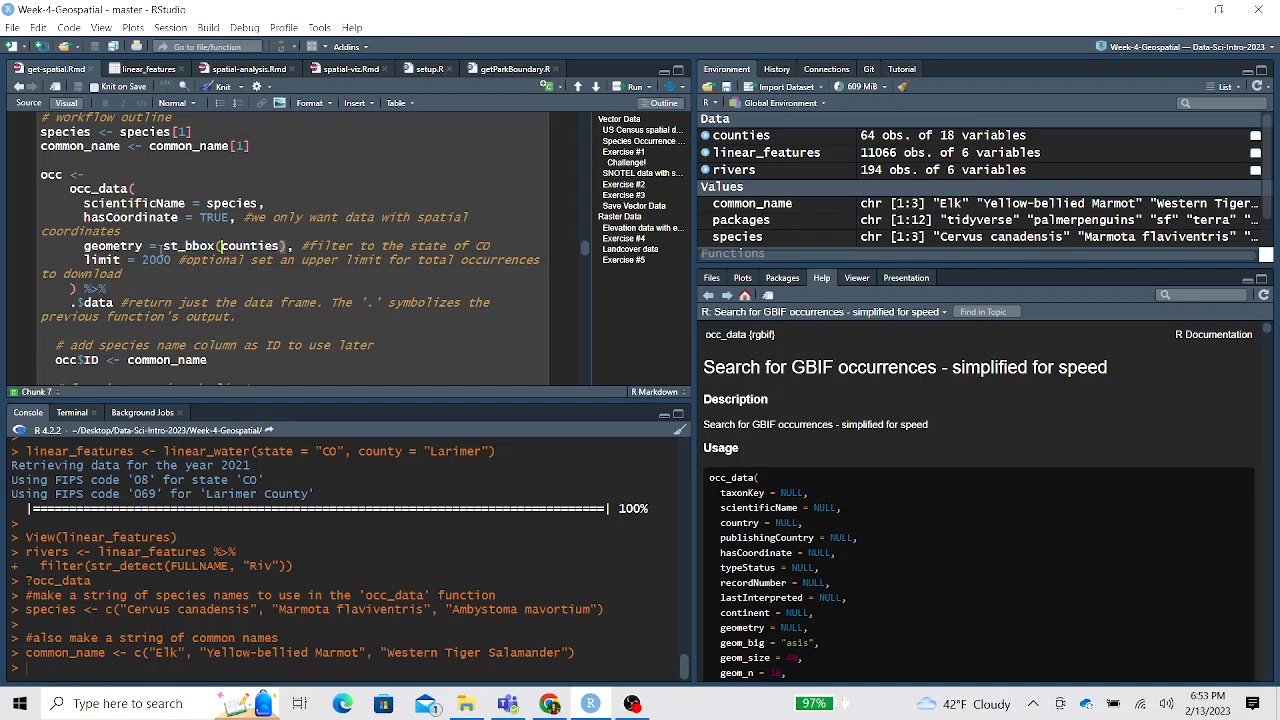
{"action": "left_click_drag", "start_coordinate": [158, 244], "coordinate": [288, 244]}
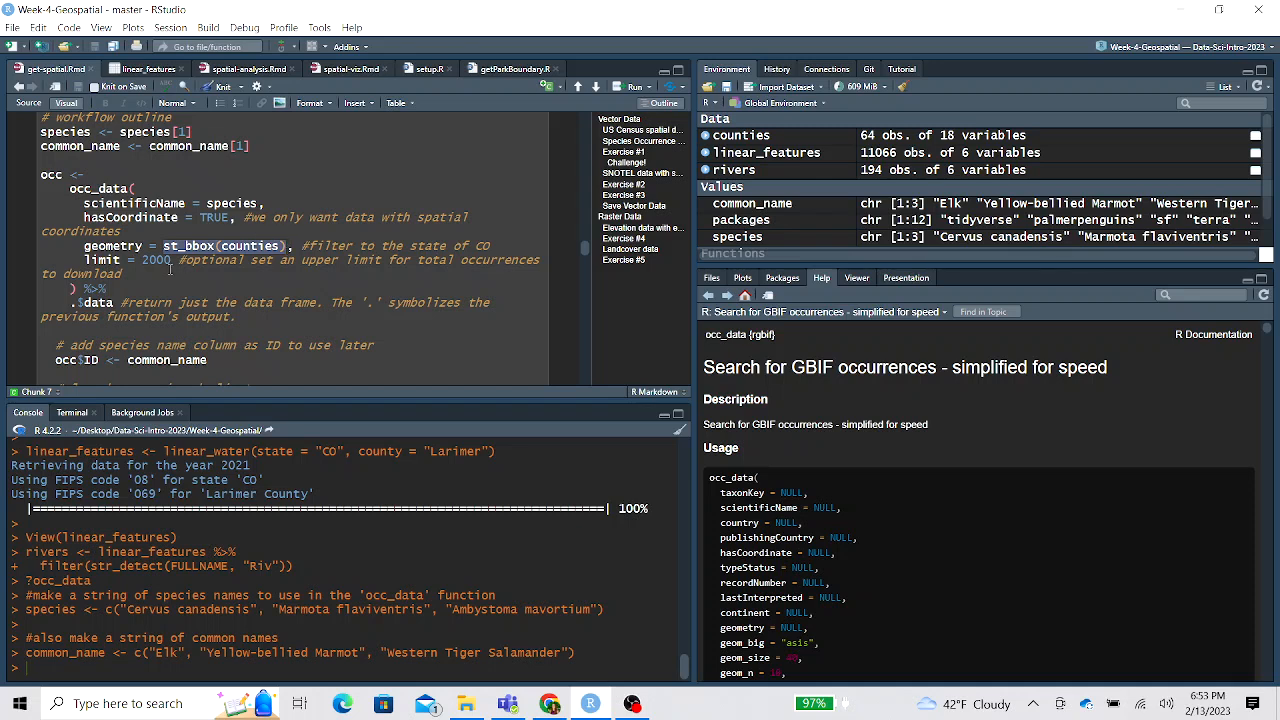
{"action": "double_click", "coordinate": [156, 260]}
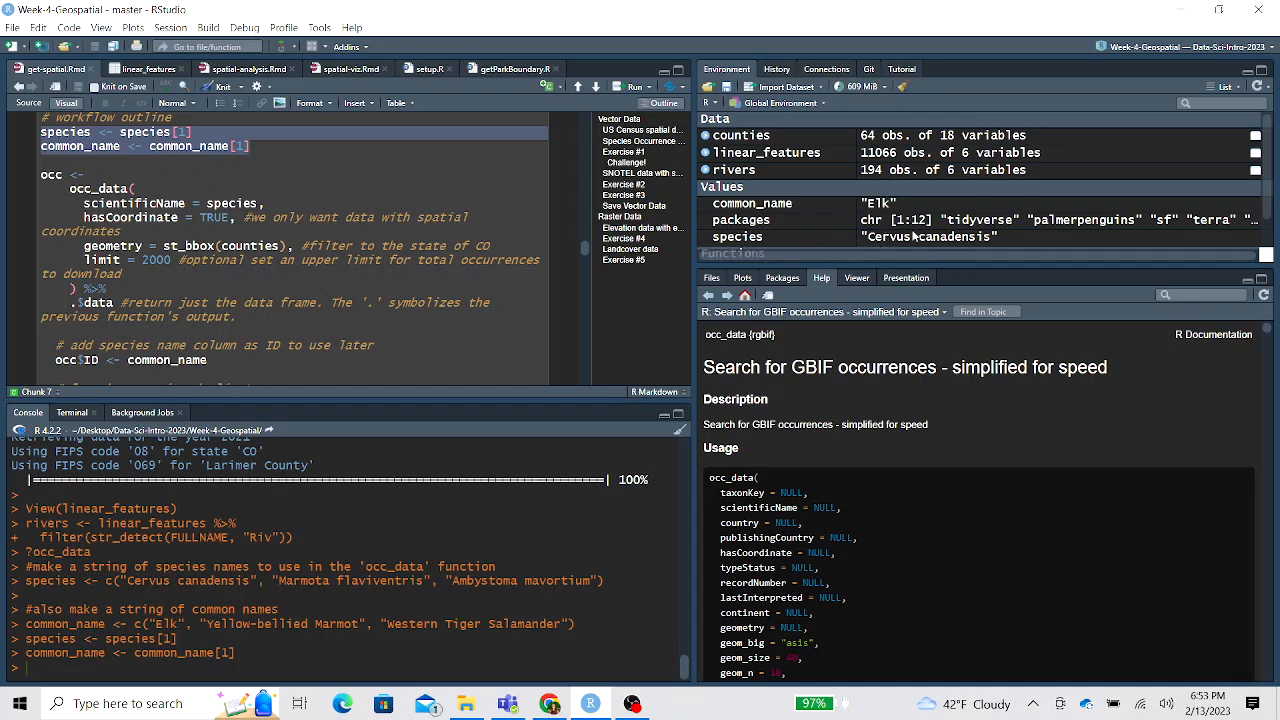
{"action": "mouse_move", "coordinate": [996, 252]}
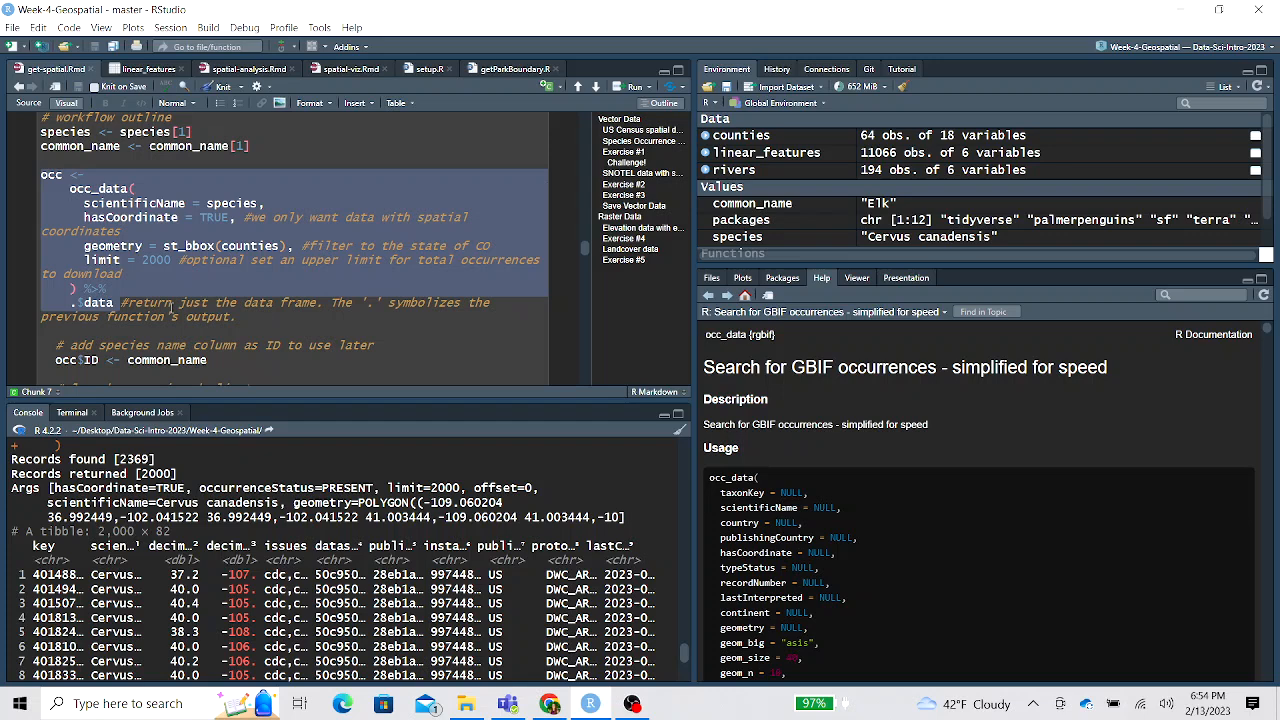
{"action": "scroll", "scroll_direction": "down", "scroll_amount": 3}
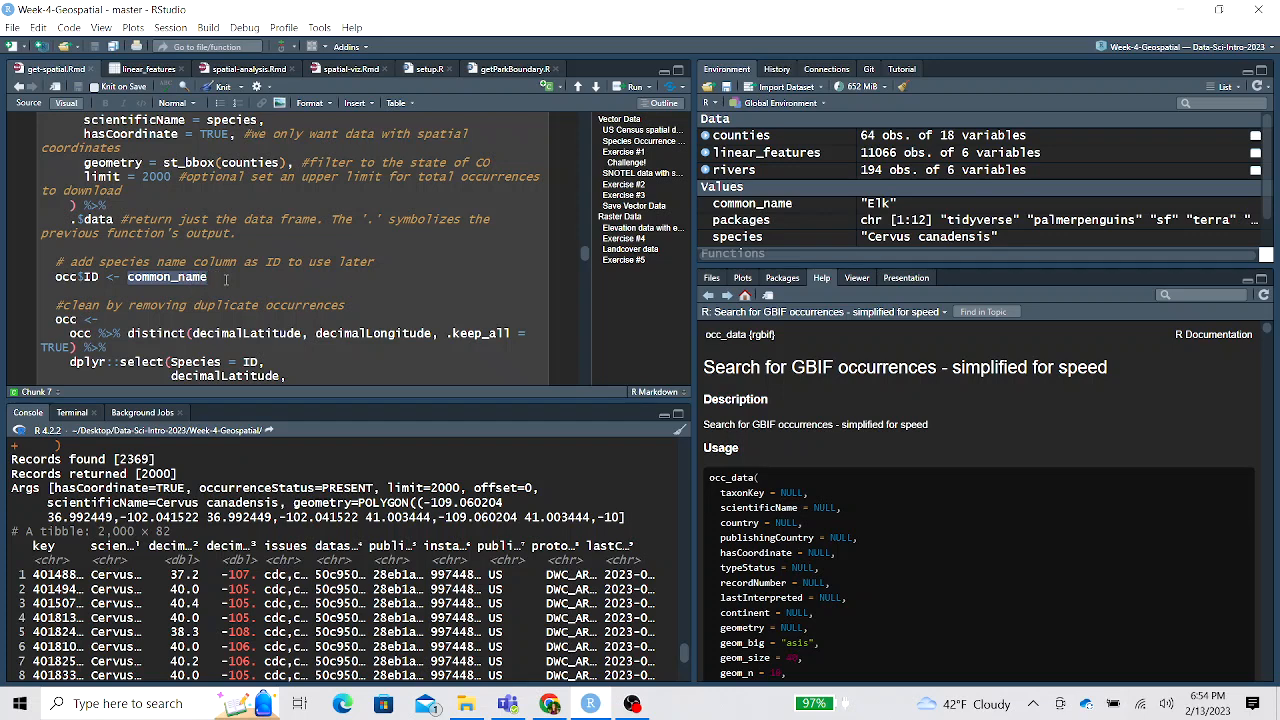
{"action": "scroll", "scroll_direction": "down", "scroll_amount": 3}
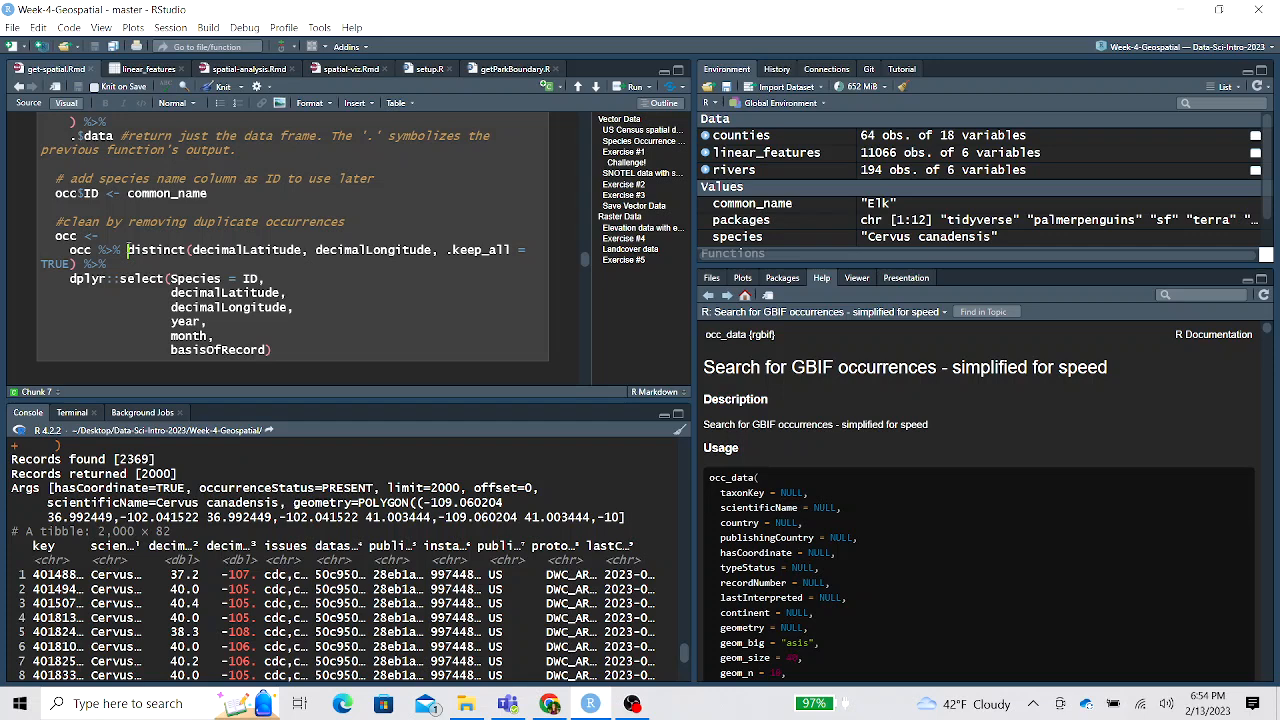
{"action": "left_click_drag", "start_coordinate": [128, 248], "coordinate": [432, 248]}
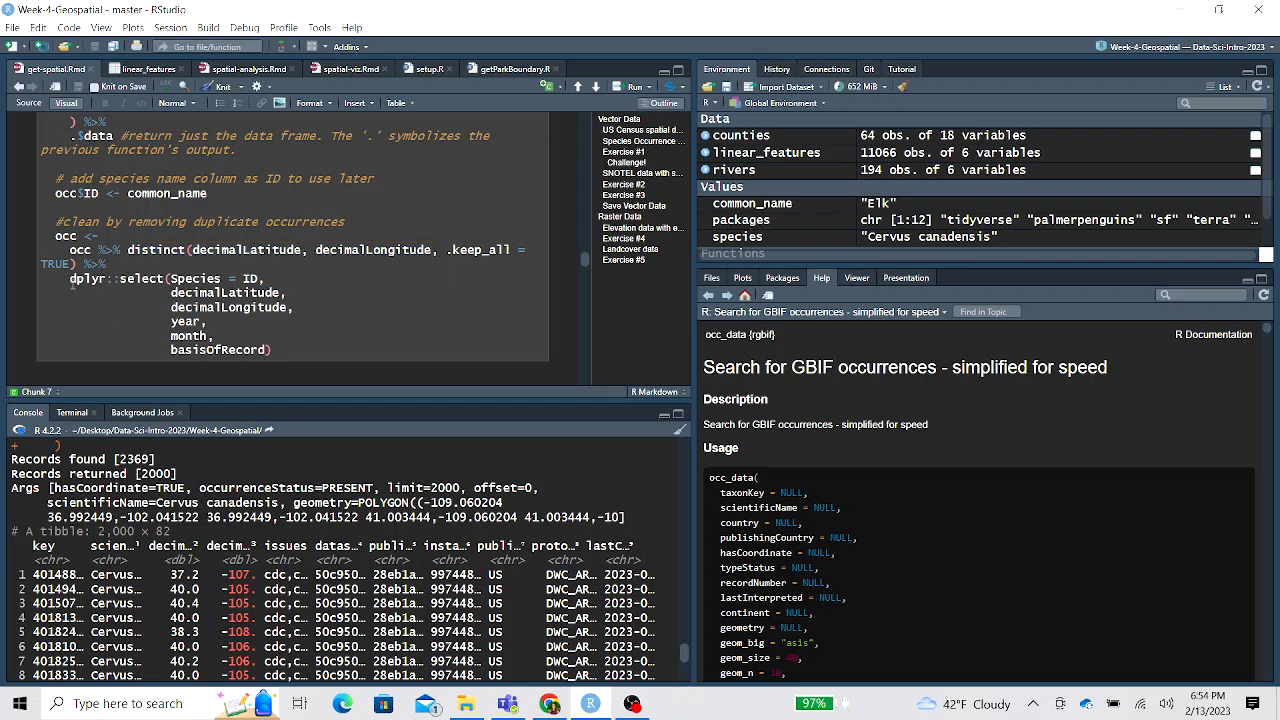
{"action": "left_click_drag", "start_coordinate": [70, 278], "coordinate": [282, 350]}
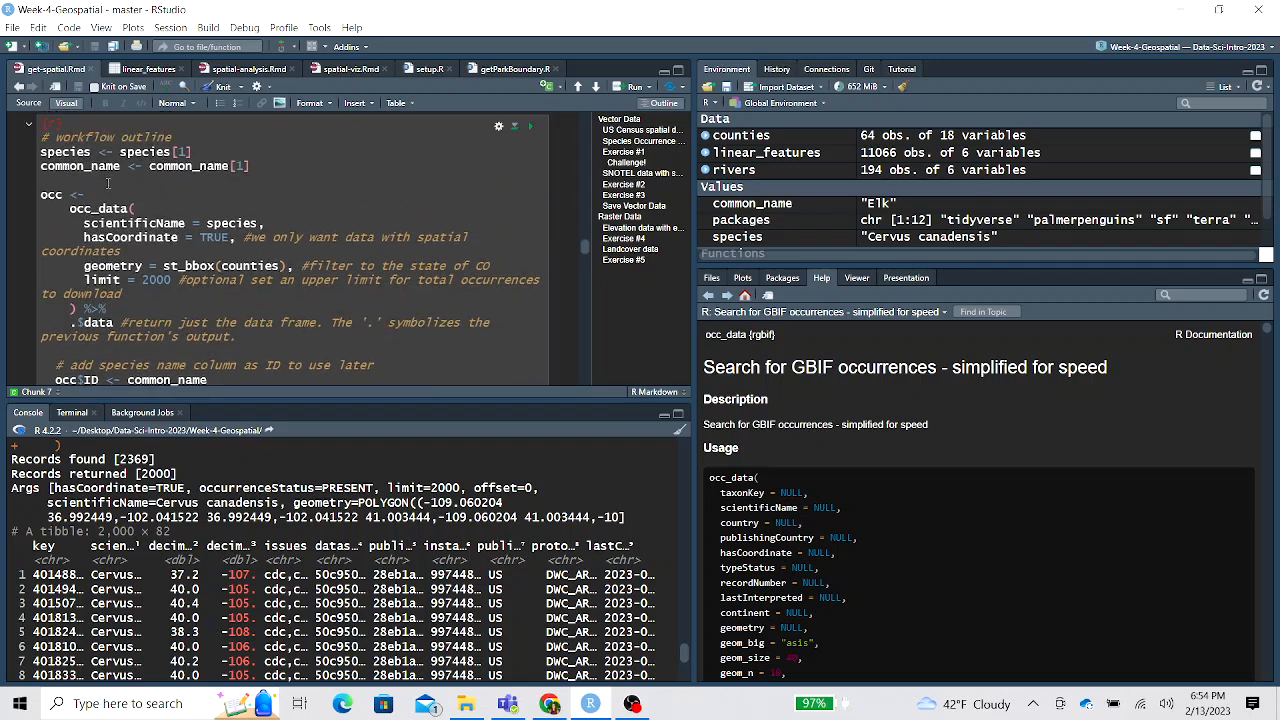
{"action": "scroll", "scroll_direction": "down", "scroll_amount": 3}
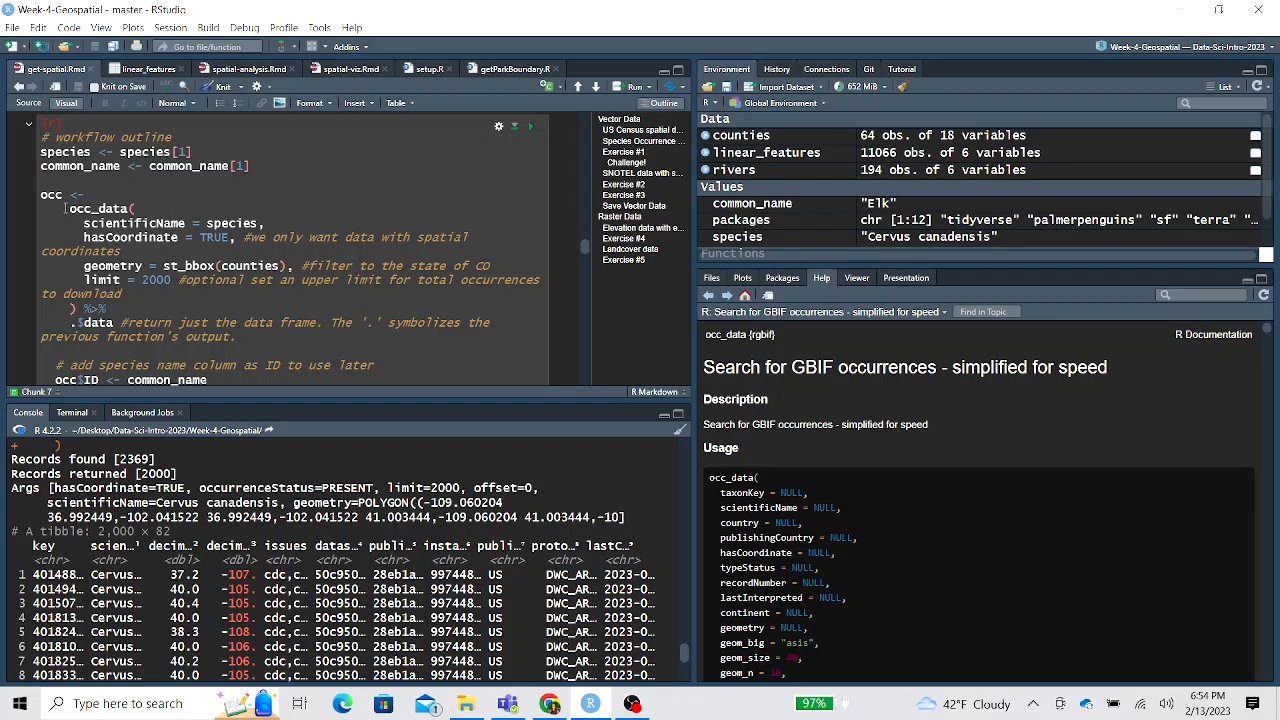
{"action": "double_click", "coordinate": [104, 208]}
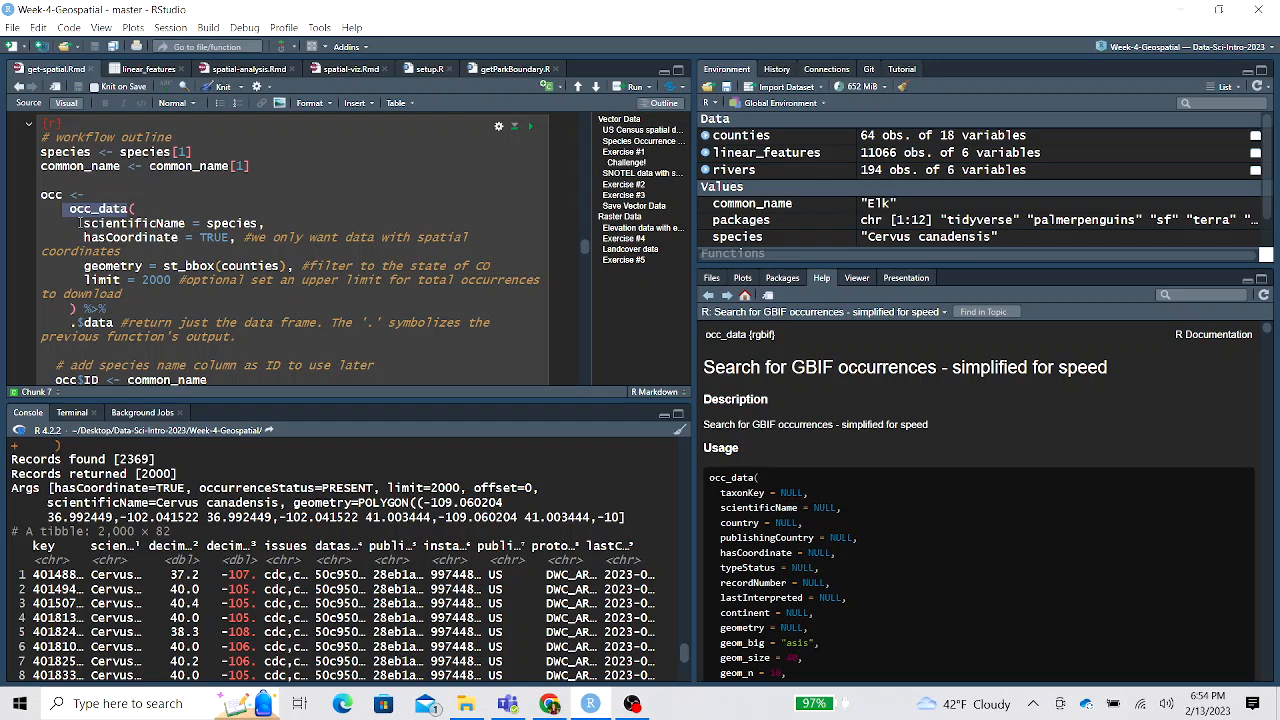
{"action": "scroll", "scroll_direction": "down", "scroll_amount": 3}
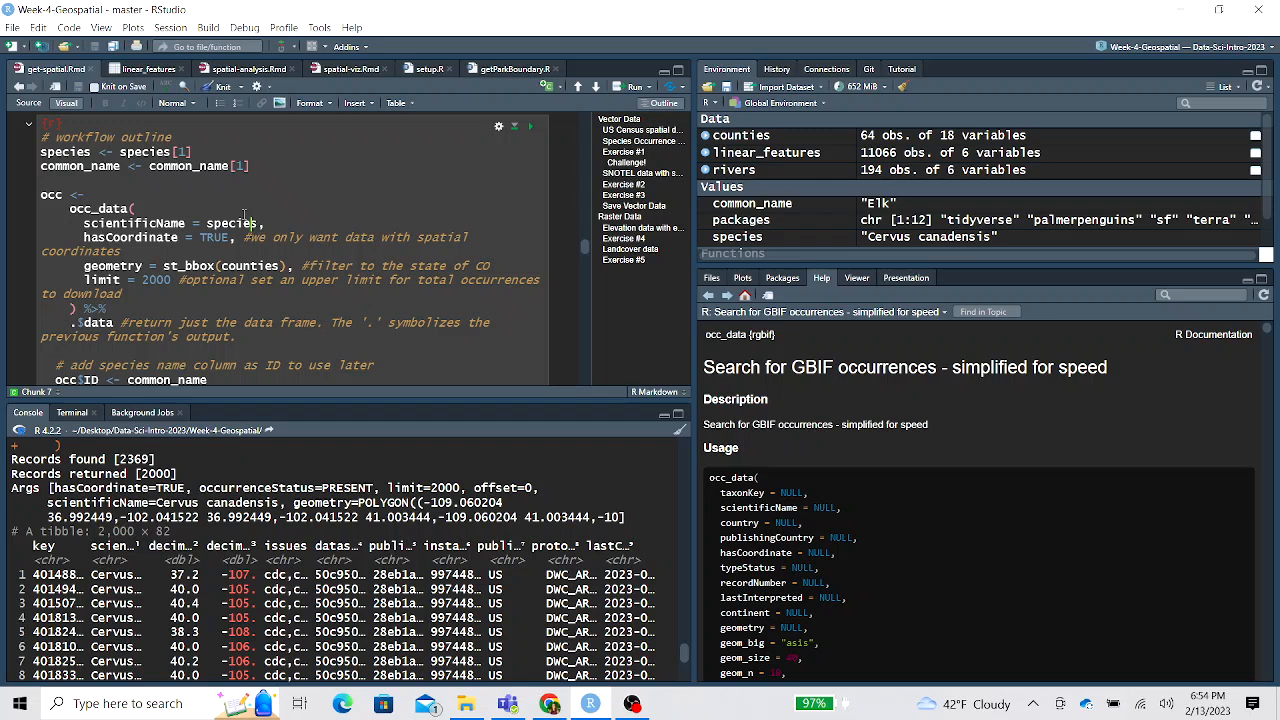
{"action": "double_click", "coordinate": [188, 166]}
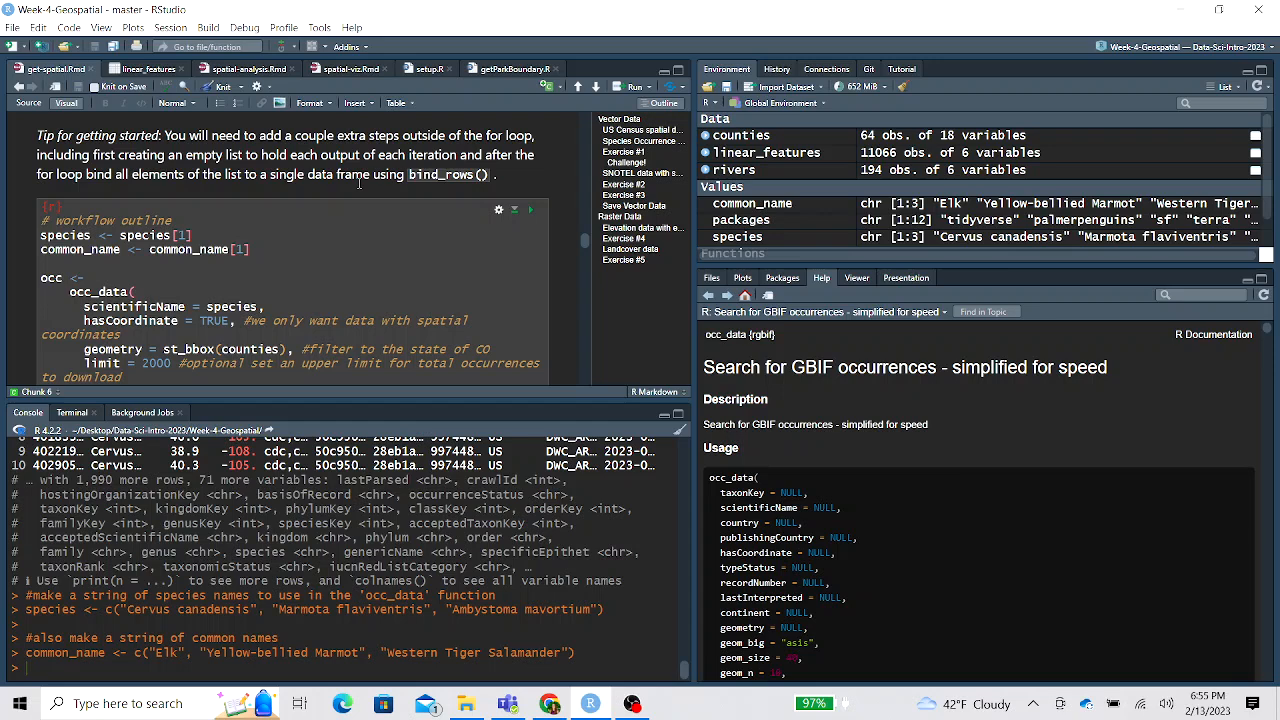
Define the elk, marmot and salamander species and common_name vectors, then reach the purrr challenge
{"action": "scroll", "scroll_direction": "down", "scroll_amount": 3}
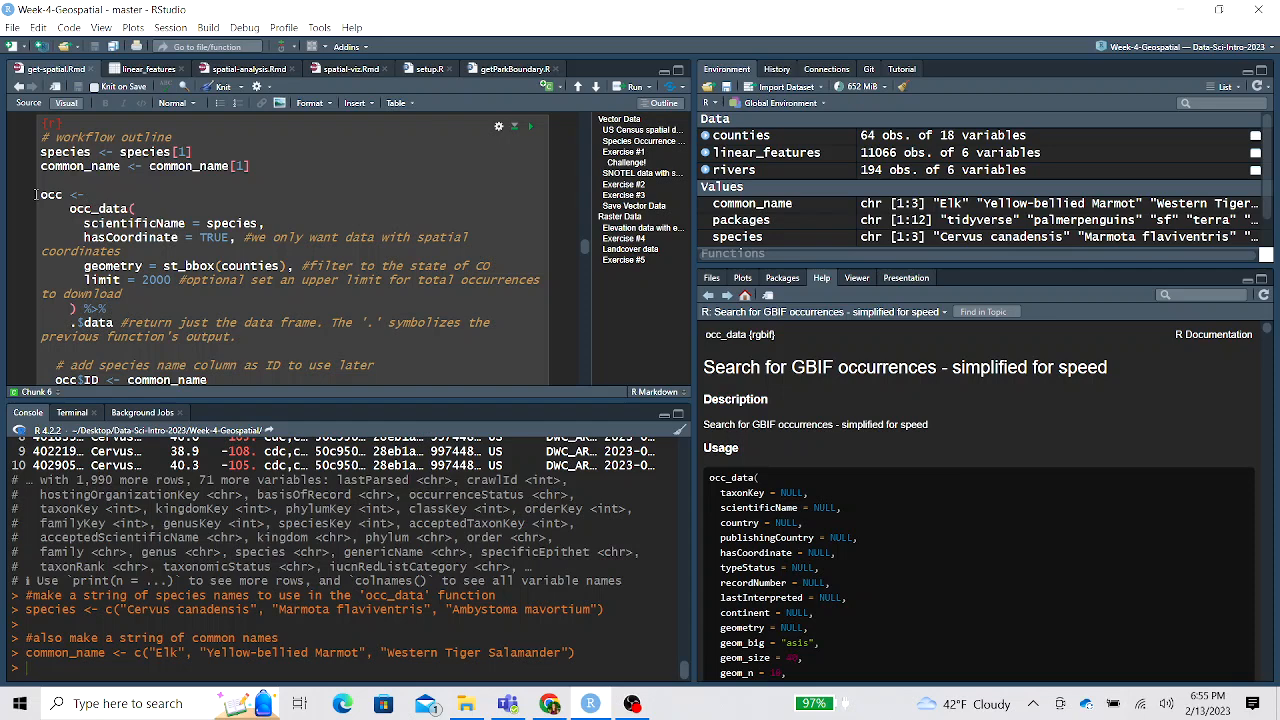
{"action": "scroll", "scroll_direction": "down", "scroll_amount": 3}
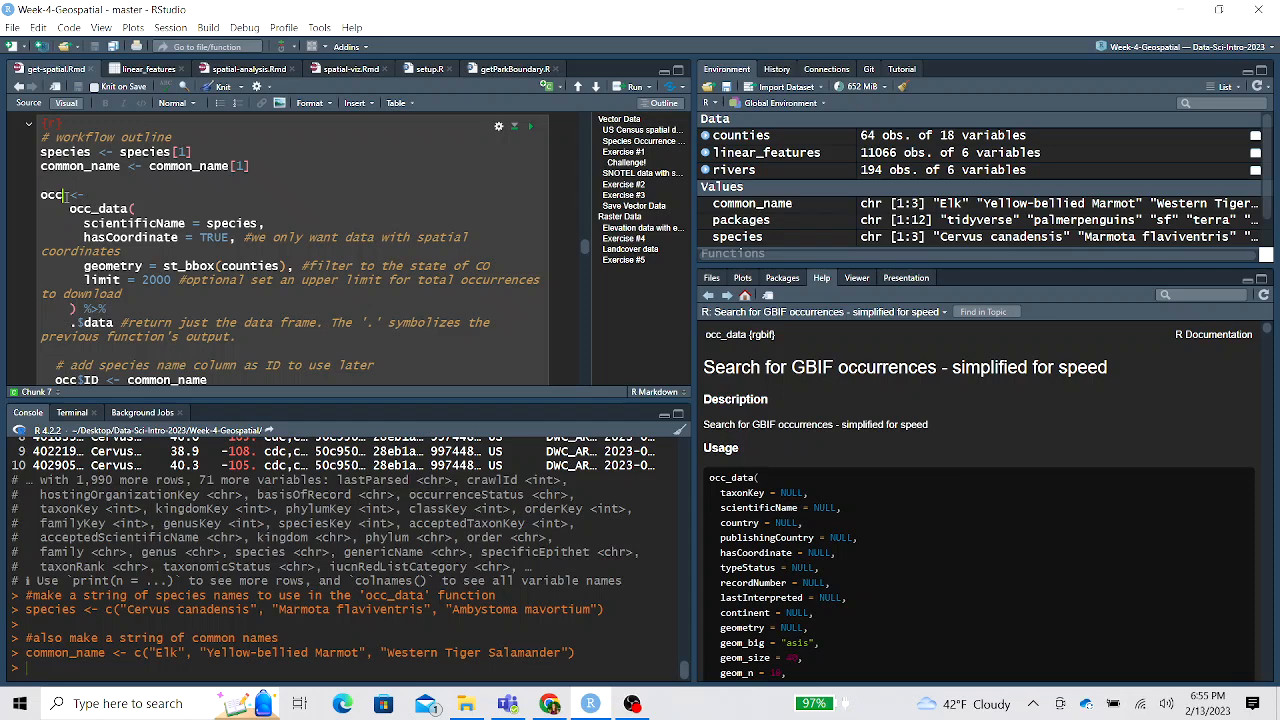
{"action": "double_click", "coordinate": [50, 196]}
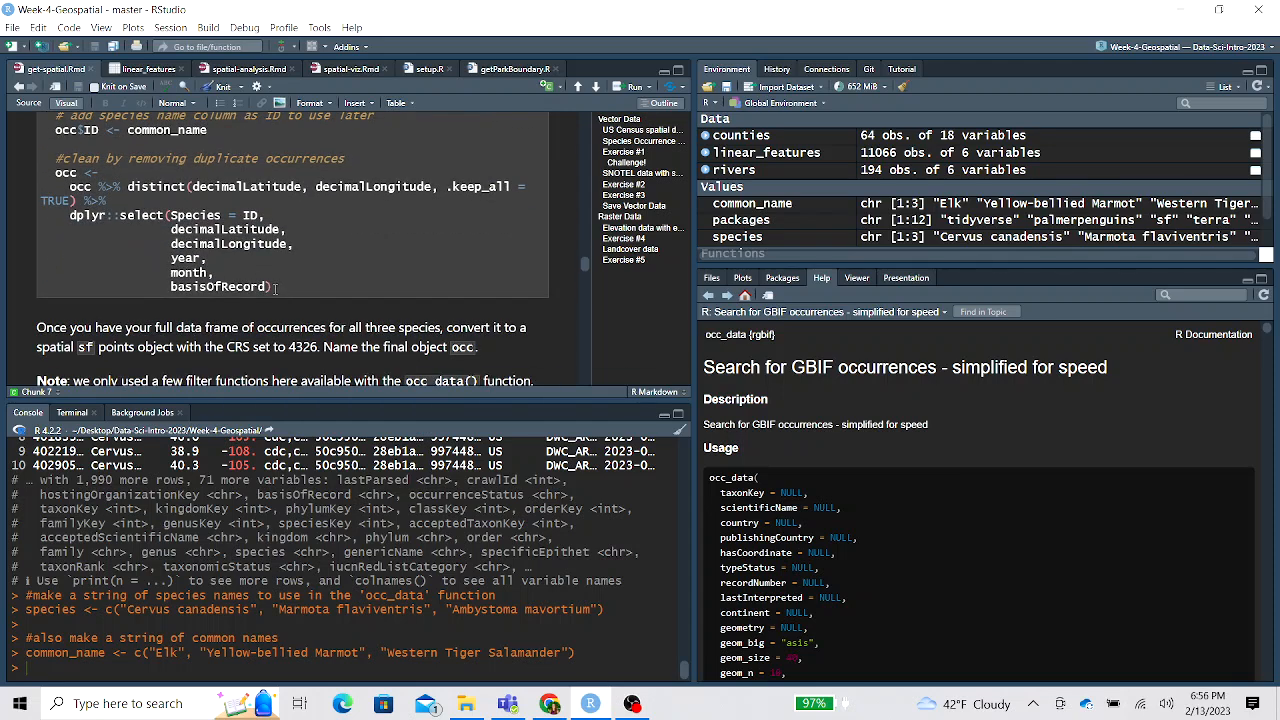
{"action": "mouse_move", "coordinate": [276, 288]}
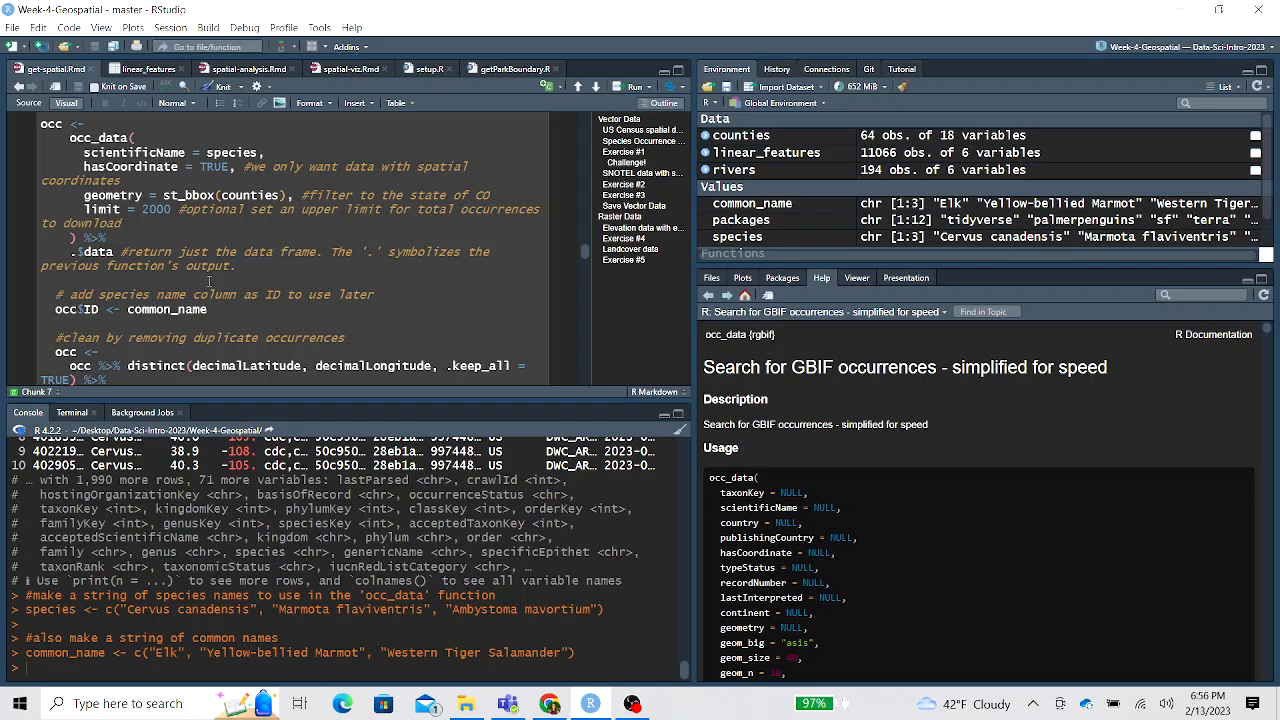
{"action": "scroll", "scroll_direction": "down", "scroll_amount": 3}
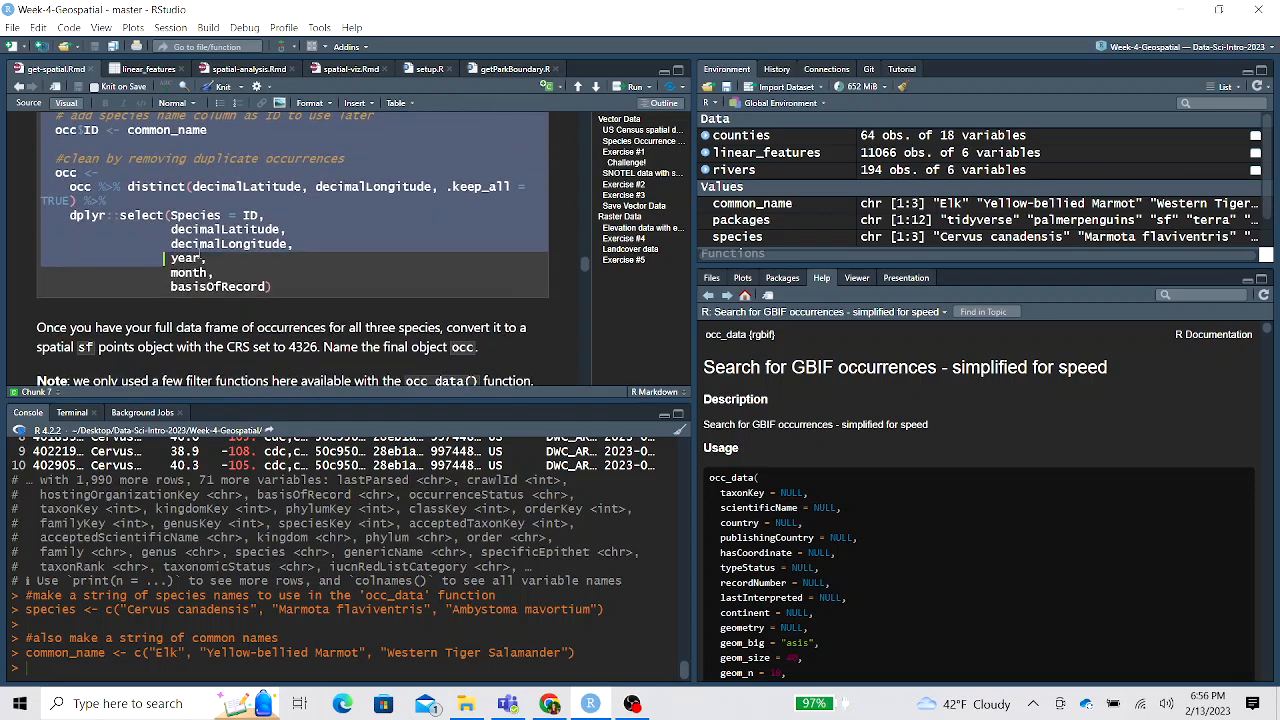
{"action": "left_click", "coordinate": [284, 288]}
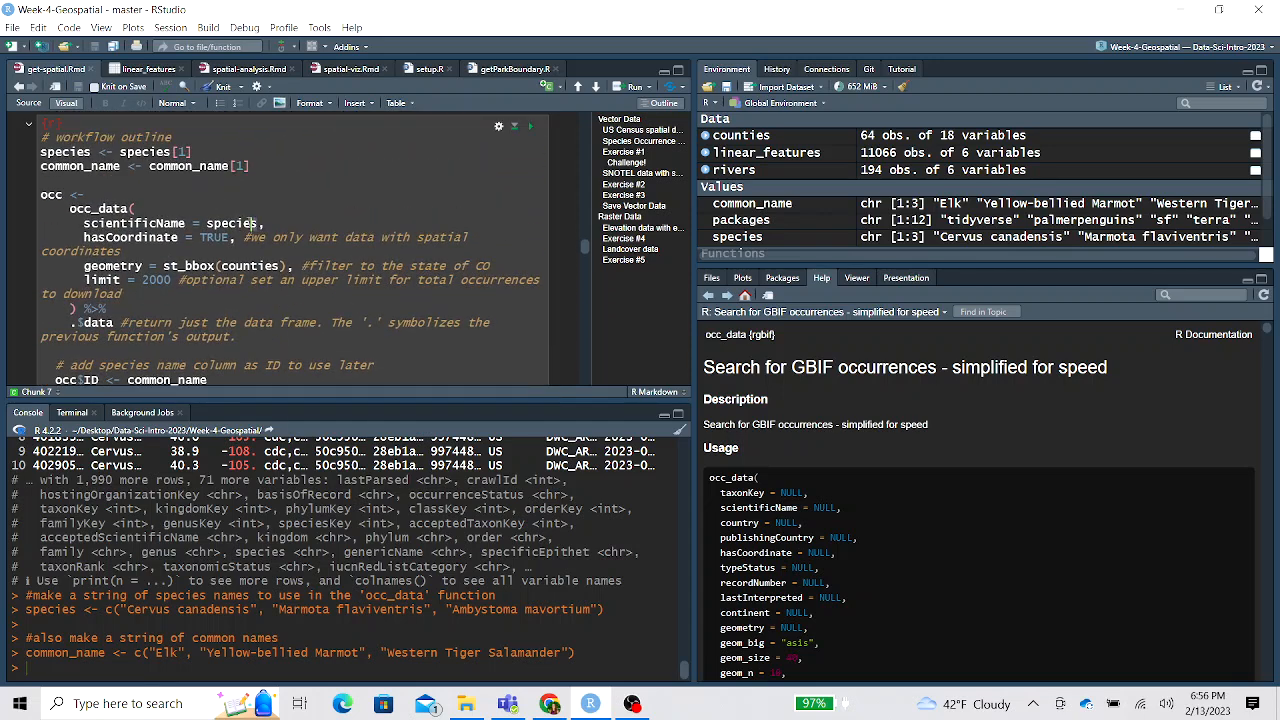
{"action": "double_click", "coordinate": [232, 222]}
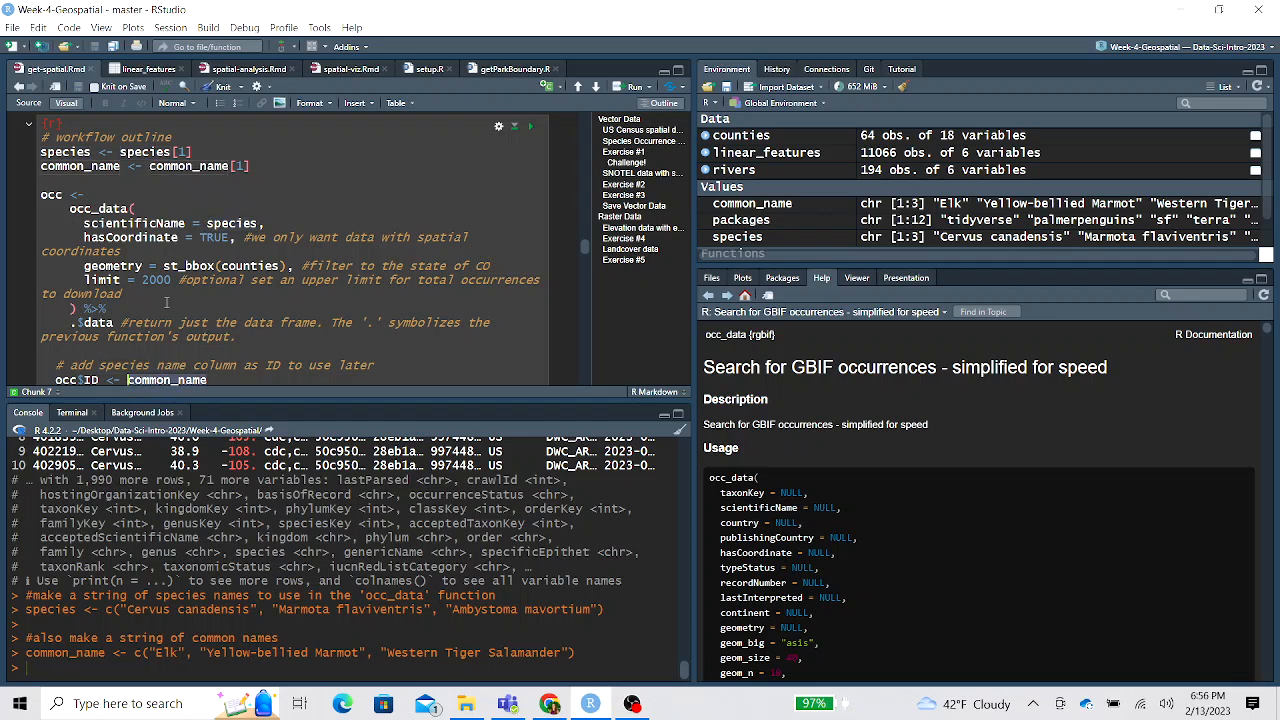
{"action": "scroll", "scroll_direction": "down", "scroll_amount": 3}
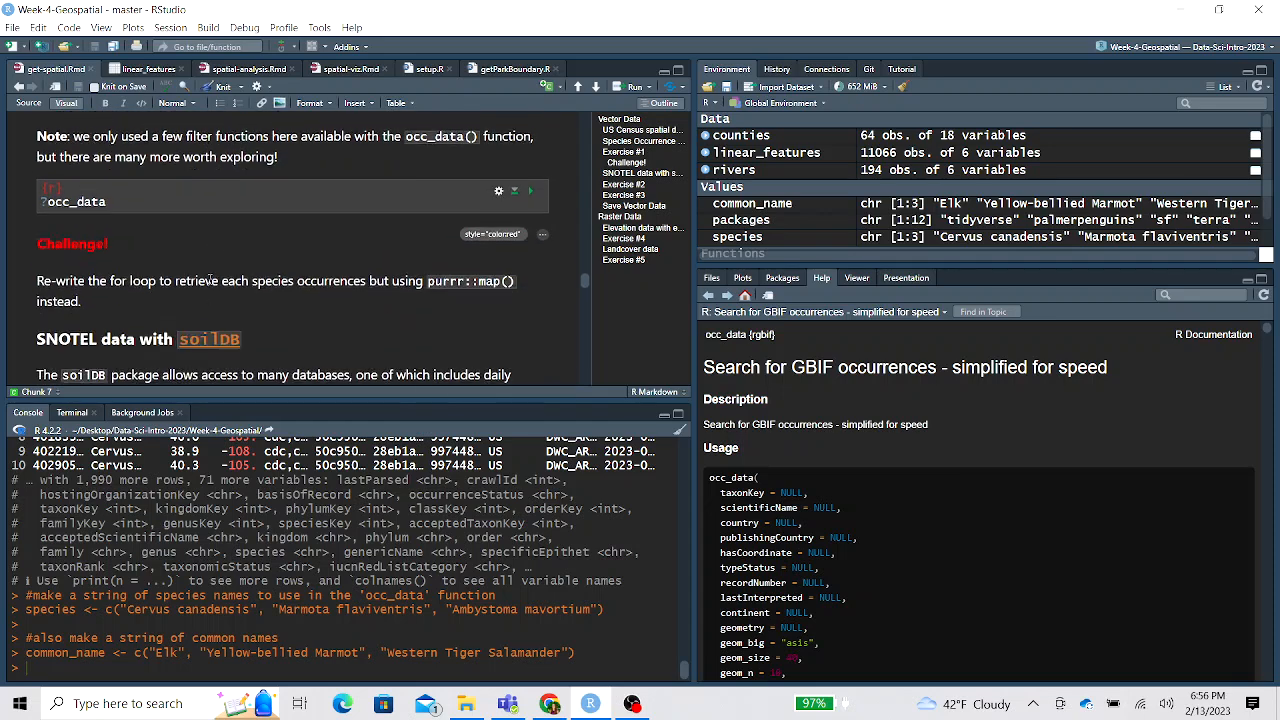
Run data('SCAN_SNOTEL_metadata') from soilDB to load the SNOTEL site metadata
{"action": "scroll", "scroll_direction": "down", "scroll_amount": 3}
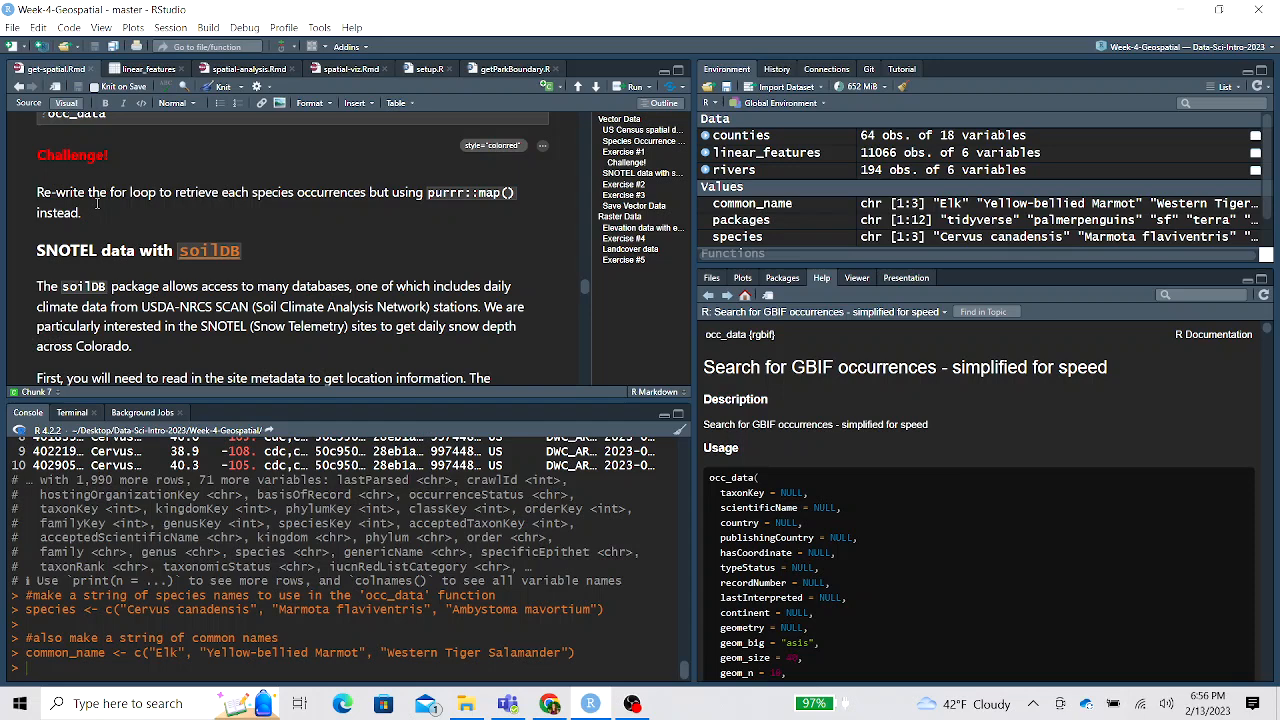
{"action": "mouse_move", "coordinate": [100, 206]}
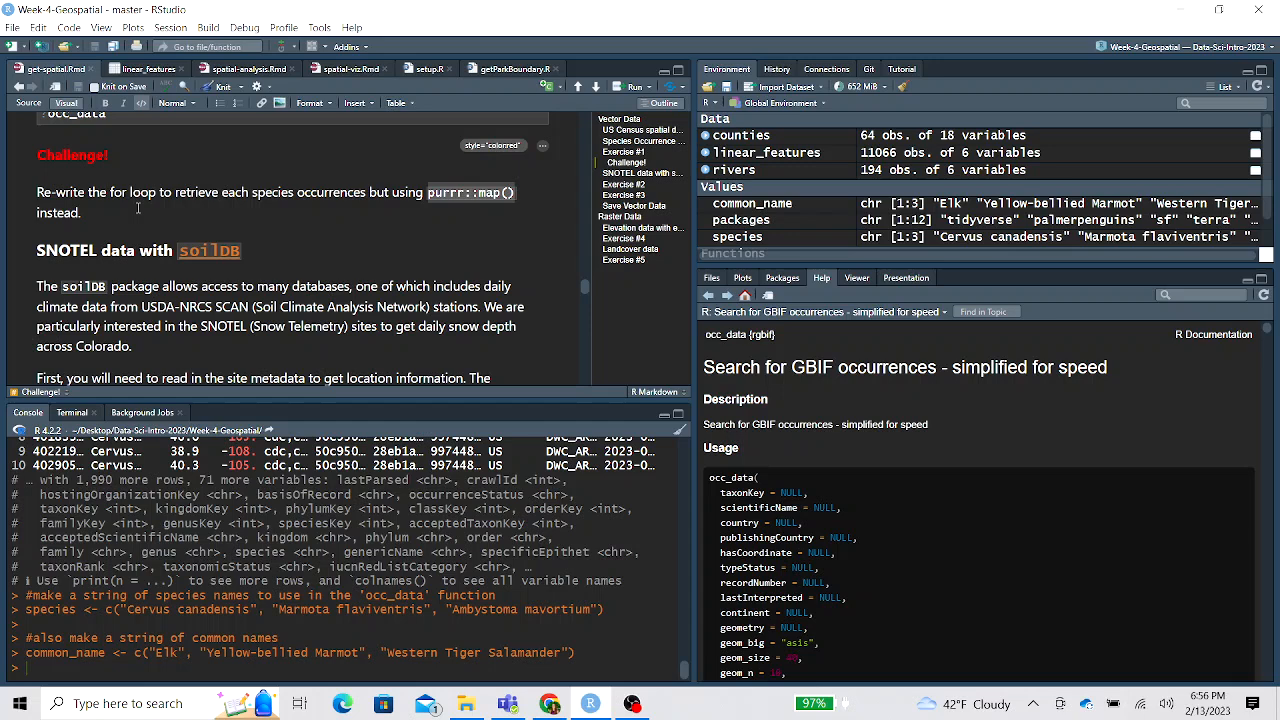
{"action": "scroll", "scroll_direction": "down", "scroll_amount": 3}
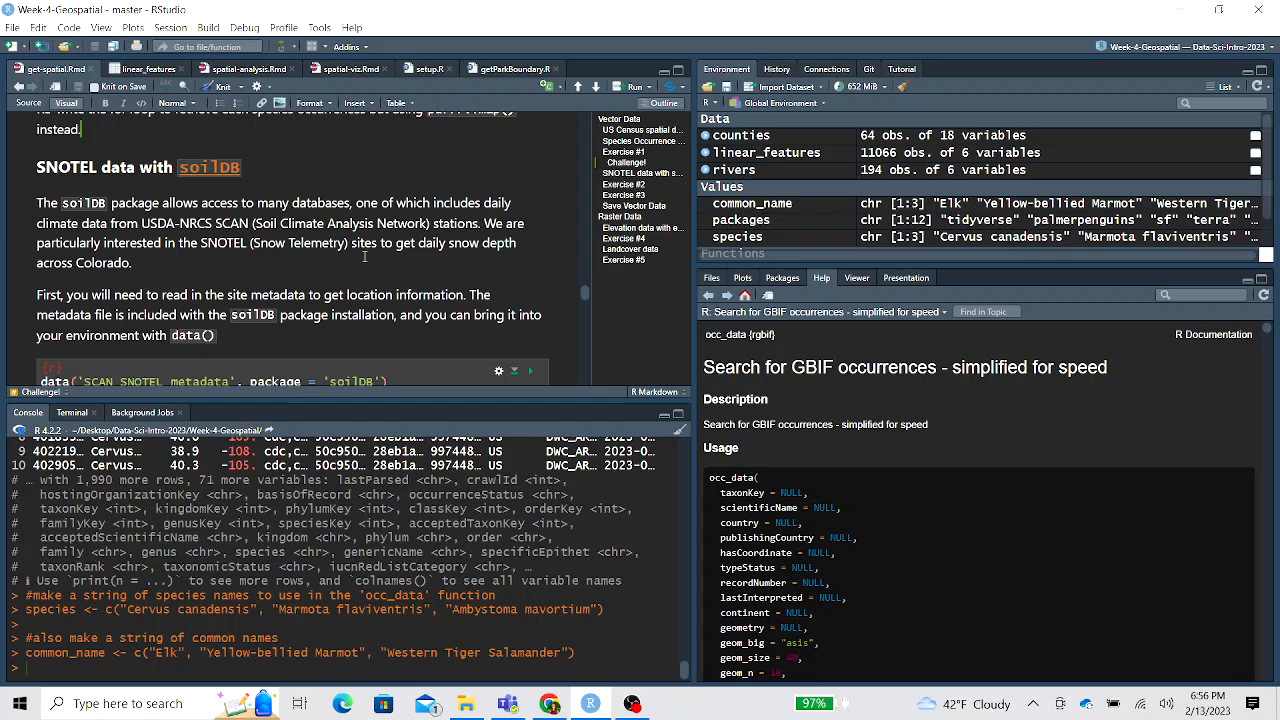
{"action": "mouse_move", "coordinate": [398, 252]}
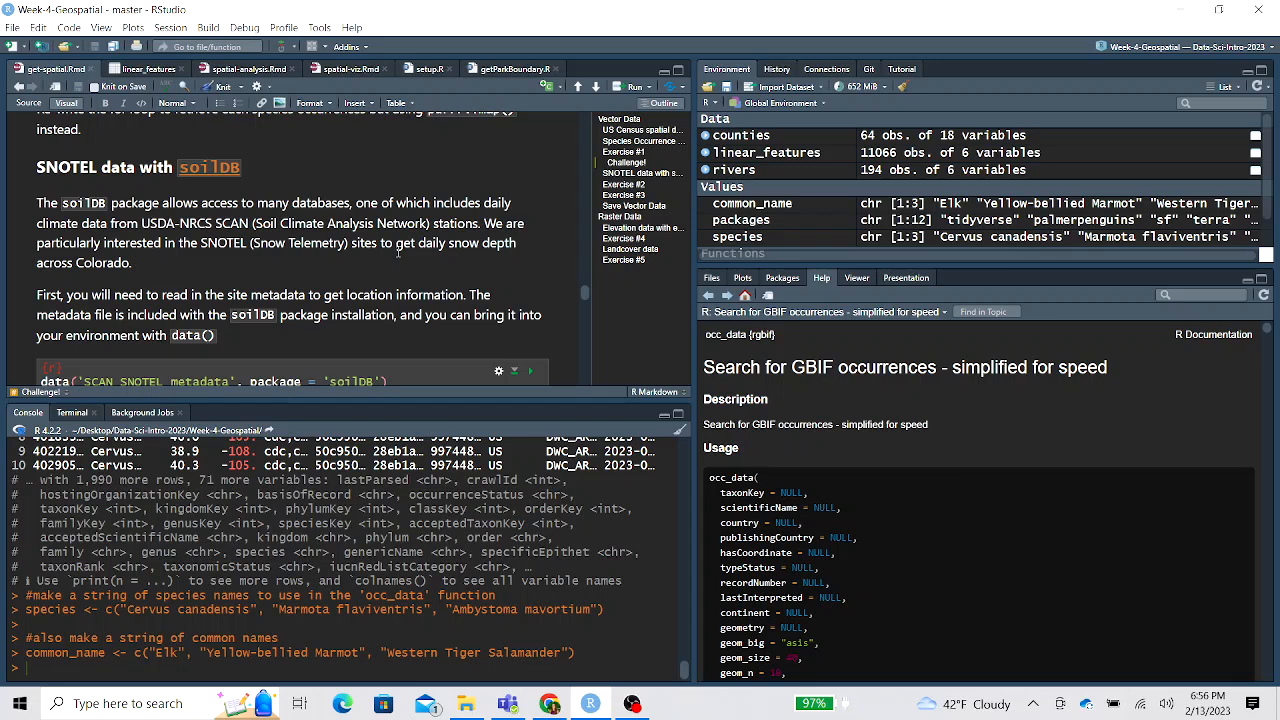
{"action": "scroll", "scroll_direction": "down", "scroll_amount": 3}
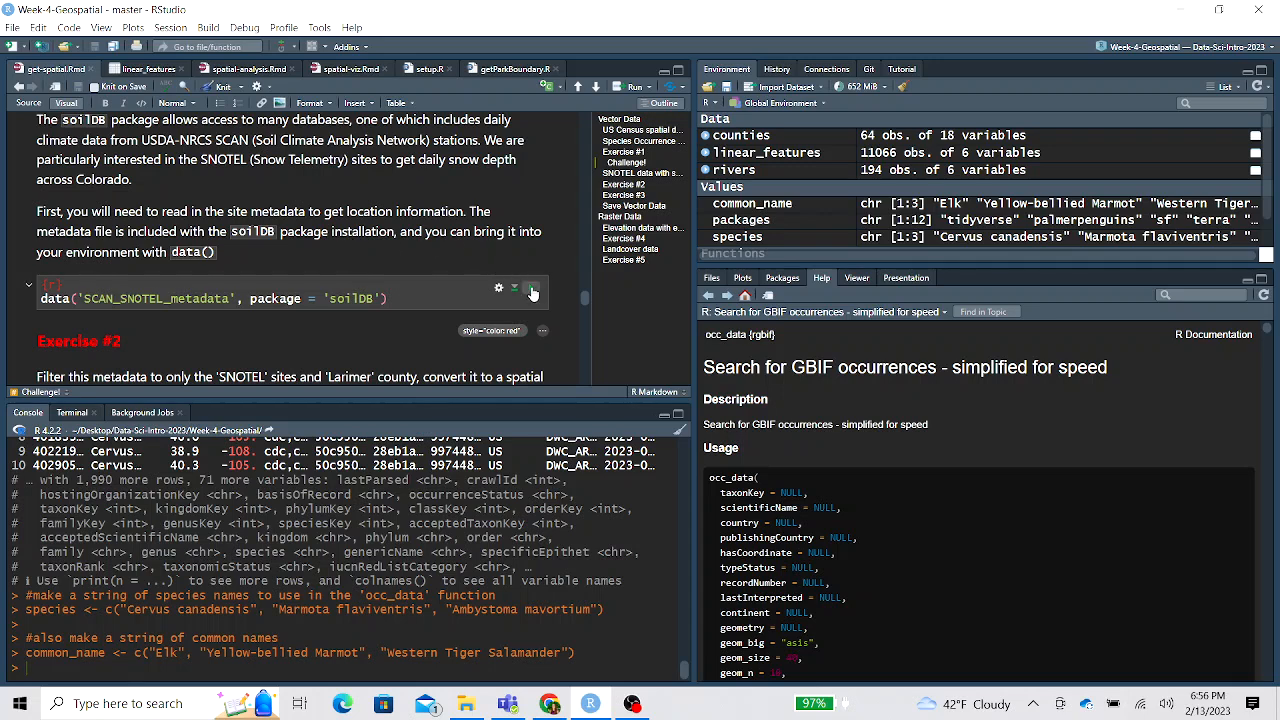
{"action": "left_click", "coordinate": [532, 288]}
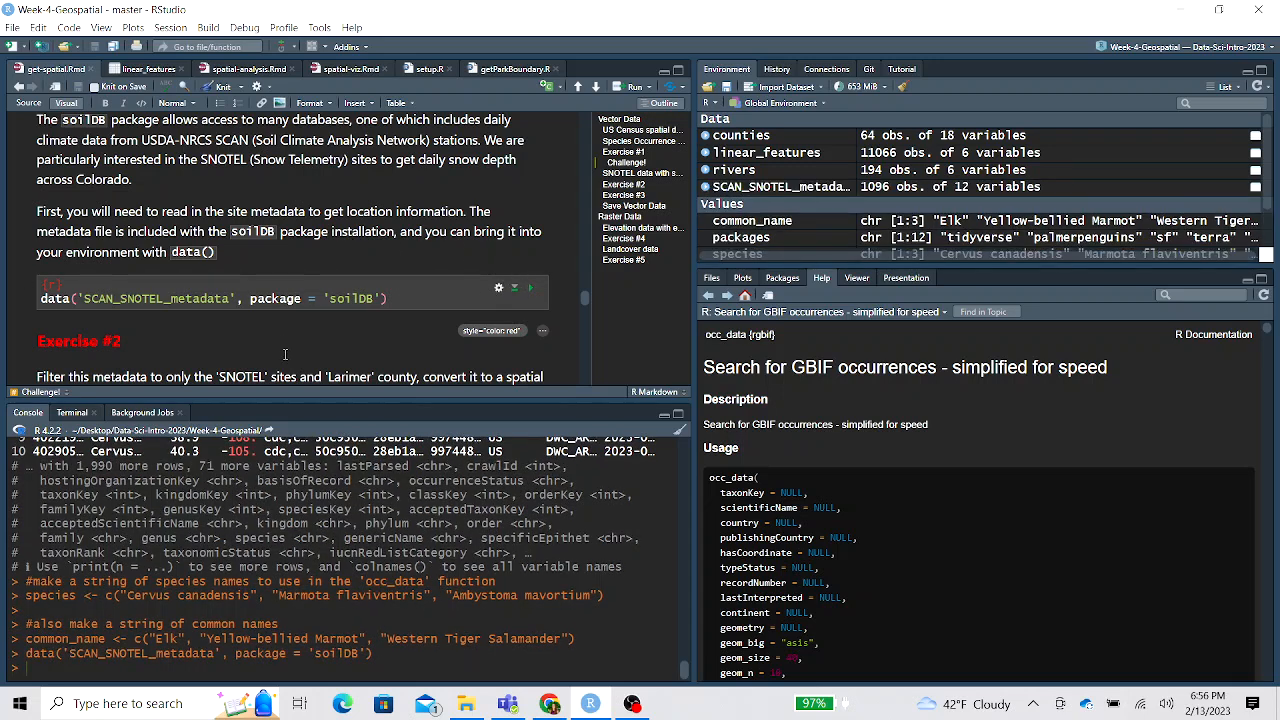
View the SCAN_SNOTEL_metadata table of 1,096 stations and 12 variables
{"action": "double_click", "coordinate": [156, 298]}
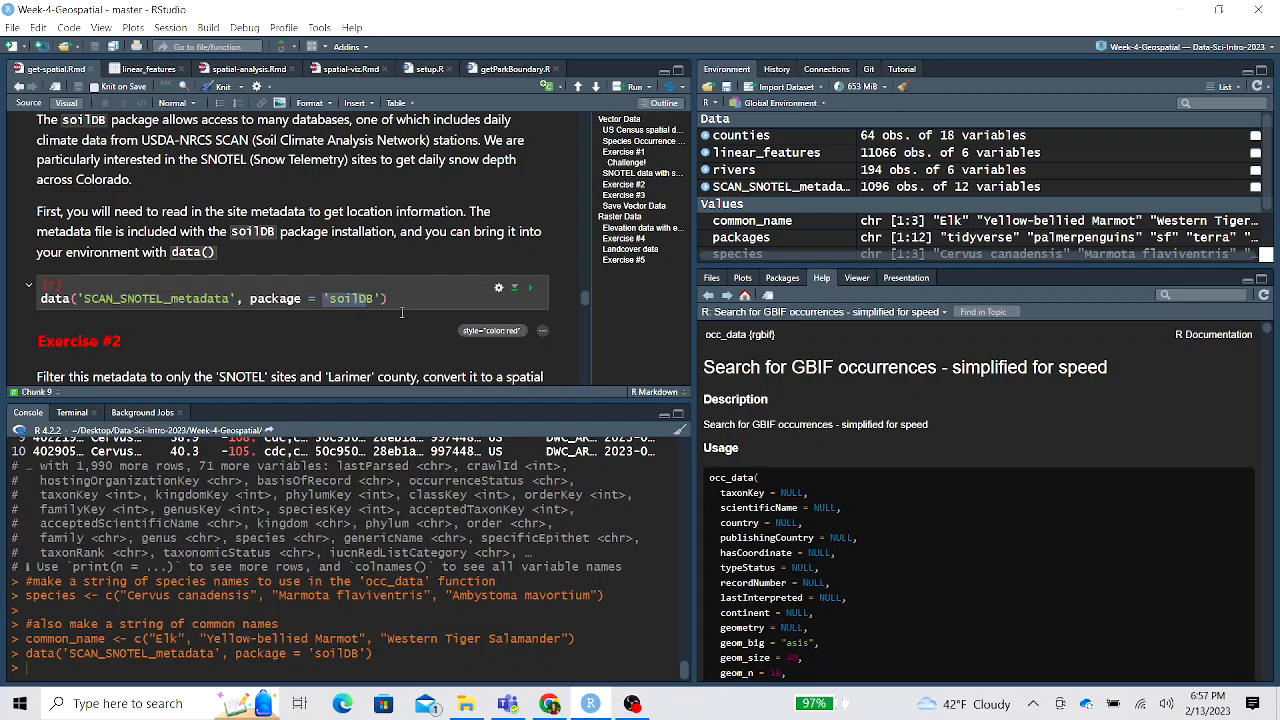
{"action": "double_click", "coordinate": [352, 298]}
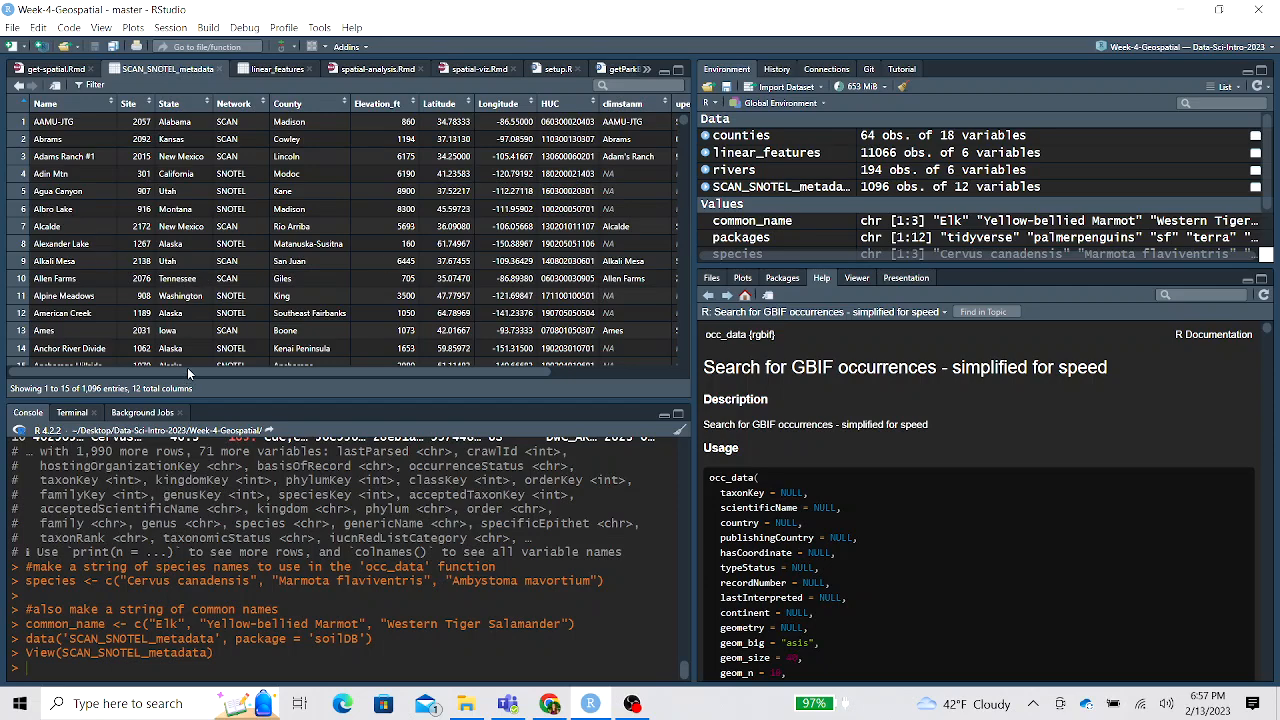
{"action": "scroll", "scroll_direction": "right", "scroll_amount": 3}
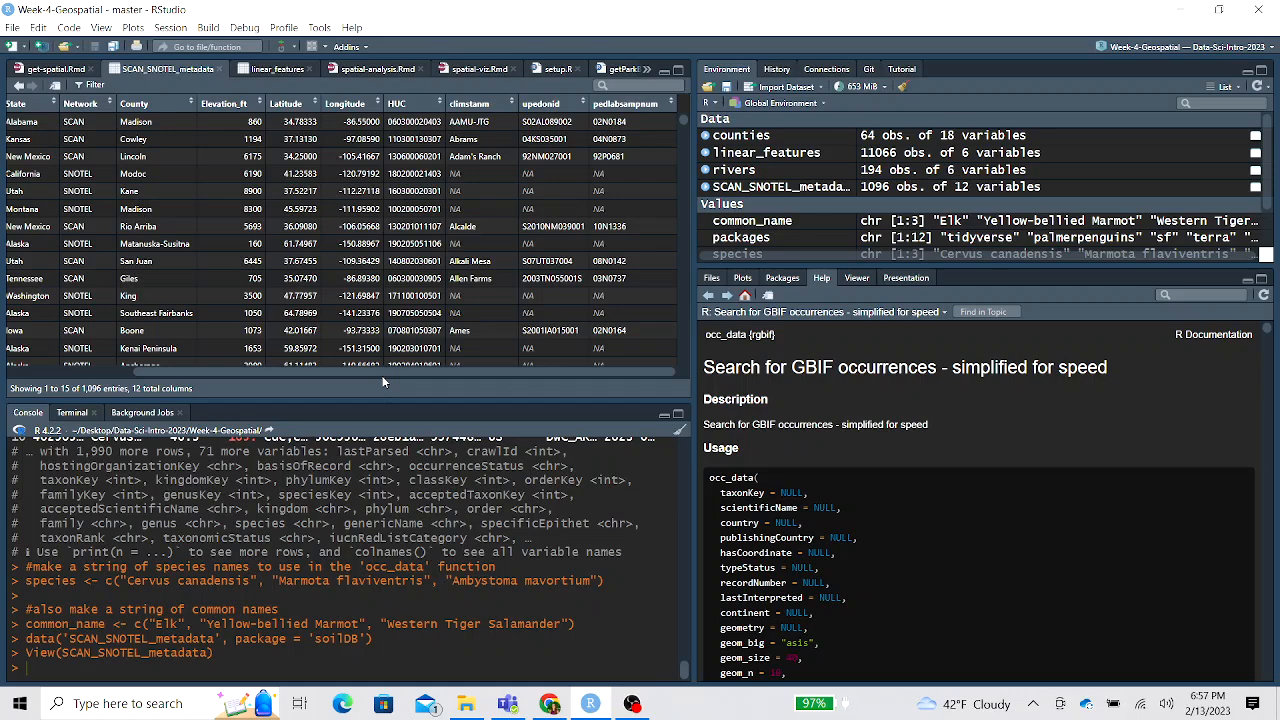
{"action": "mouse_move", "coordinate": [400, 384]}
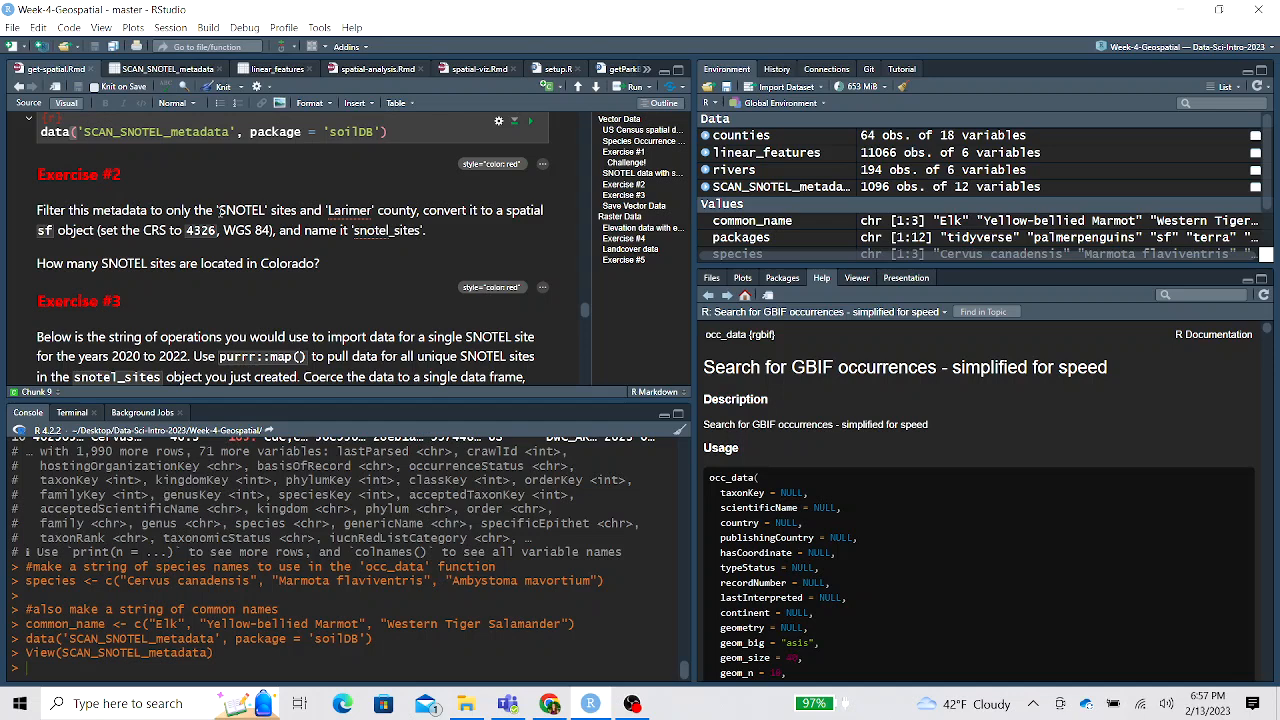
{"action": "scroll", "scroll_direction": "down", "scroll_amount": 3}
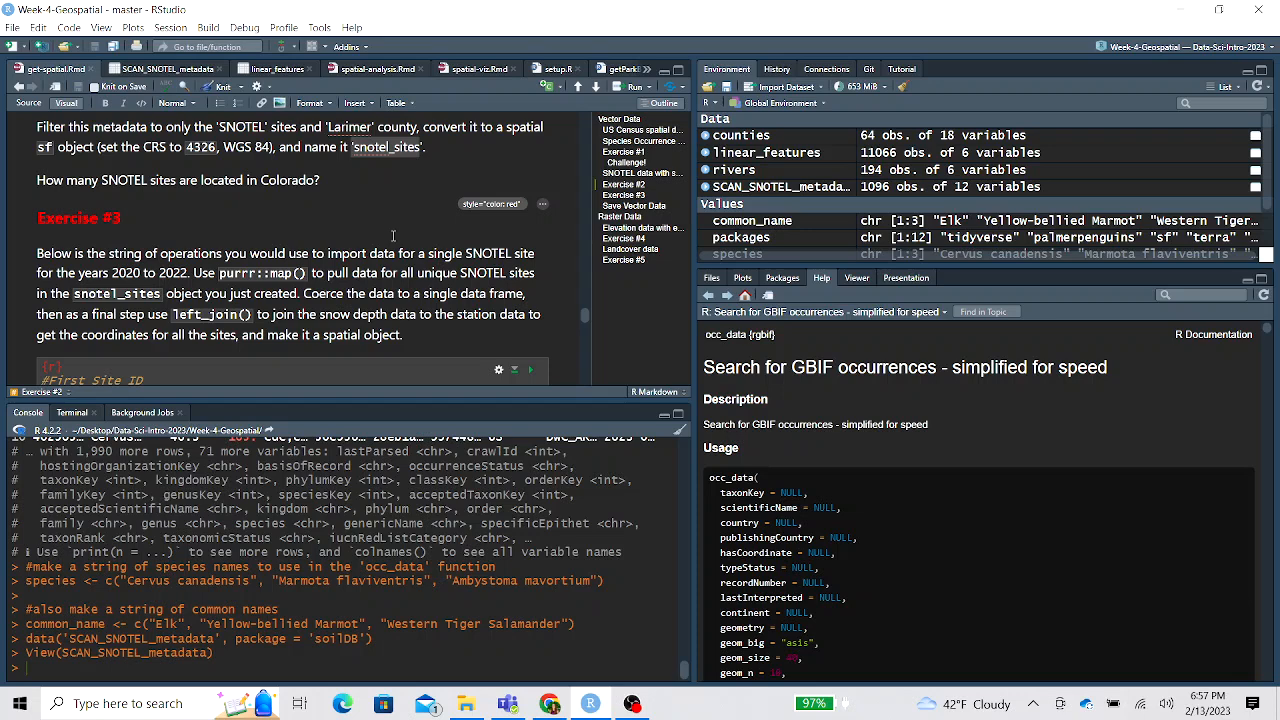
{"action": "mouse_move", "coordinate": [264, 248]}
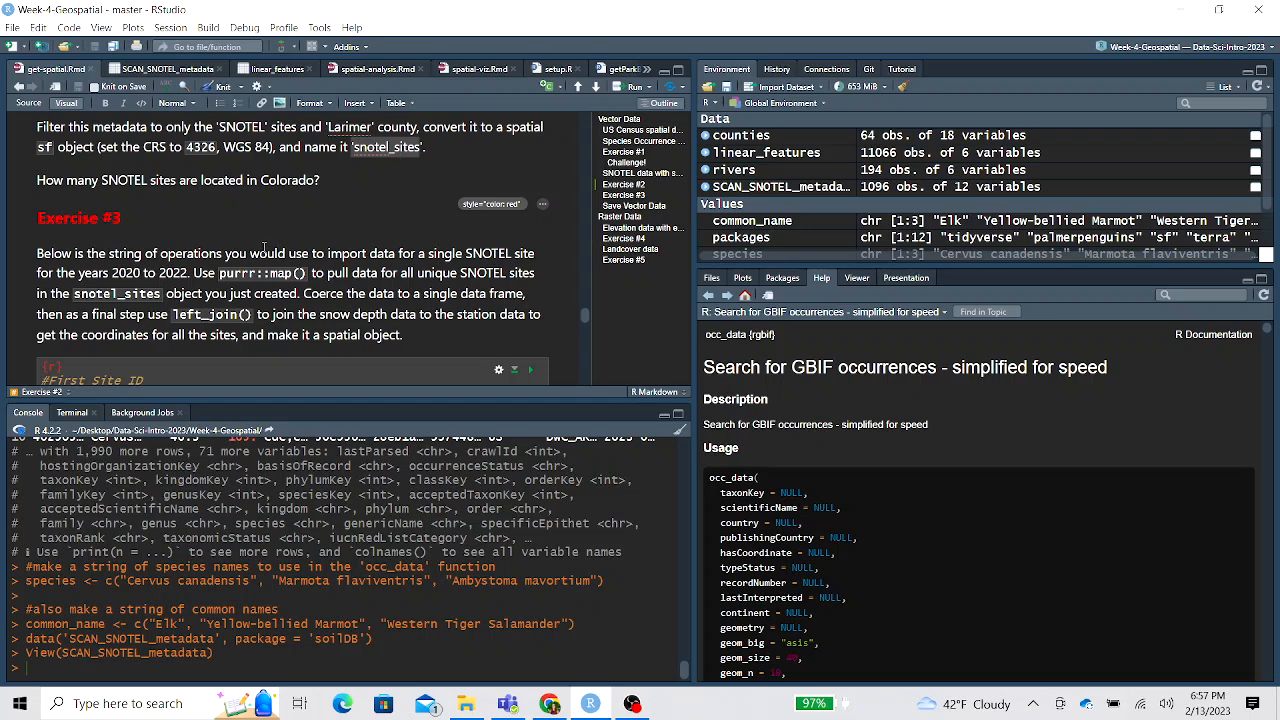
{"action": "scroll", "scroll_direction": "down", "scroll_amount": 3}
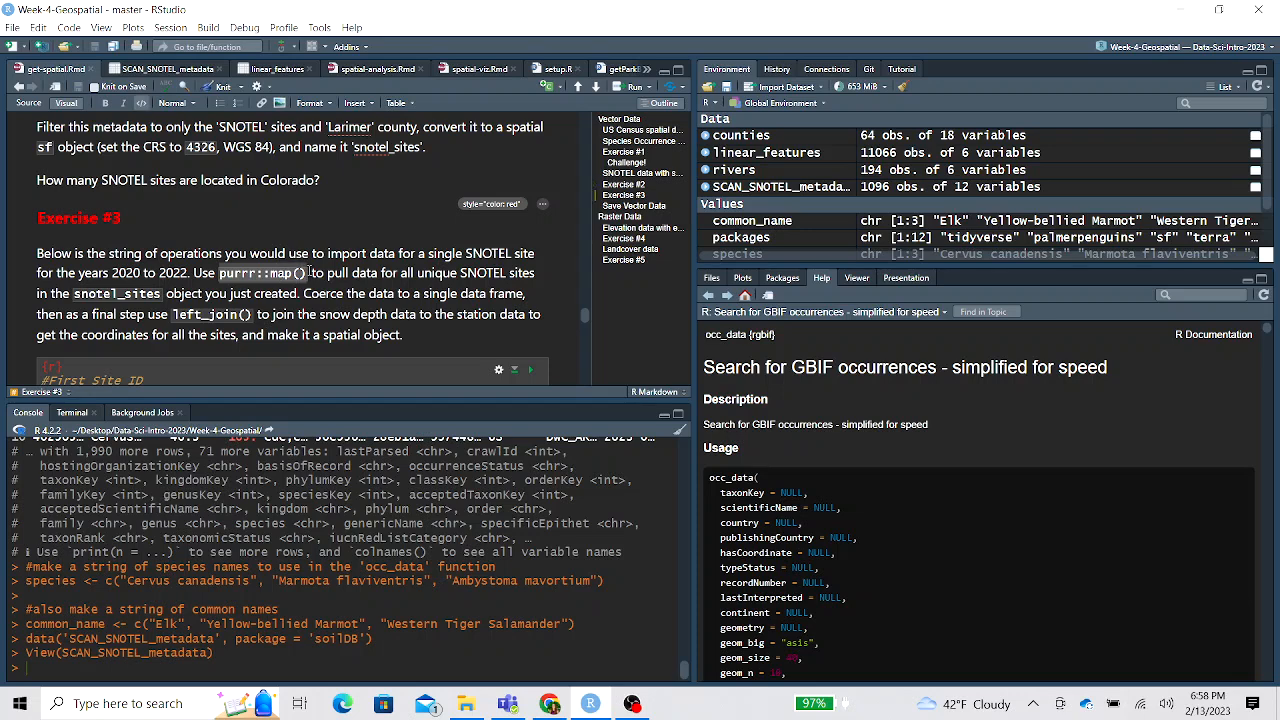
{"action": "scroll", "scroll_direction": "down", "scroll_amount": 3}
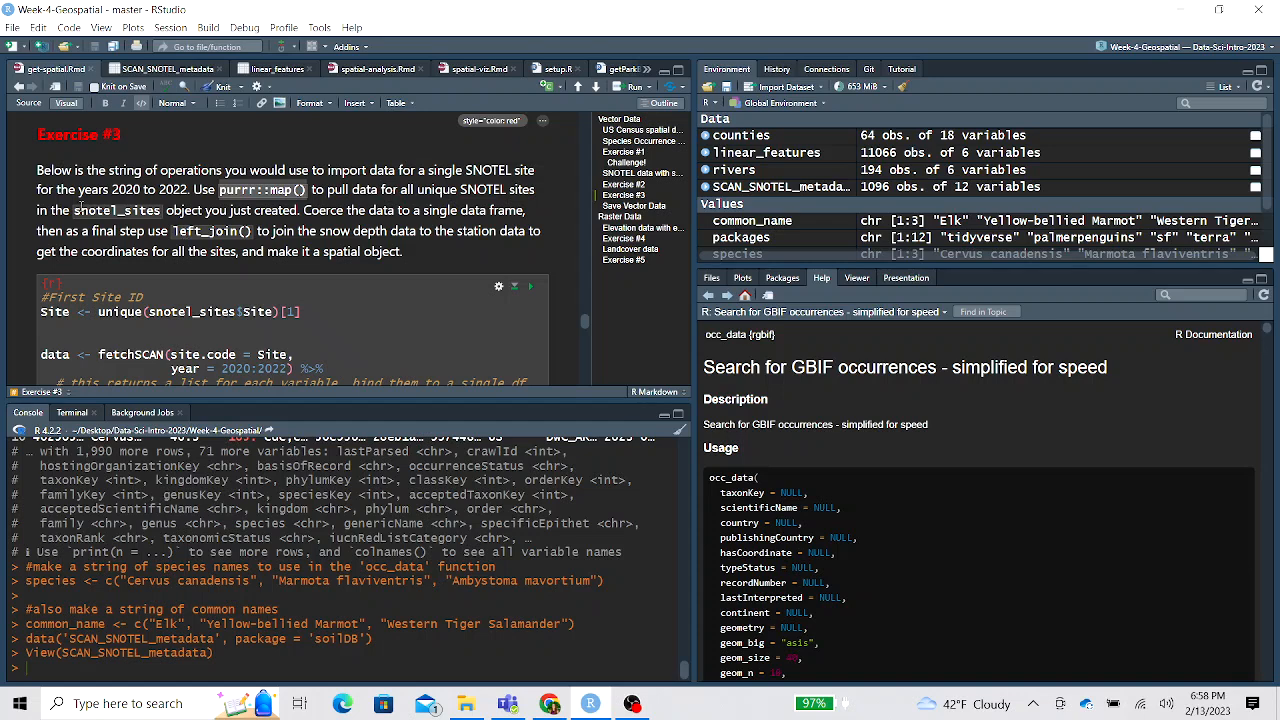
{"action": "mouse_move", "coordinate": [312, 204]}
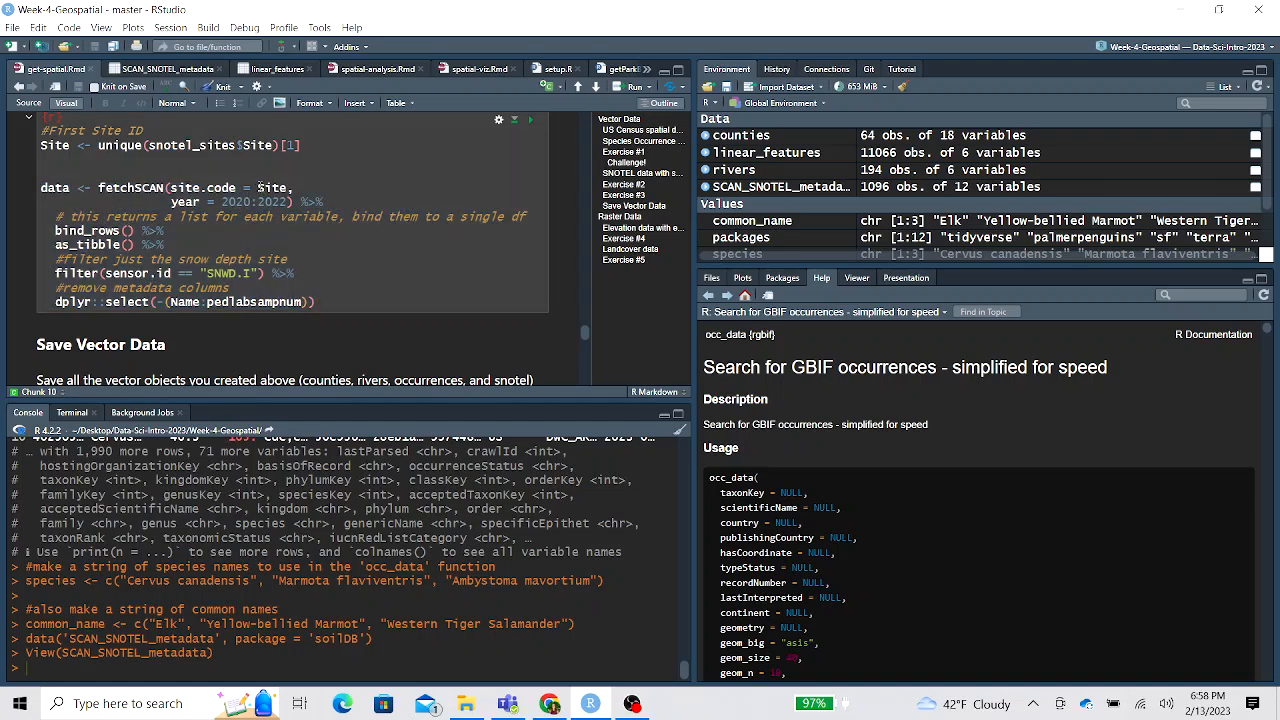
{"action": "double_click", "coordinate": [272, 188]}
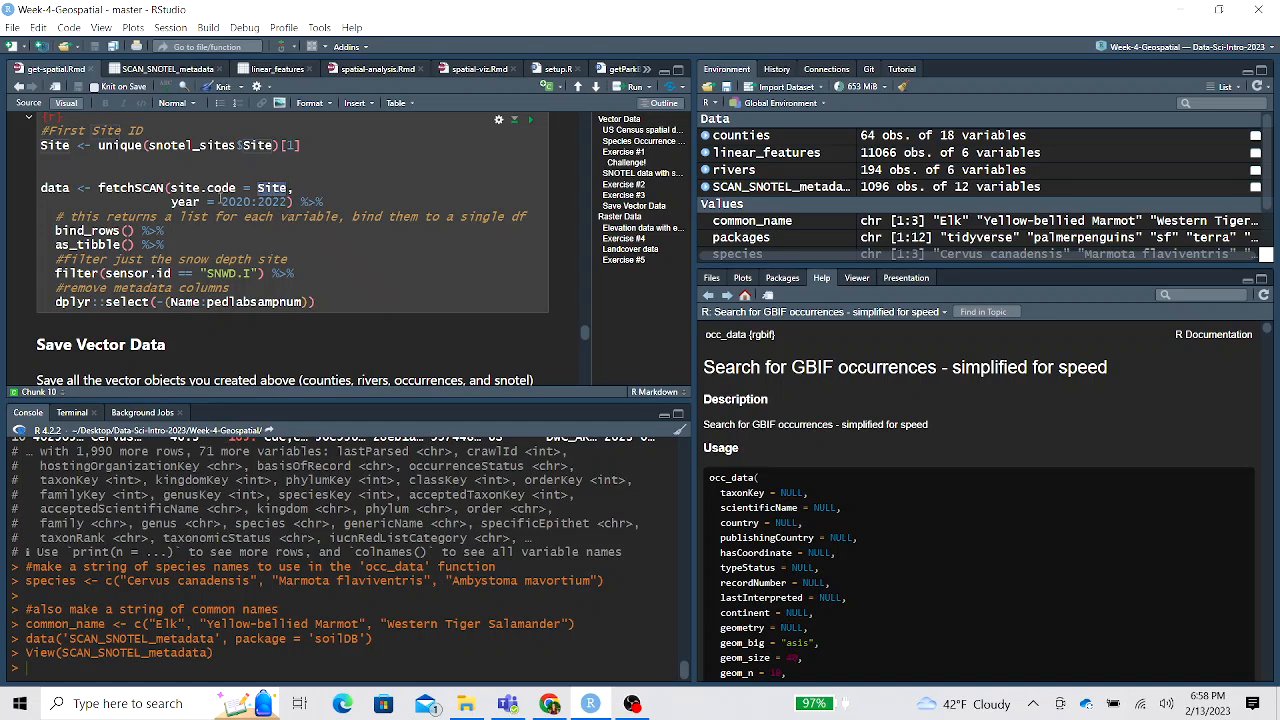
{"action": "double_click", "coordinate": [252, 200]}
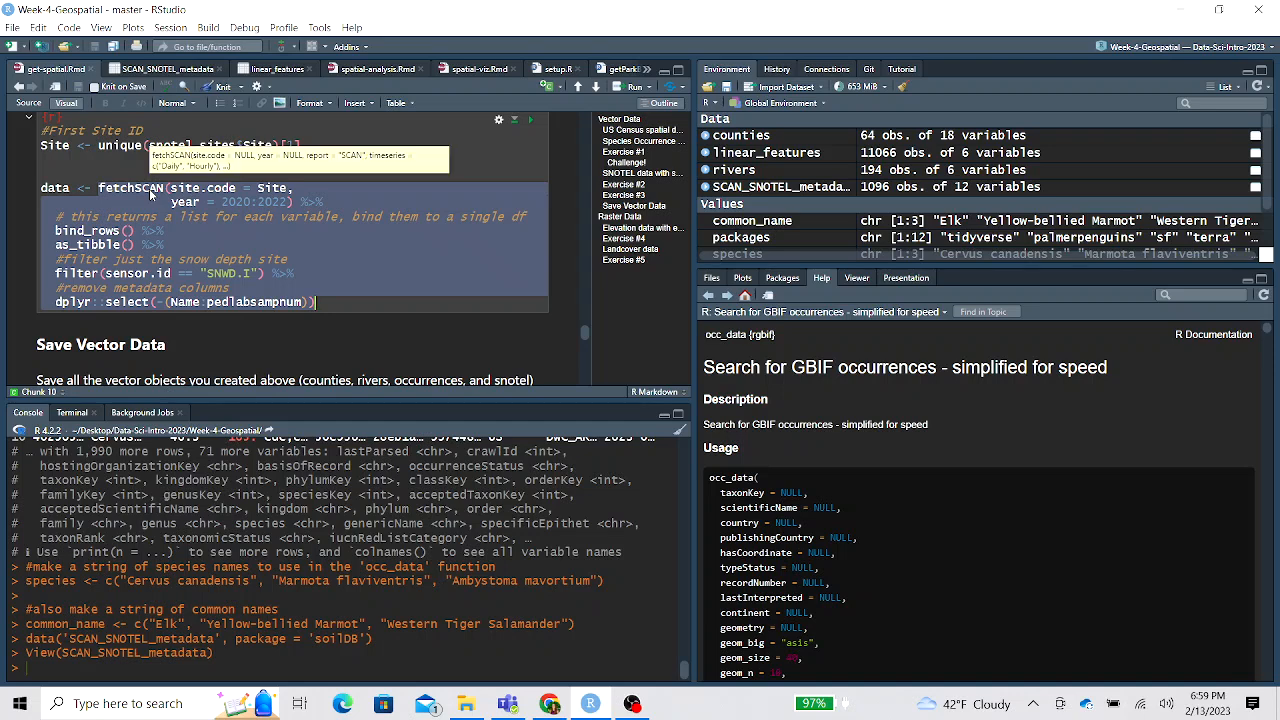
{"action": "mouse_move", "coordinate": [100, 188]}
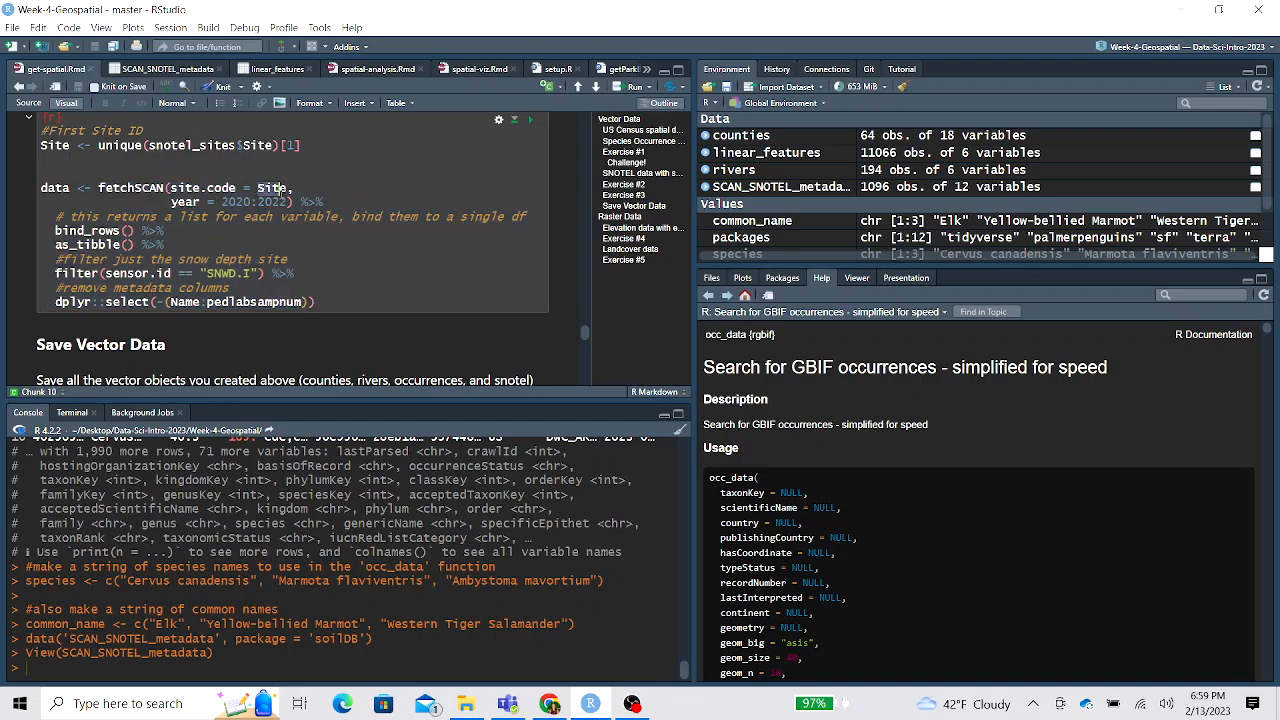
{"action": "scroll", "scroll_direction": "down", "scroll_amount": 3}
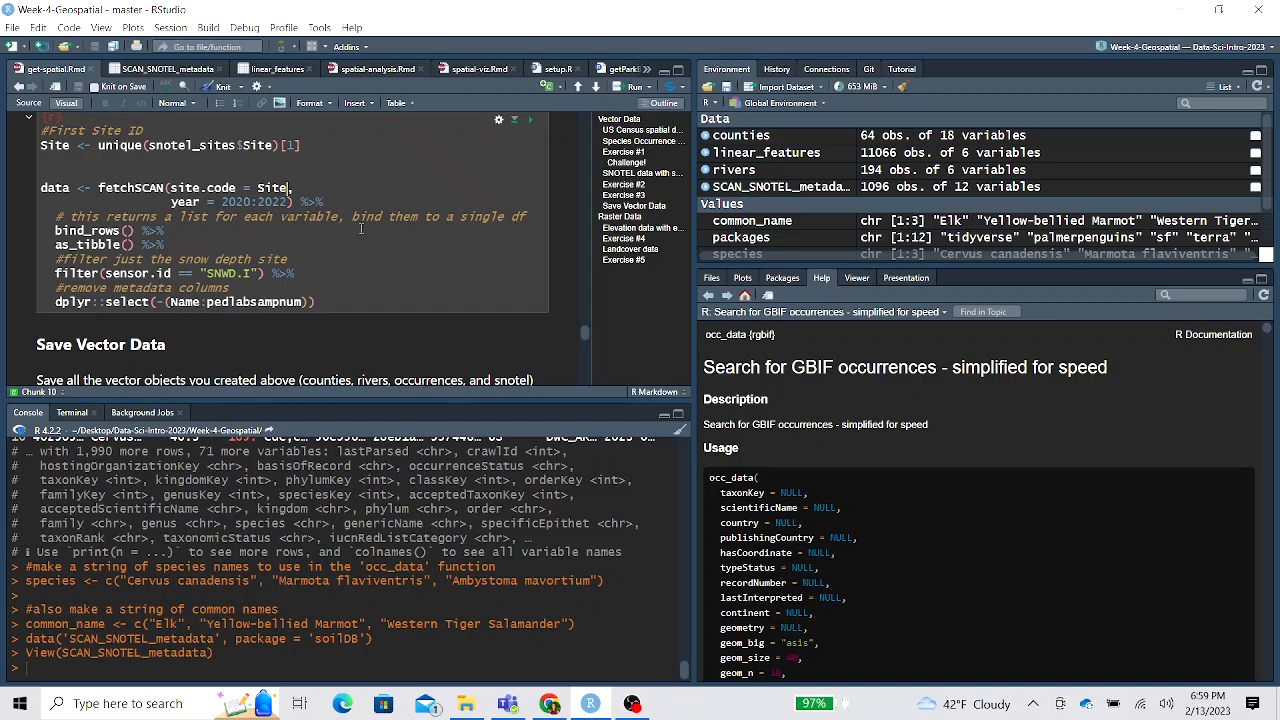
{"action": "scroll", "scroll_direction": "down", "scroll_amount": 3}
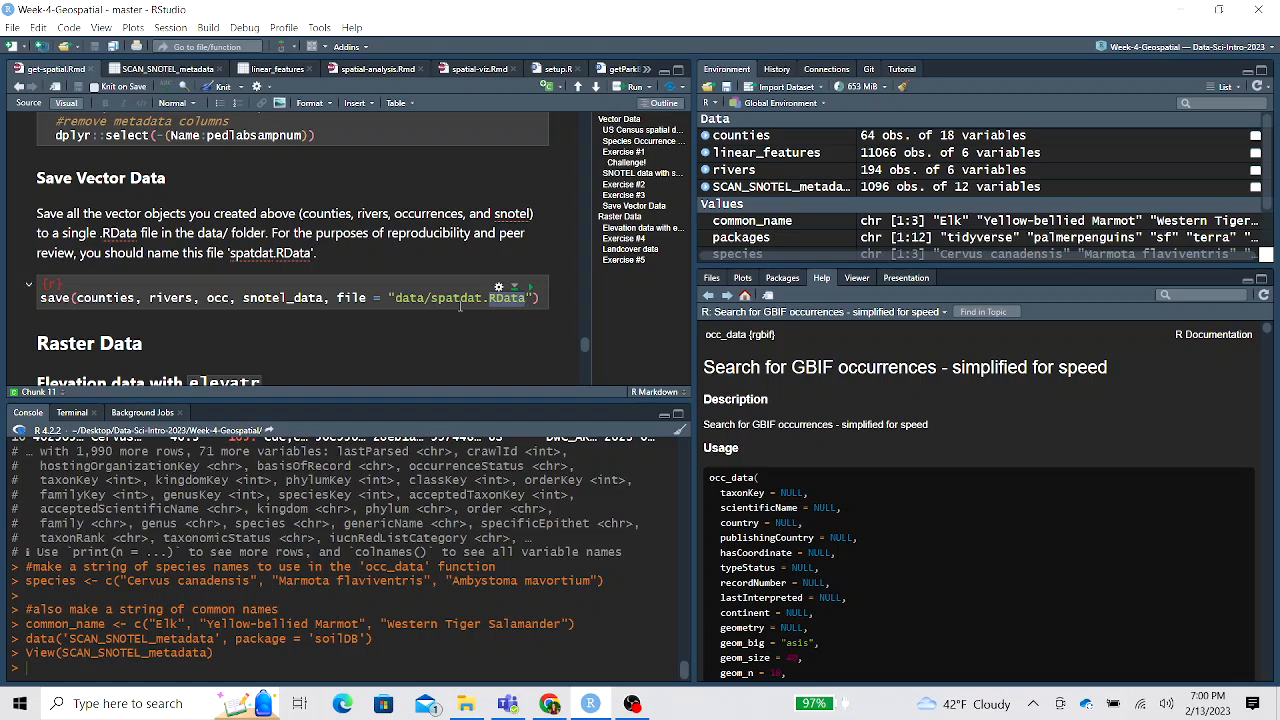
{"action": "mouse_move", "coordinate": [344, 260]}
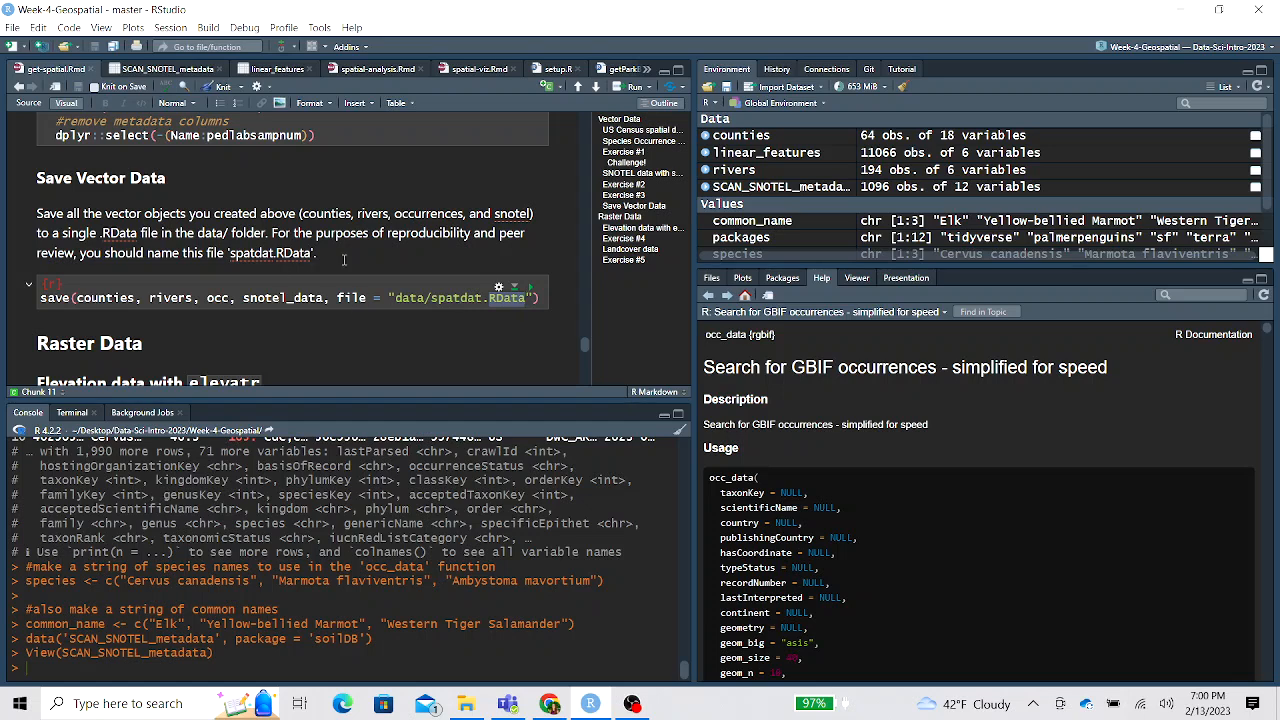
{"action": "mouse_move", "coordinate": [748, 140]}
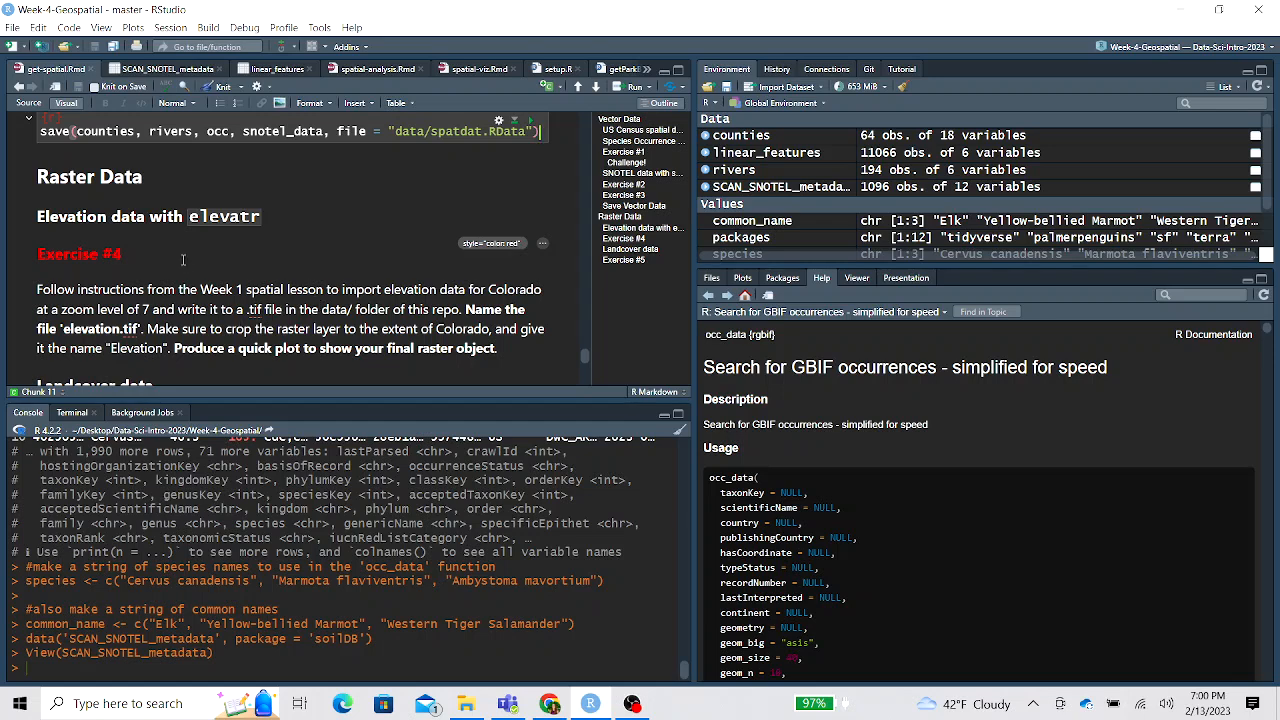
{"action": "scroll", "scroll_direction": "down", "scroll_amount": 3}
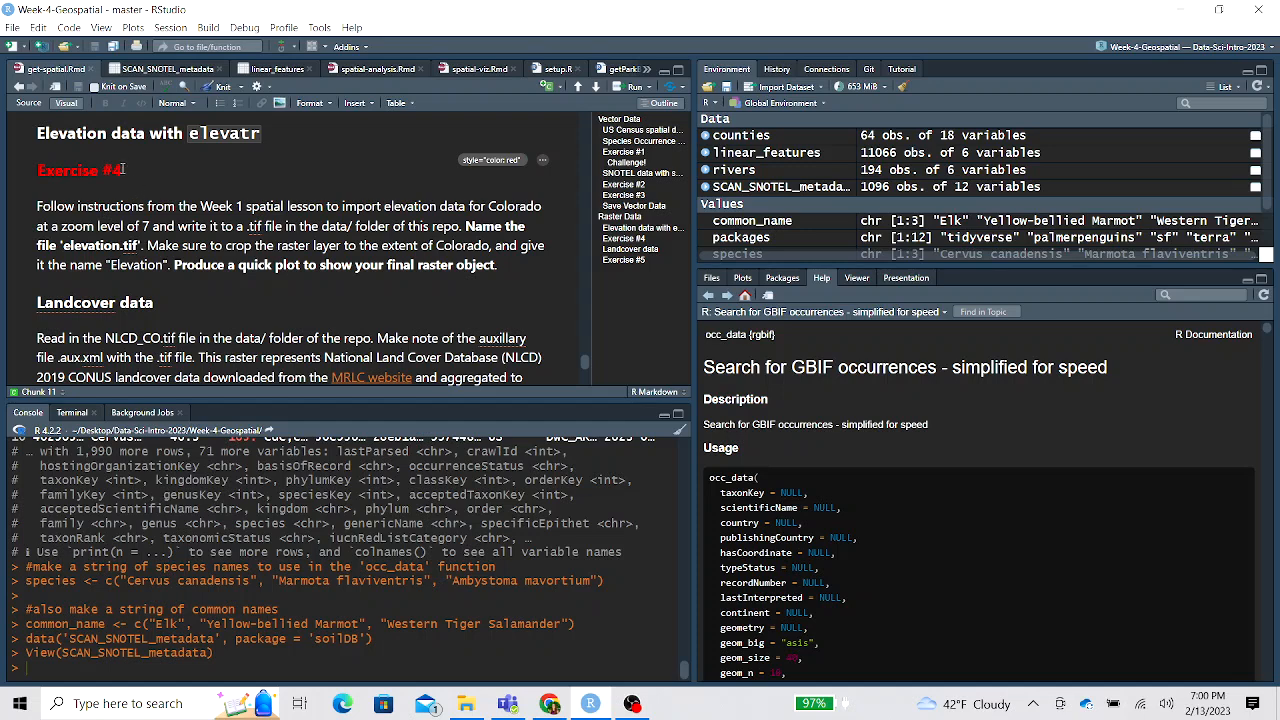
{"action": "double_click", "coordinate": [80, 170]}
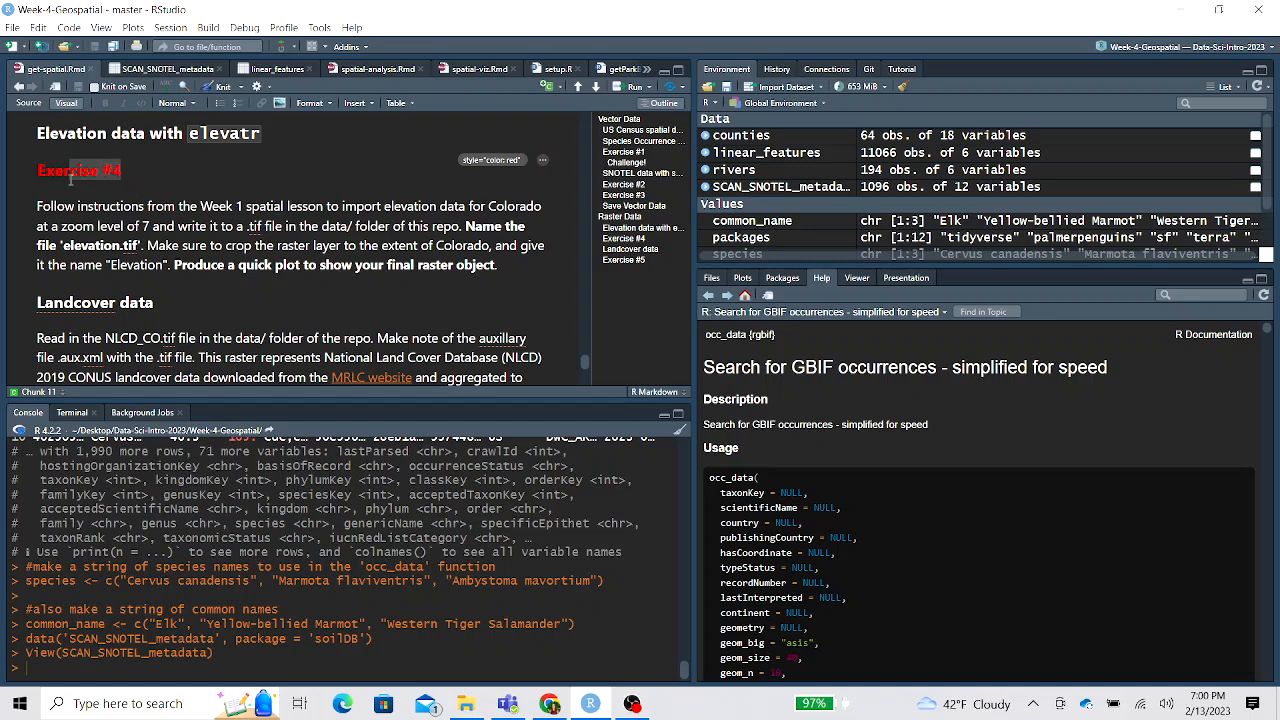
{"action": "double_click", "coordinate": [80, 170]}
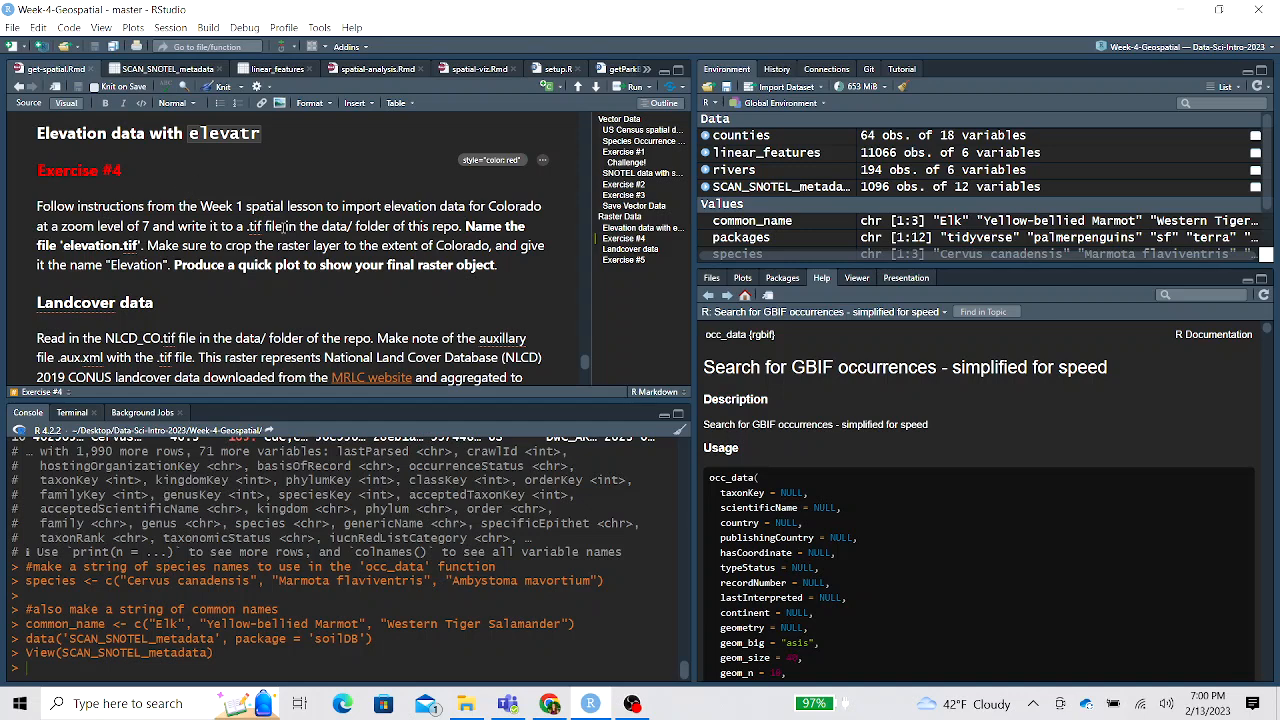
{"action": "double_click", "coordinate": [98, 244]}
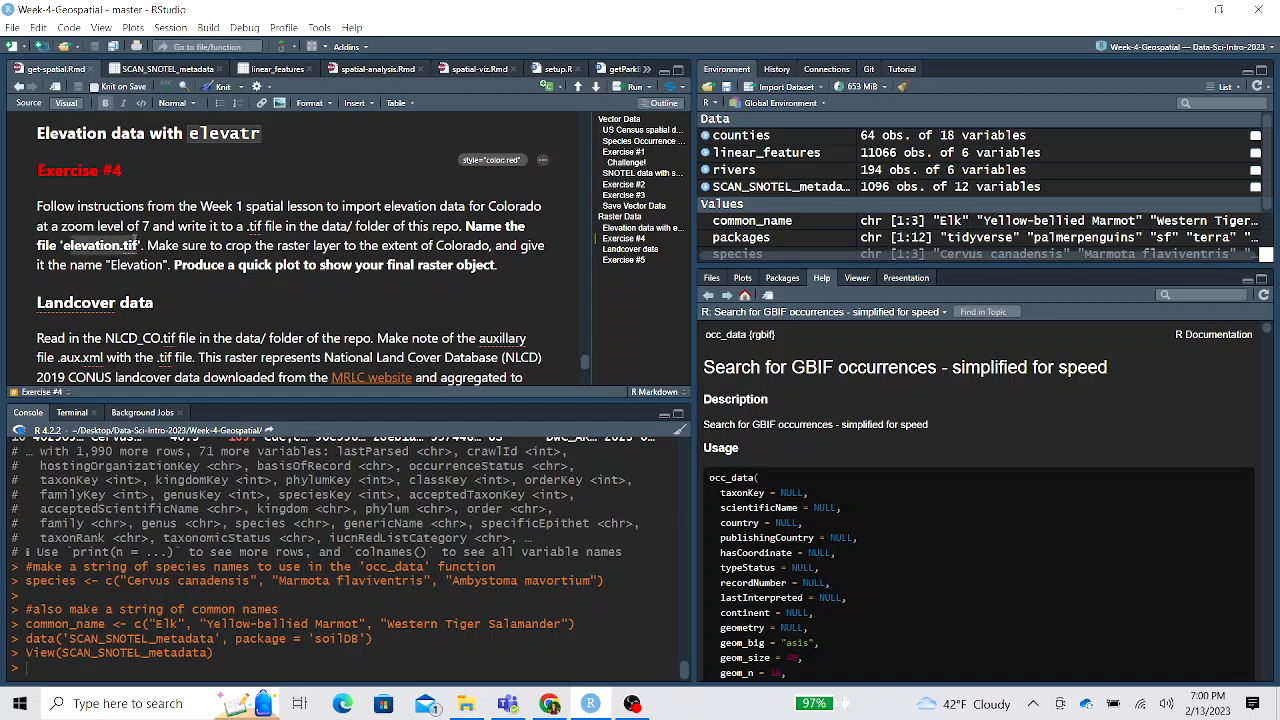
{"action": "double_click", "coordinate": [100, 244]}
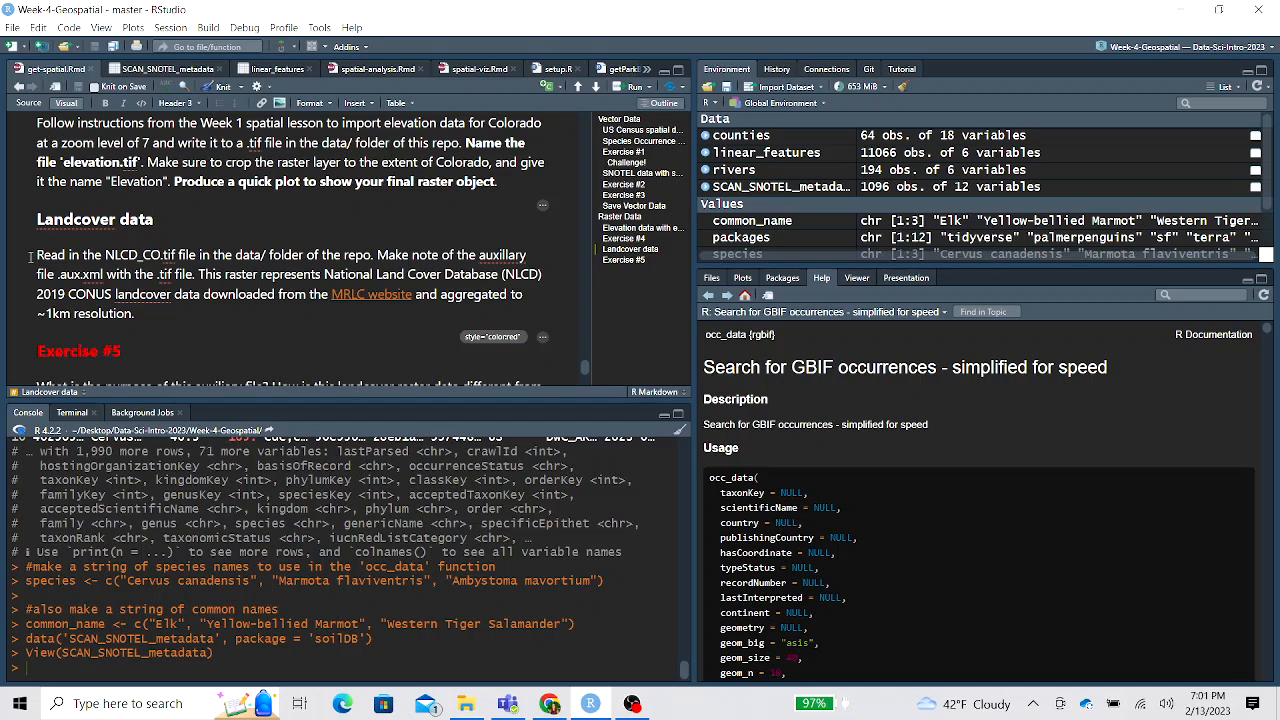
Reach Exercise #5 and list the data folder: elevation.tif, NLCD_CO.tif and NLCD_CO.tif.aux.xml
{"action": "left_click", "coordinate": [152, 218]}
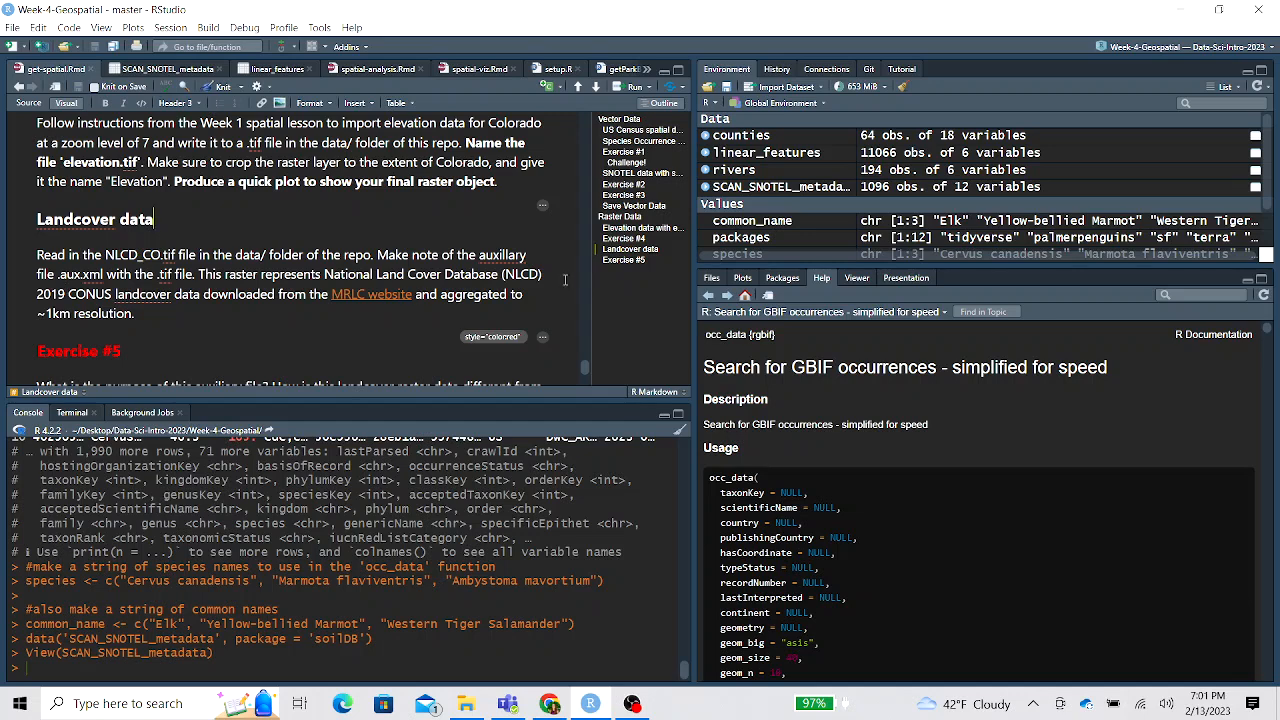
{"action": "scroll", "scroll_direction": "down", "scroll_amount": 3}
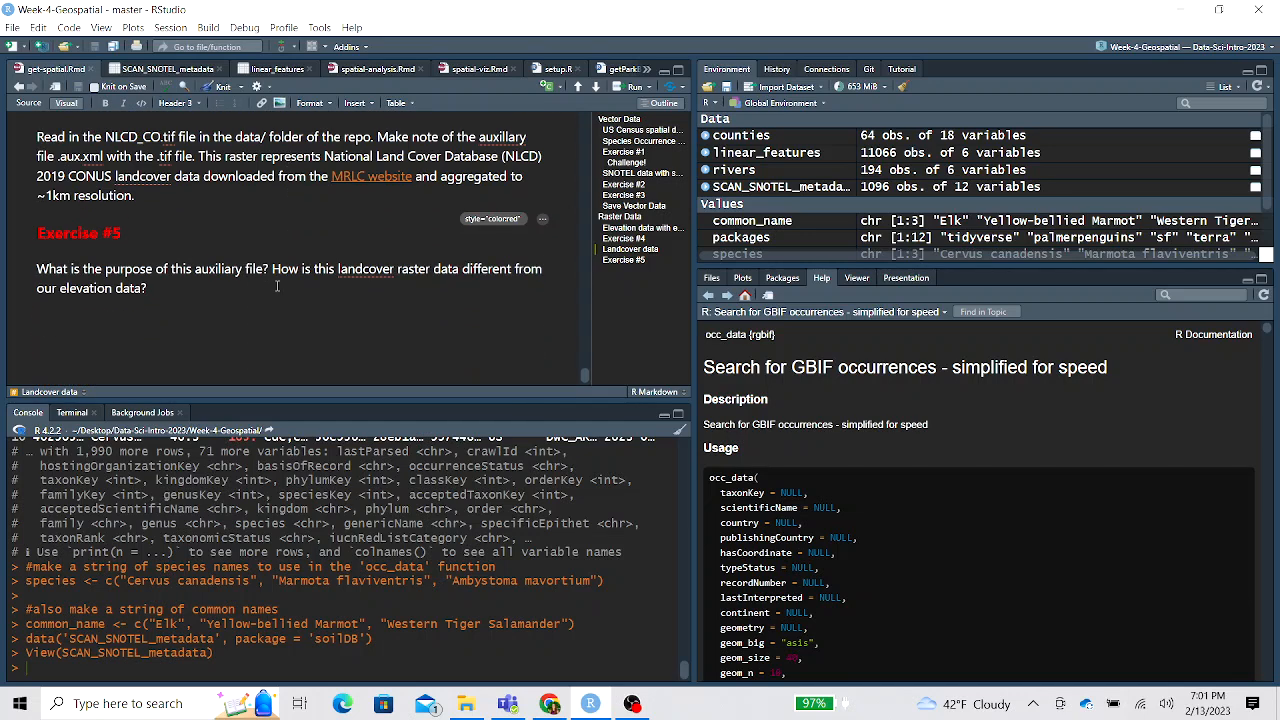
{"action": "left_click", "coordinate": [712, 278]}
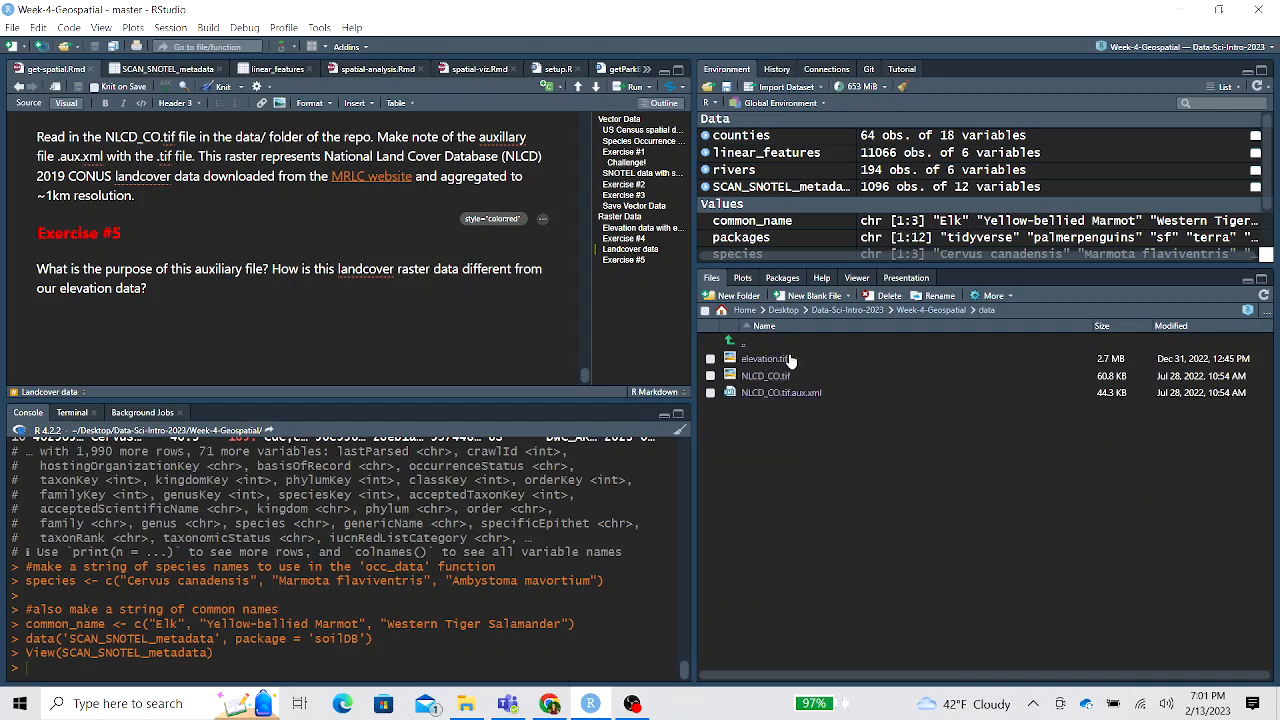
{"action": "mouse_move", "coordinate": [780, 392]}
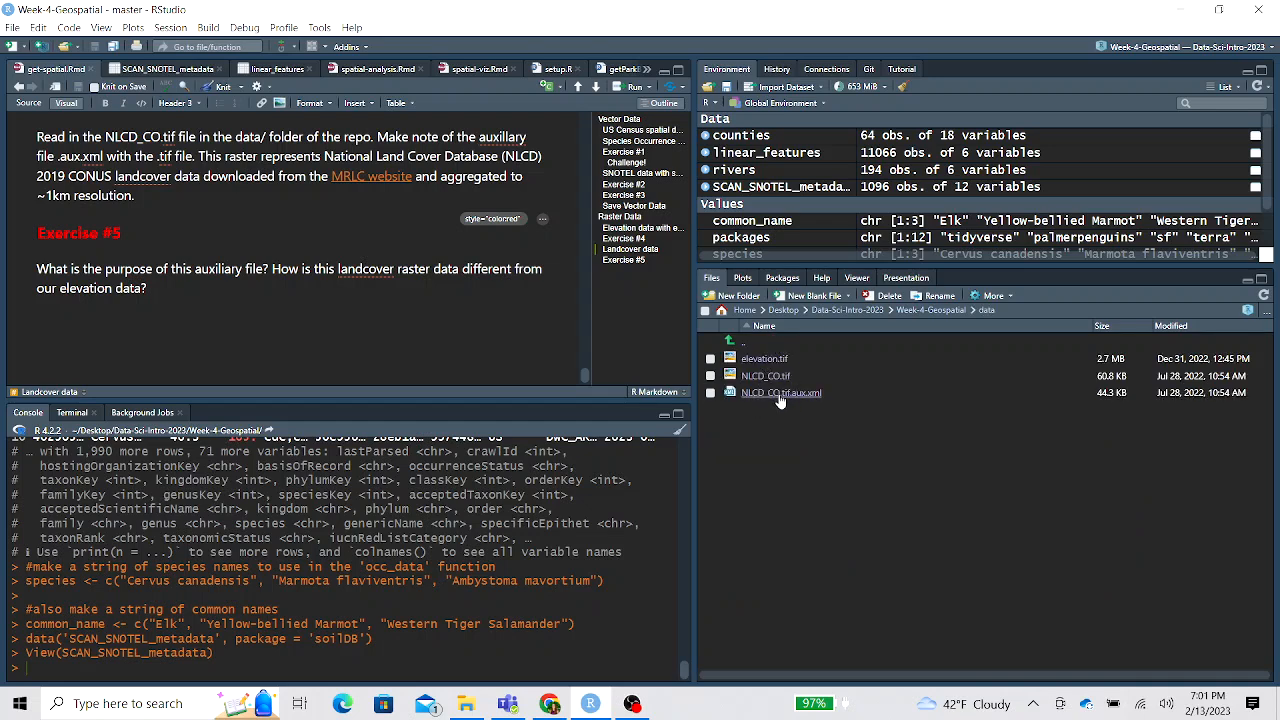
{"action": "mouse_move", "coordinate": [768, 398]}
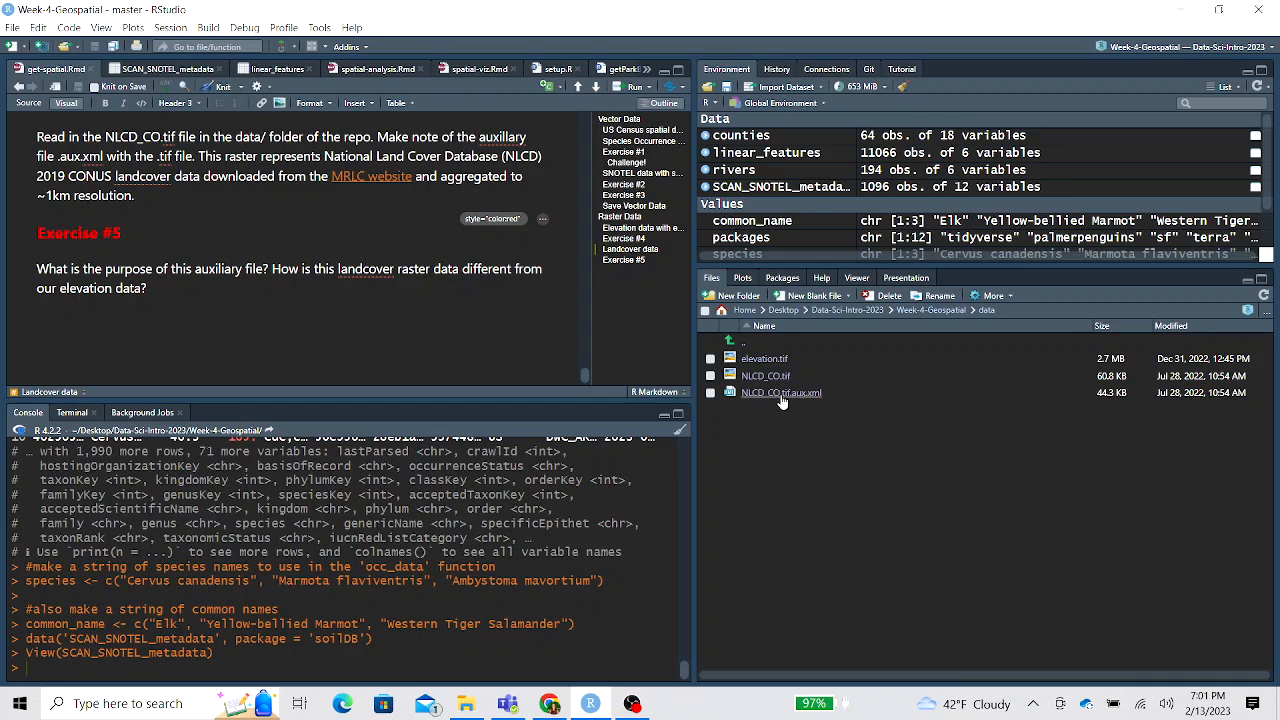
{"action": "mouse_move", "coordinate": [810, 402]}
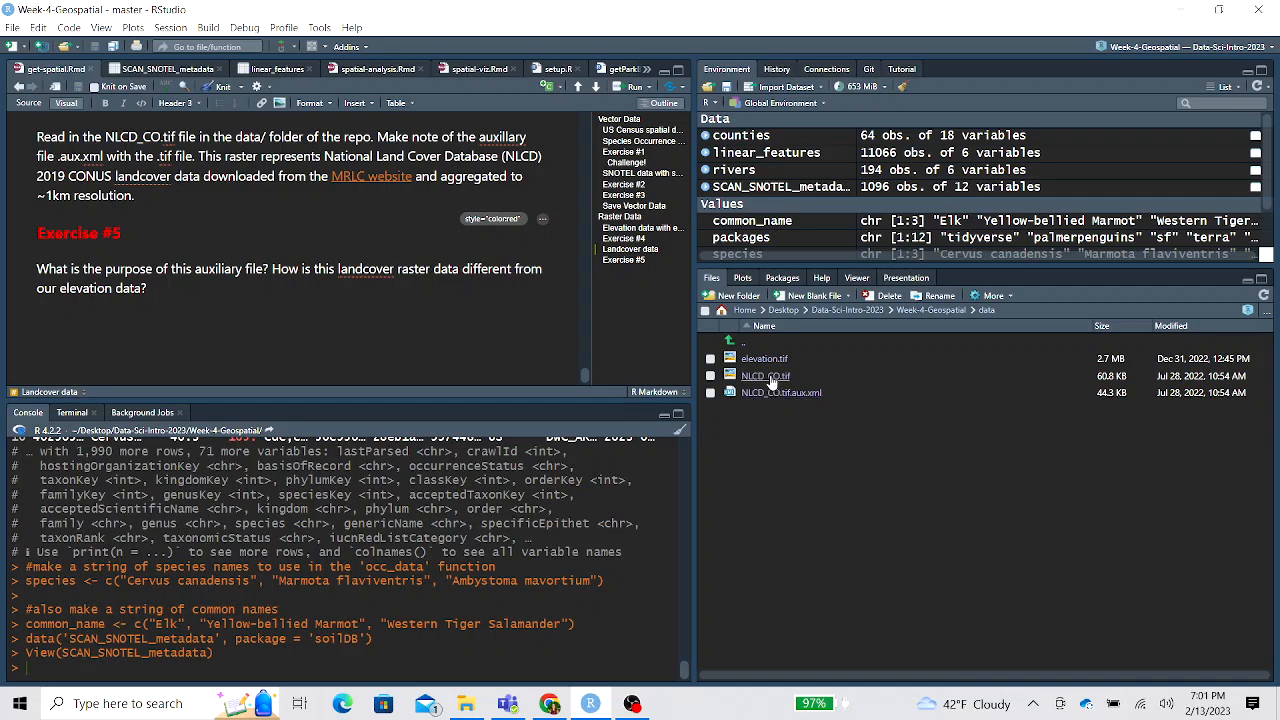
{"action": "mouse_move", "coordinate": [256, 418]}
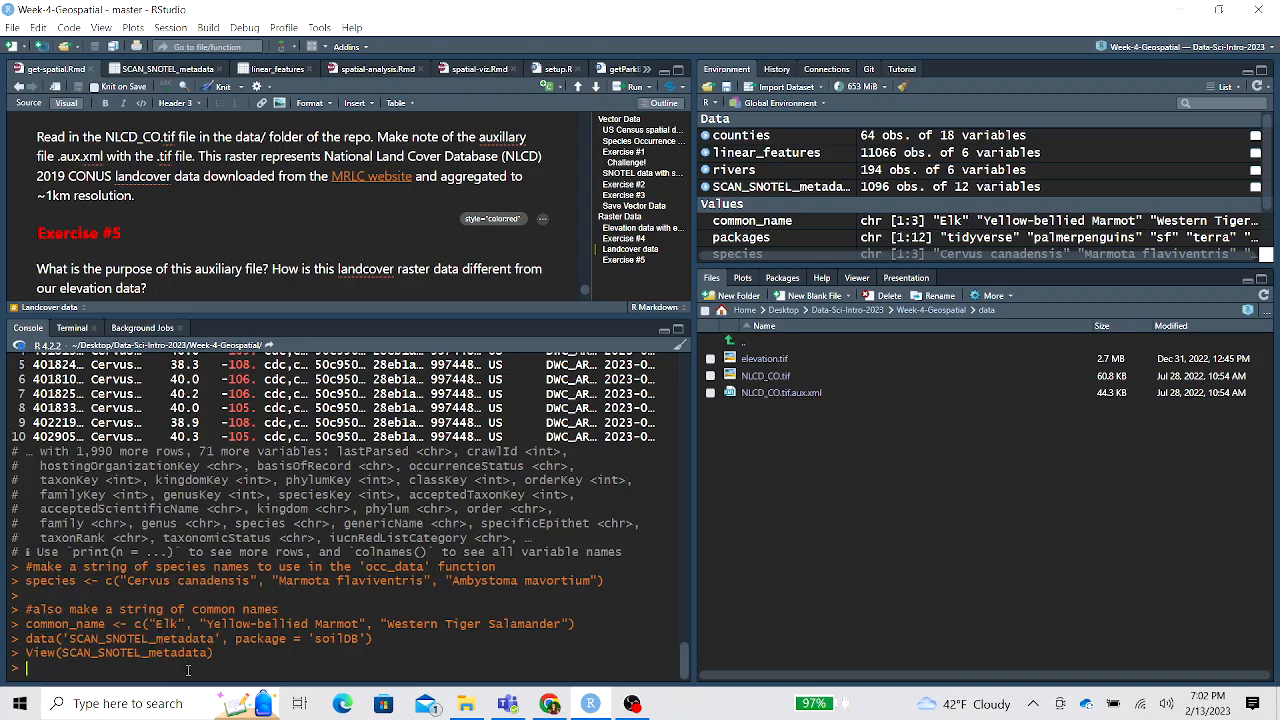
Assign nlcd <- rast("data/NLCD_CO.tif") in the Console to load the landcover raster
{"action": "type", "text": "nlcd <-"}
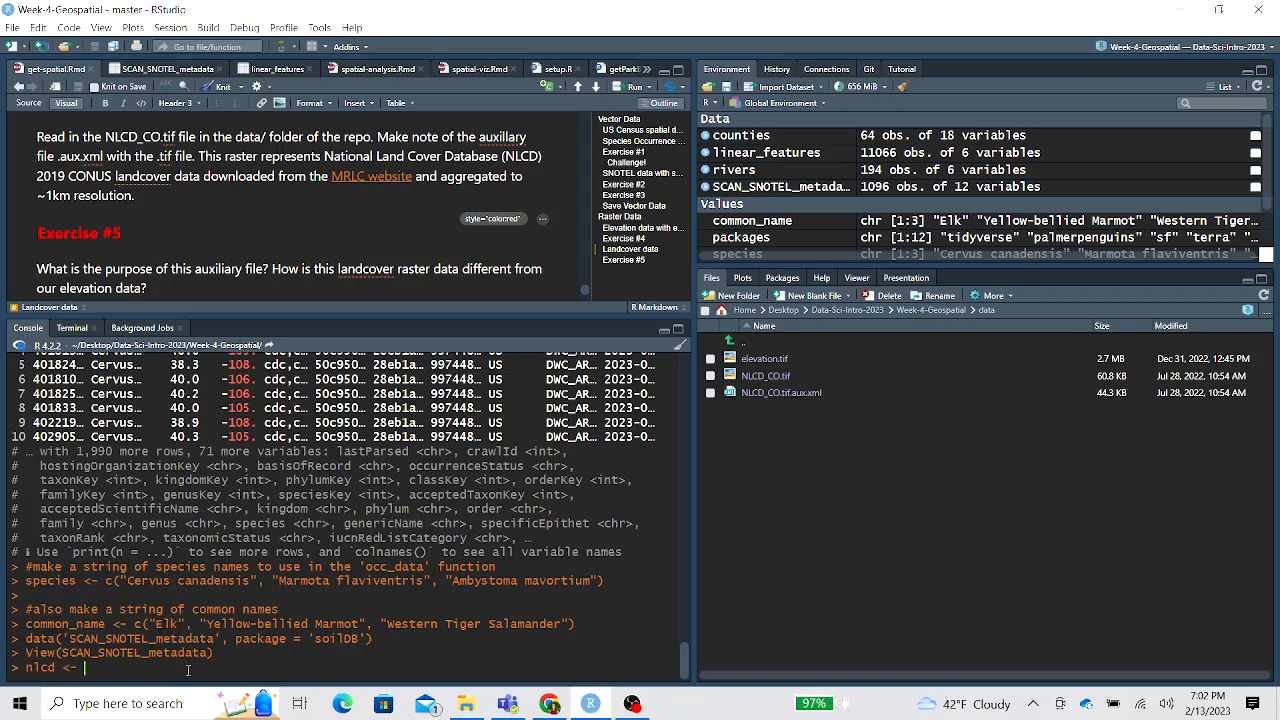
{"action": "type", "text": "rast(\"data/NLCD_CO.tif"}
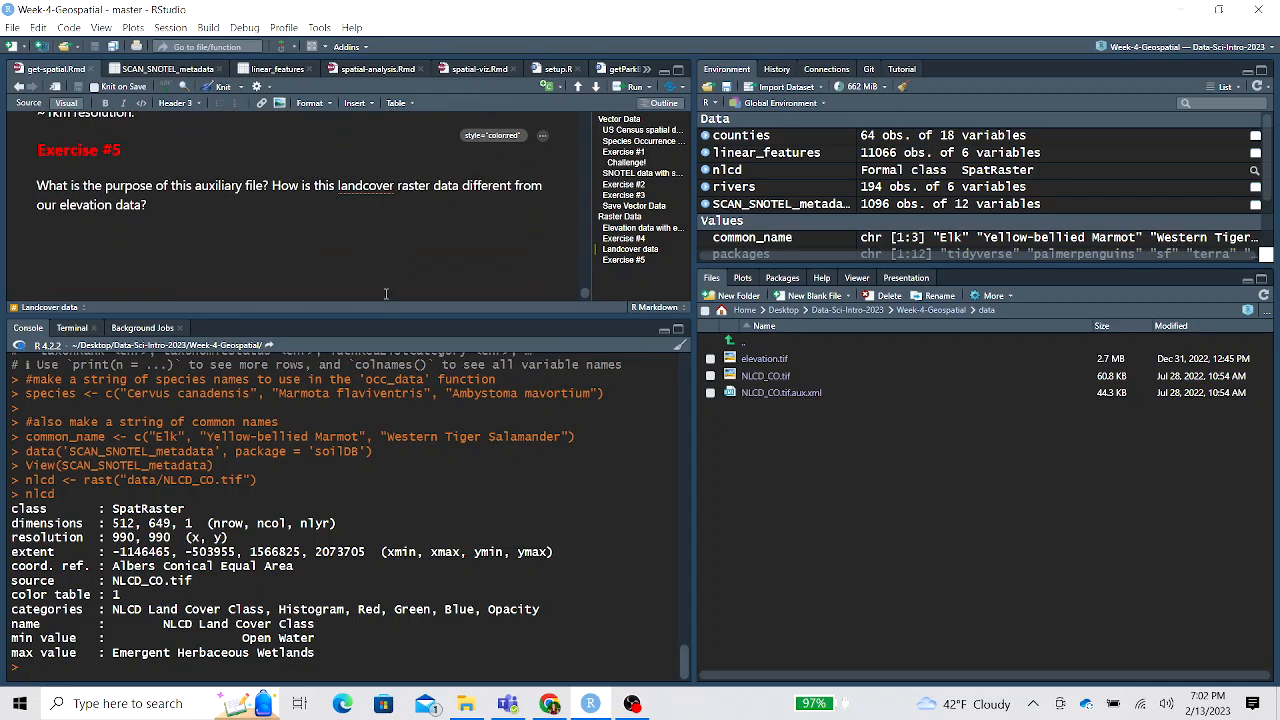
{"action": "mouse_move", "coordinate": [170, 312]}
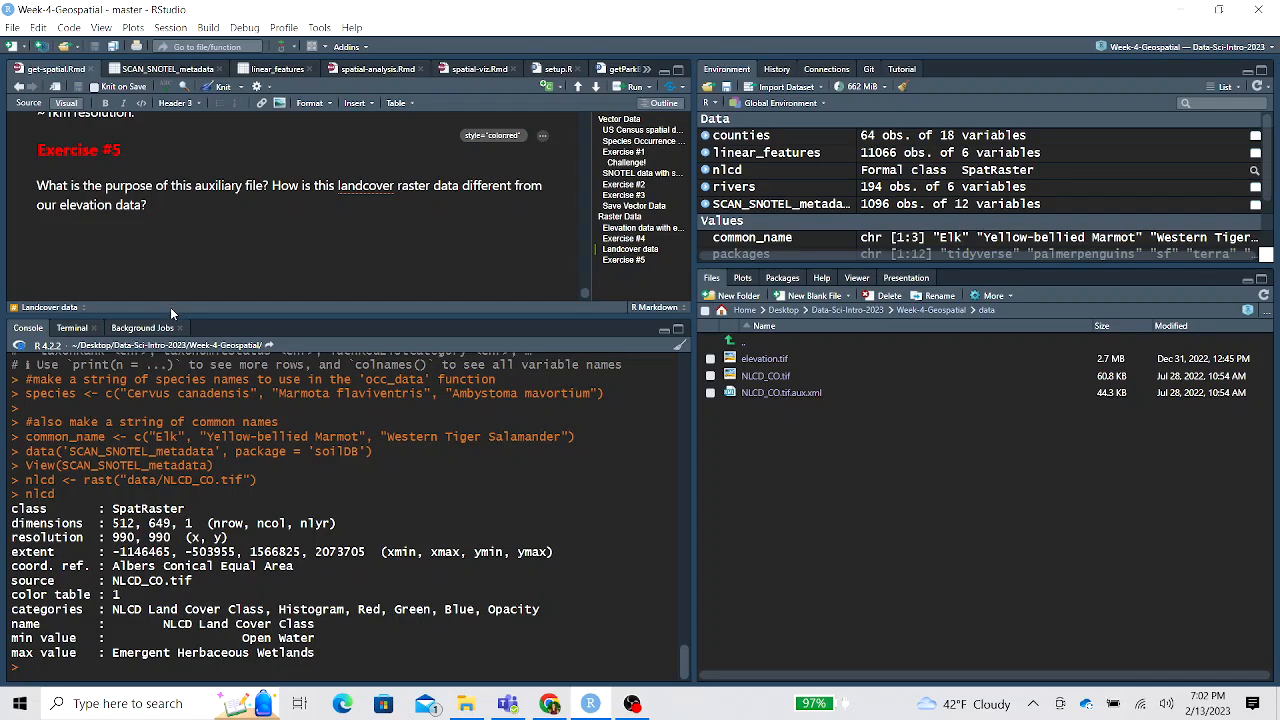